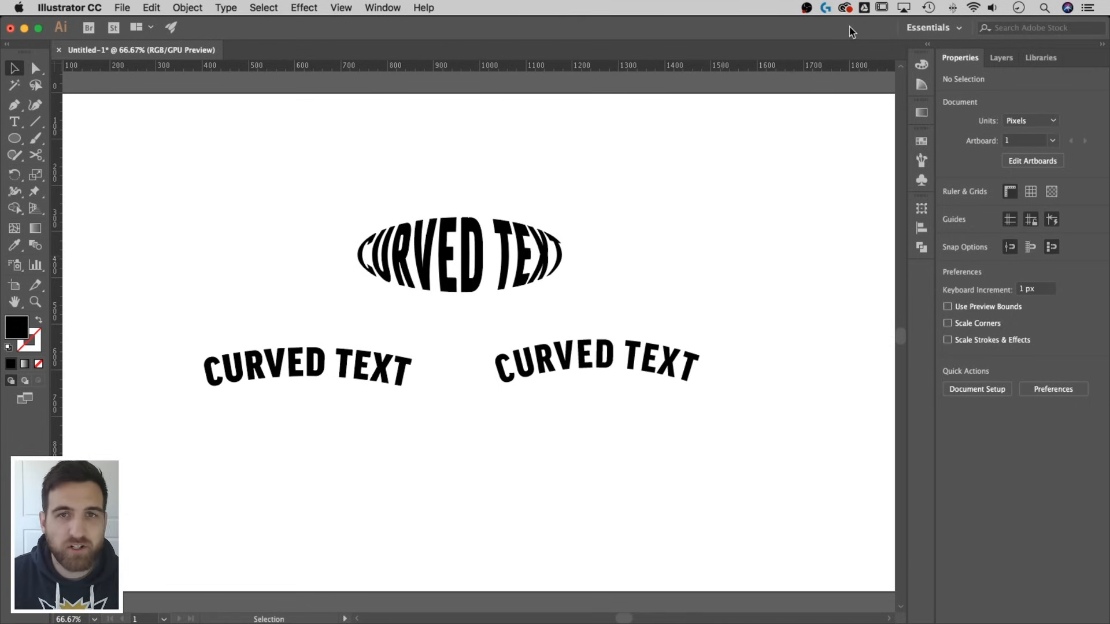
pyautogui.moveTo(819, 288)
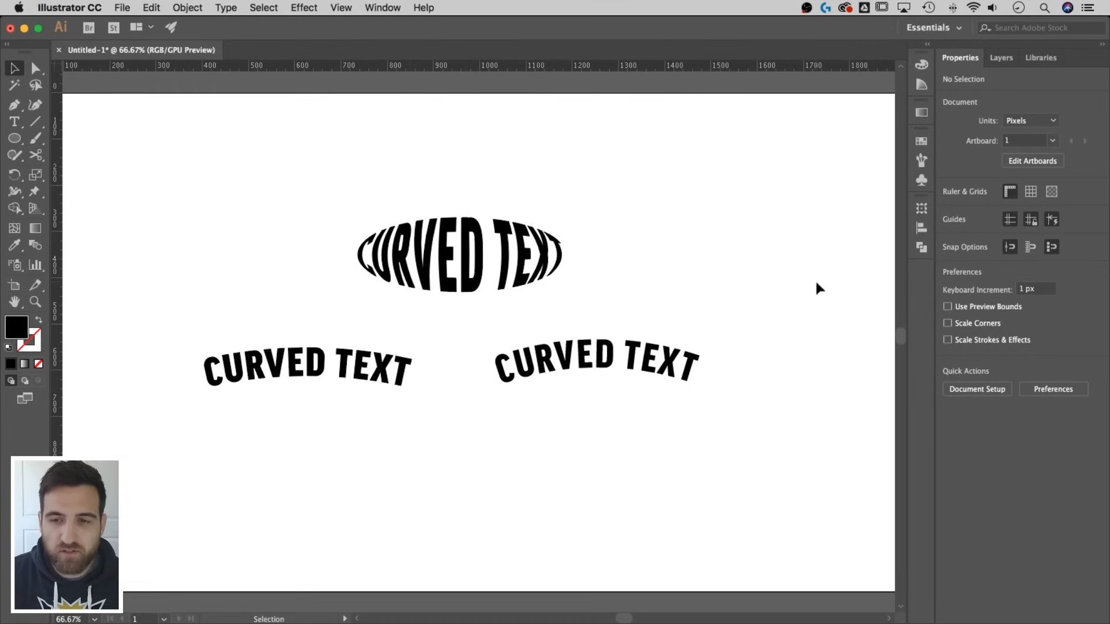
# Step: Create a new blank 1920 × 1080 px document from File > New
pyautogui.click(305, 367)
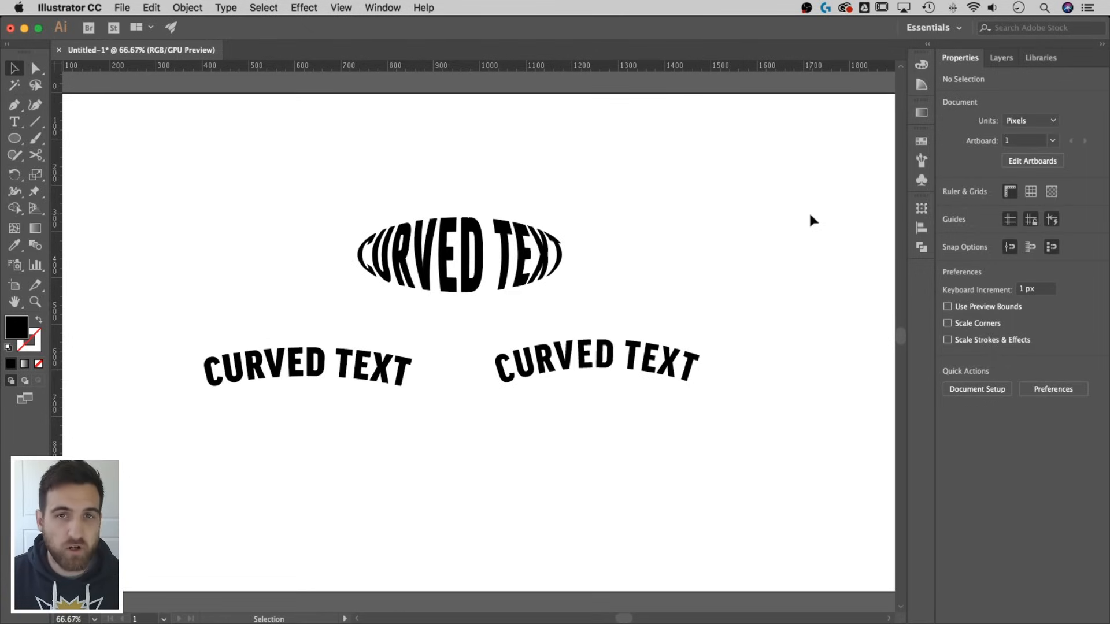
pyautogui.moveTo(564, 282)
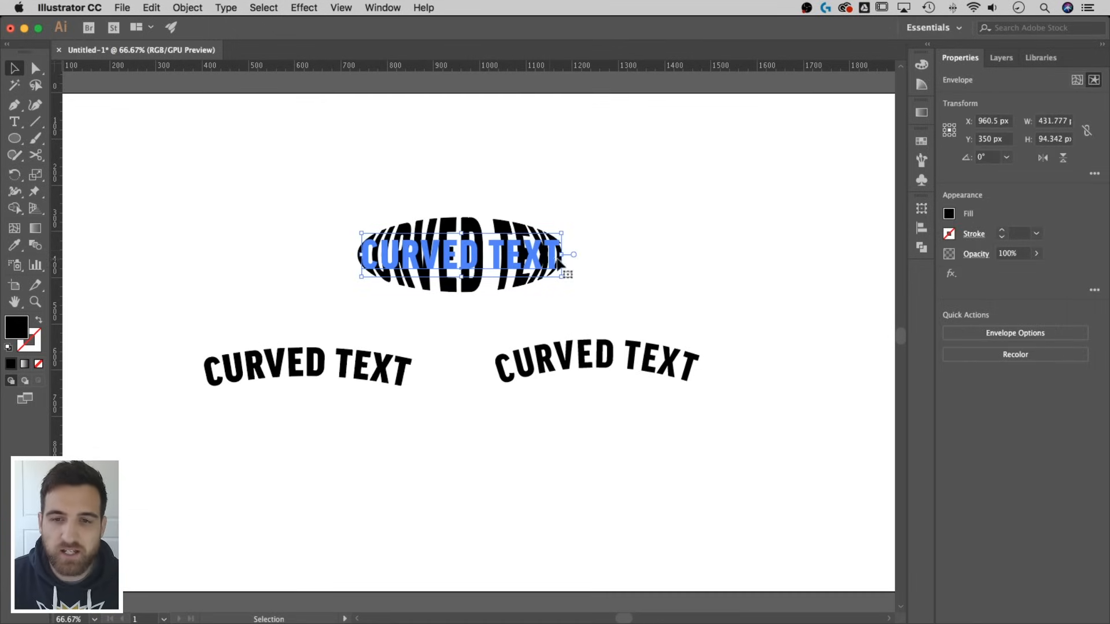
pyautogui.click(630, 220)
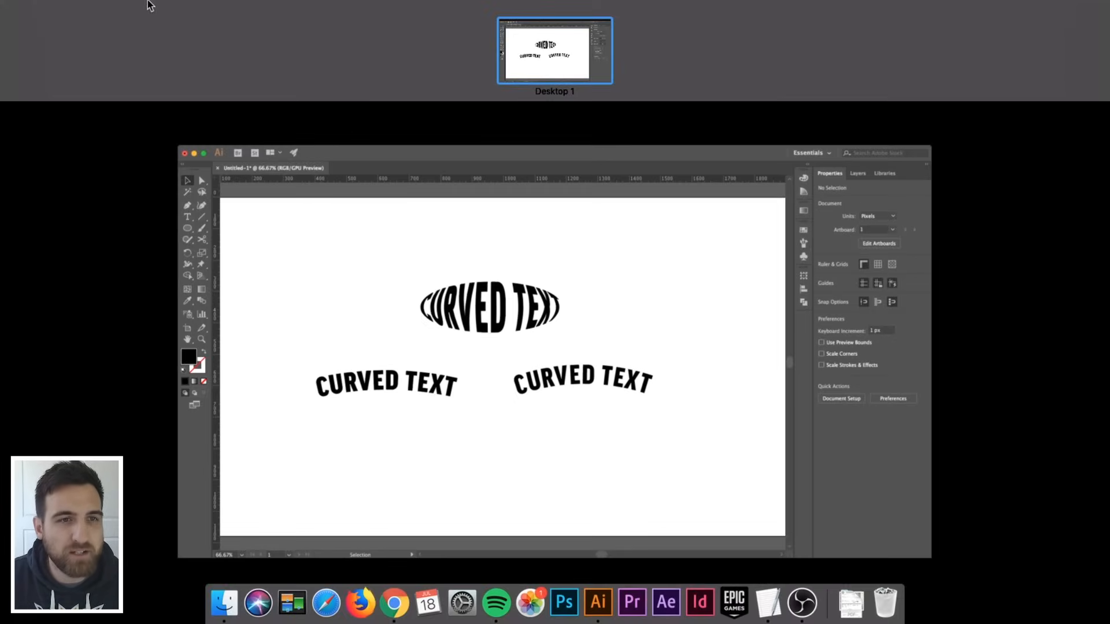
pyautogui.click(121, 8)
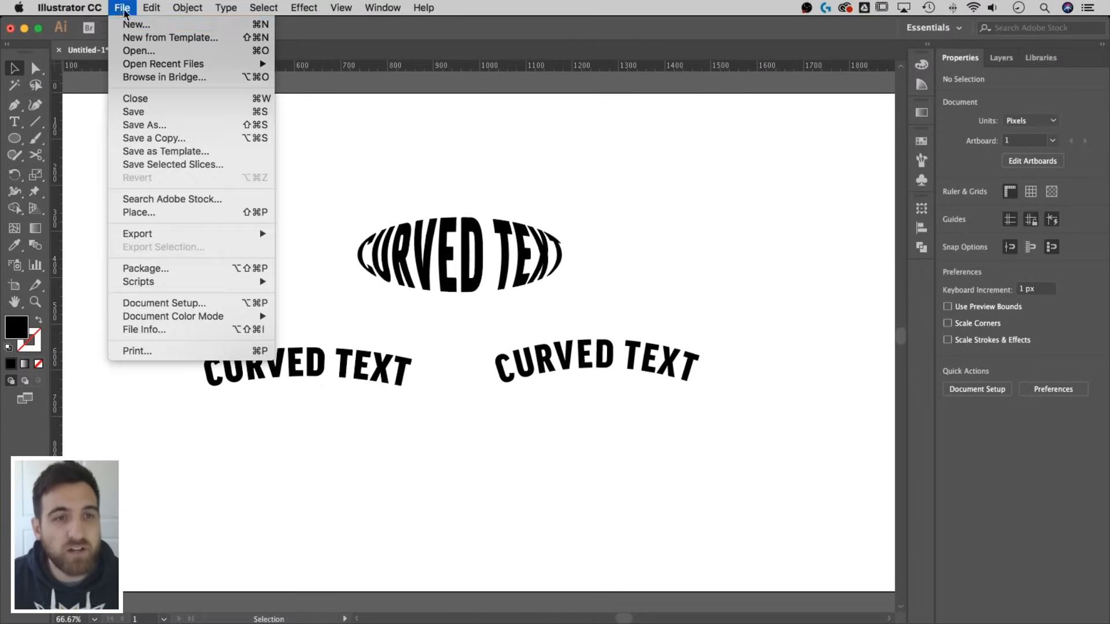
pyautogui.click(136, 24)
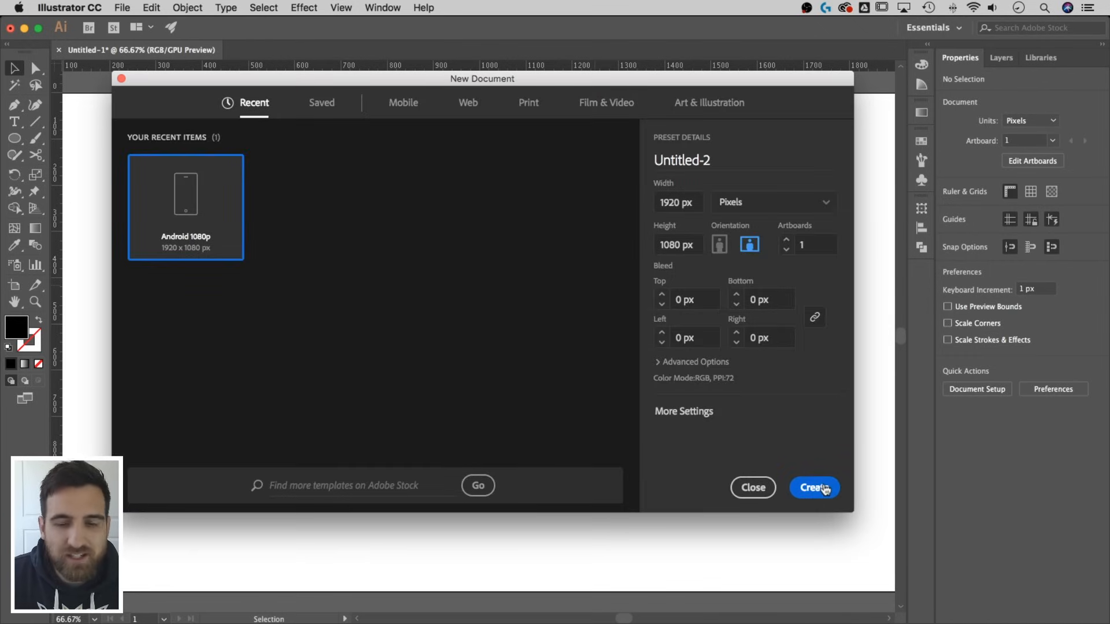
pyautogui.click(813, 488)
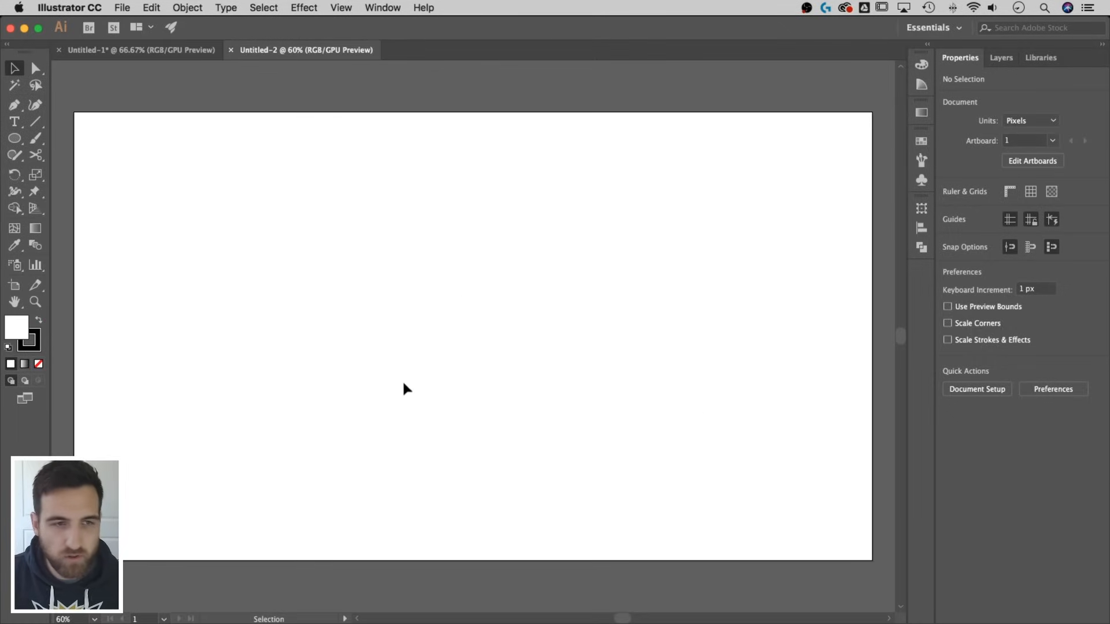
pyautogui.moveTo(15, 121)
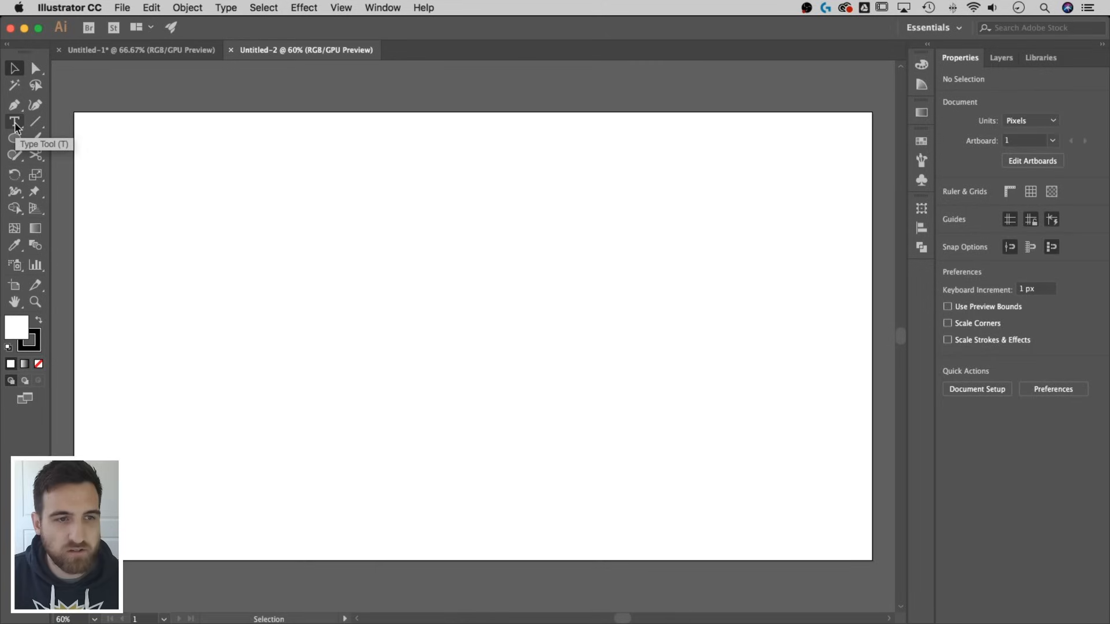
# Step: Add a line of type reading CURVED TEXT on the artboard and reselect it at 80 pt
pyautogui.click(14, 120)
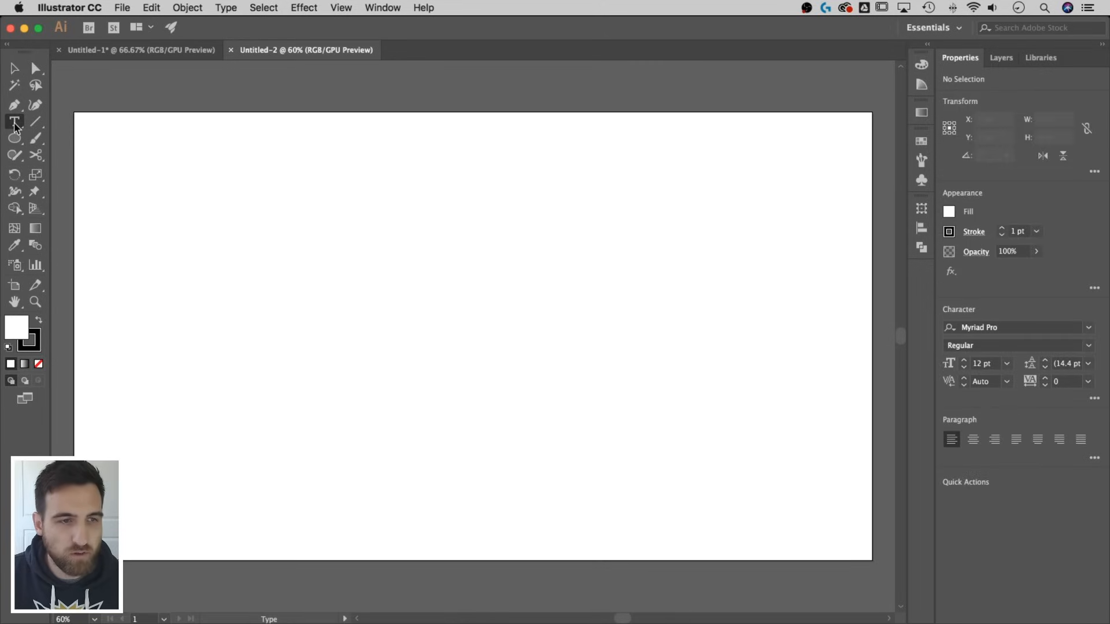
pyautogui.click(14, 122)
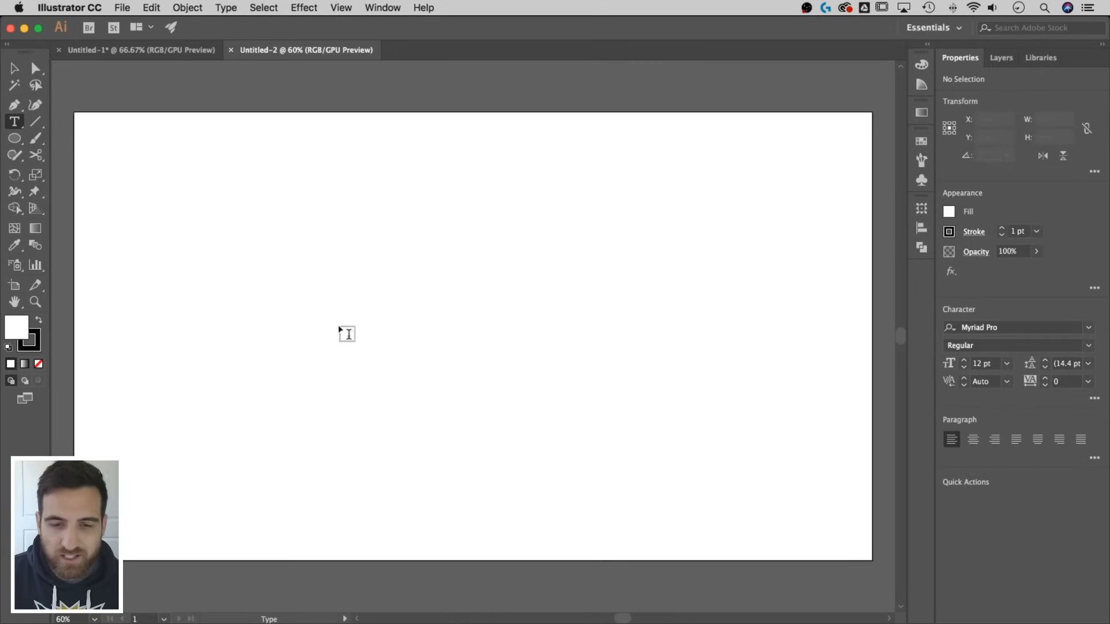
pyautogui.moveTo(371, 309)
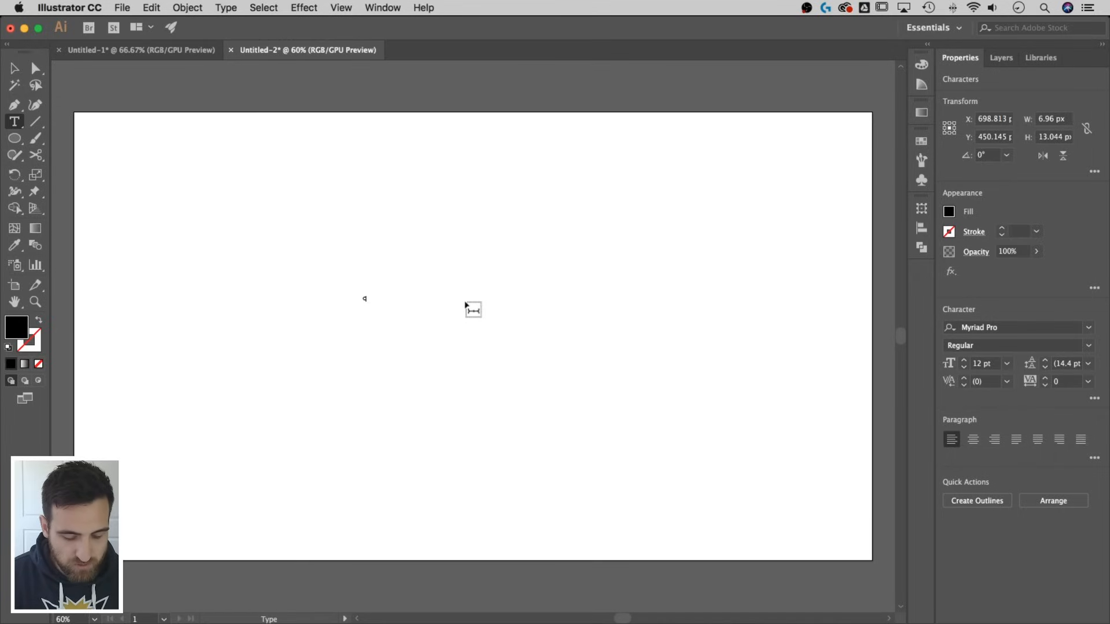
pyautogui.write('CURVED TEXT')
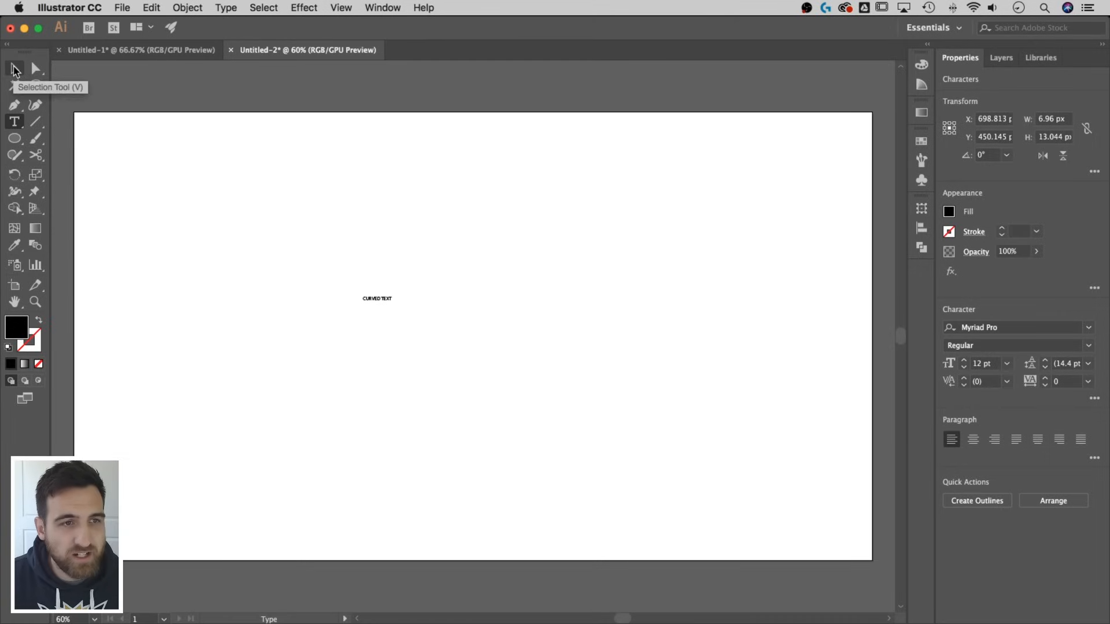
pyautogui.click(377, 298)
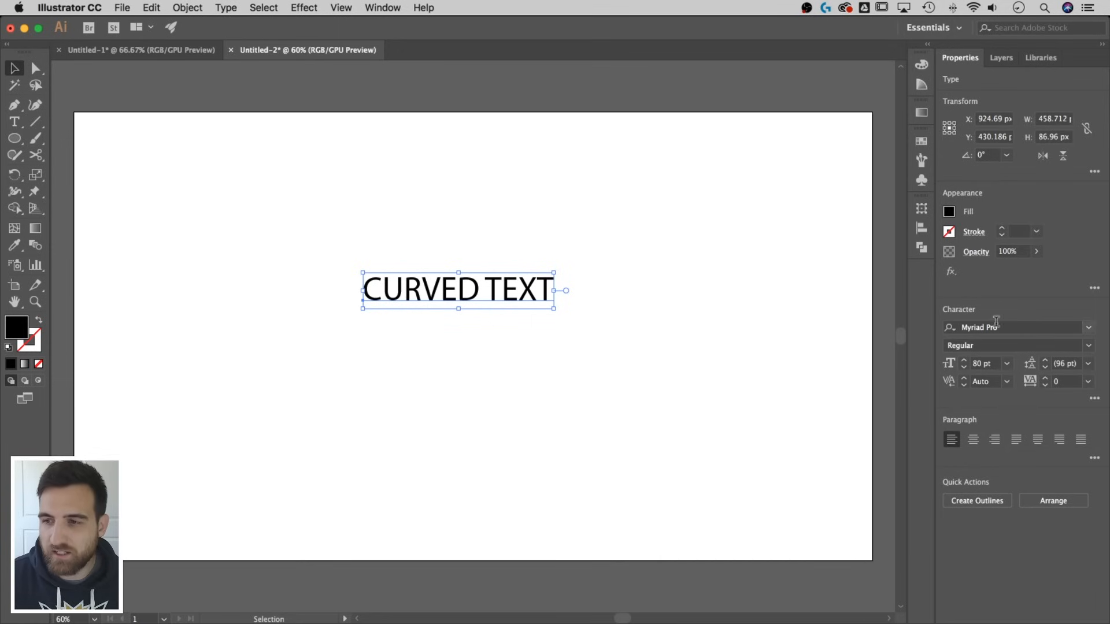
# Step: Set the text in Good Headline Pro Black by searching fonts for 'good'
pyautogui.write('good')
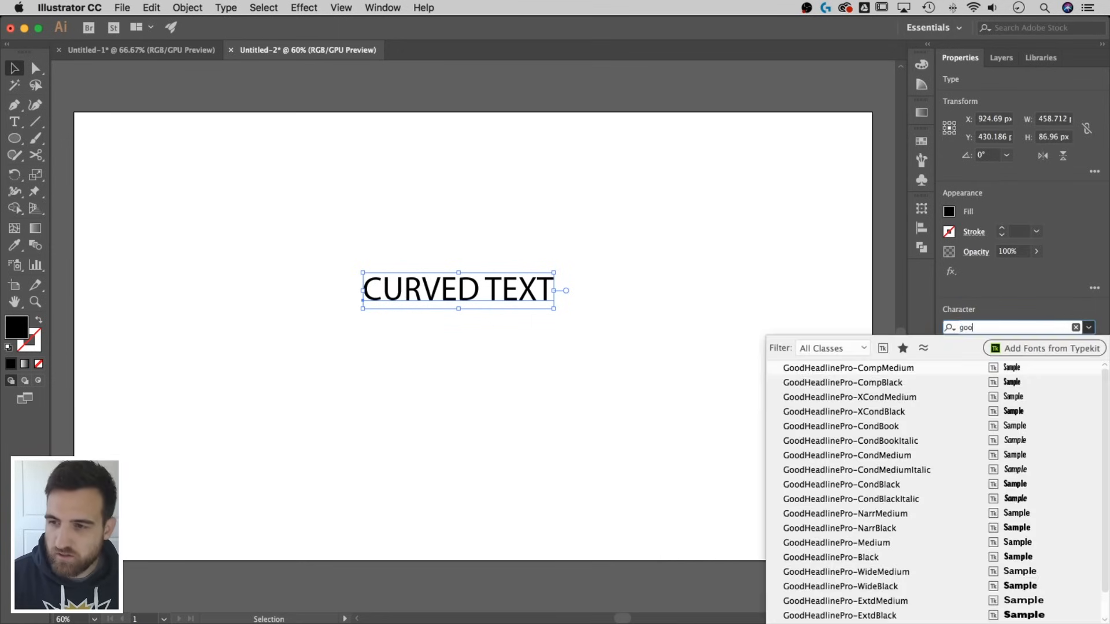
pyautogui.click(841, 485)
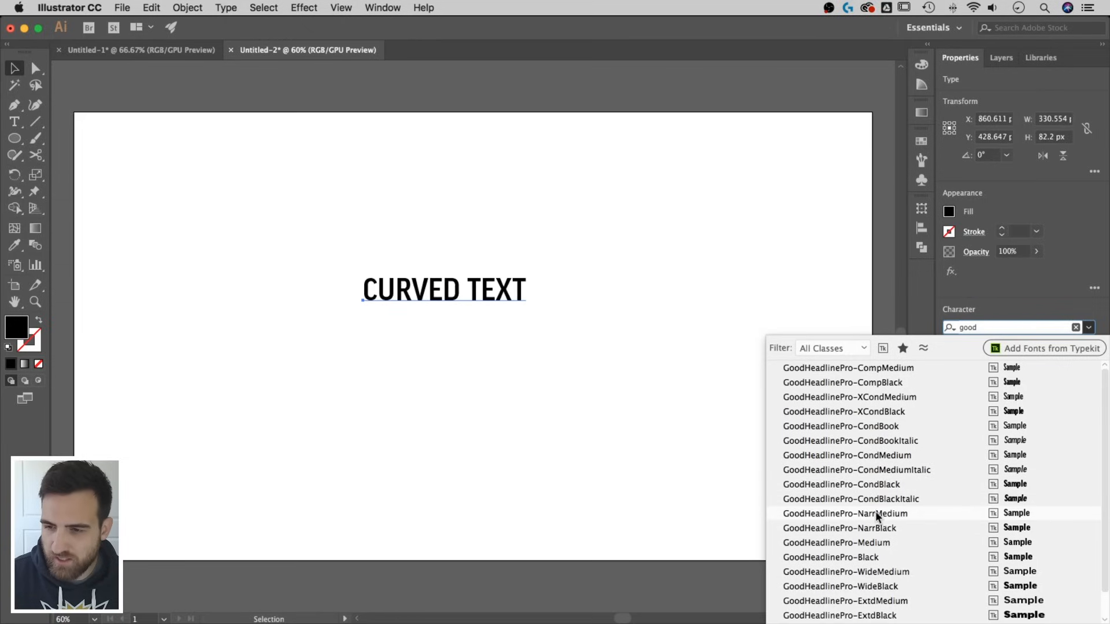
pyautogui.click(836, 556)
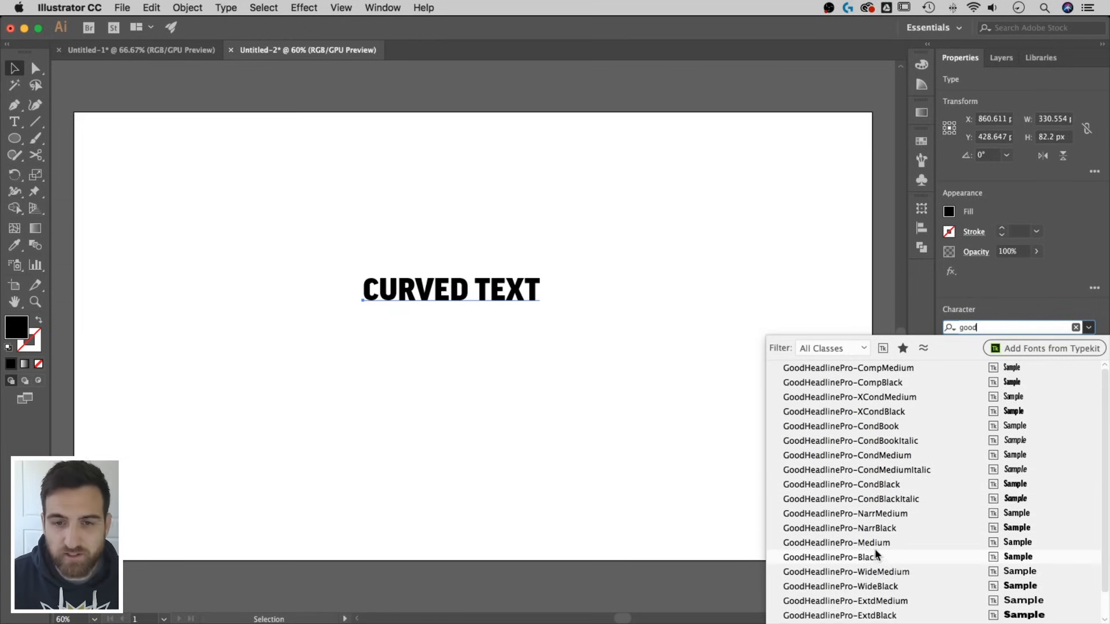
pyautogui.click(842, 557)
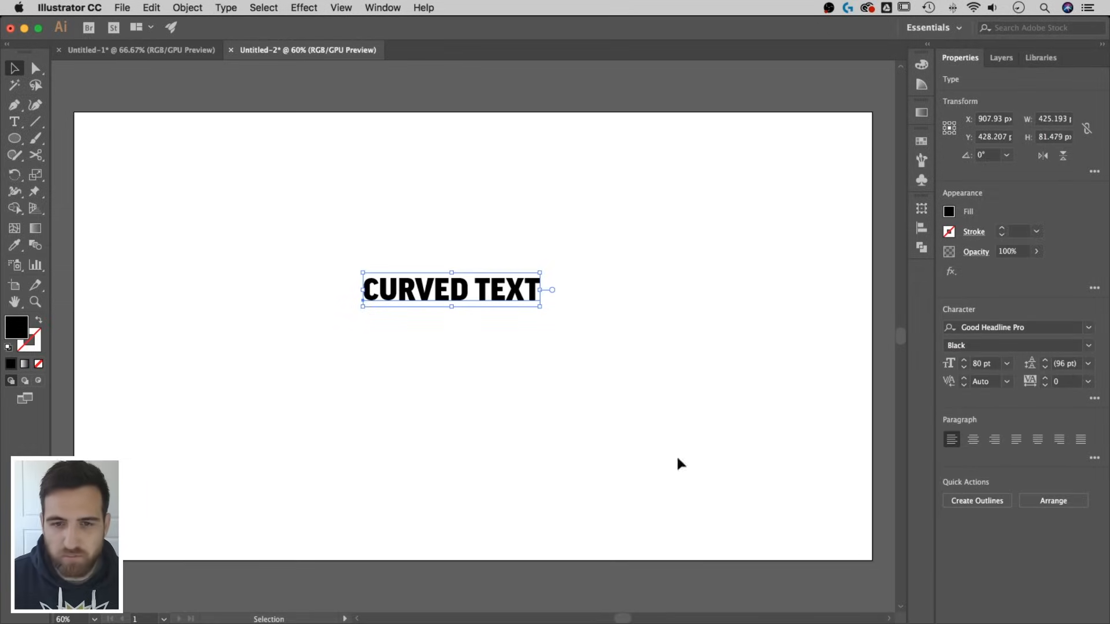
# Step: Set tracking to 50 at 100 pt, then leave the text deselected
pyautogui.click(1065, 381)
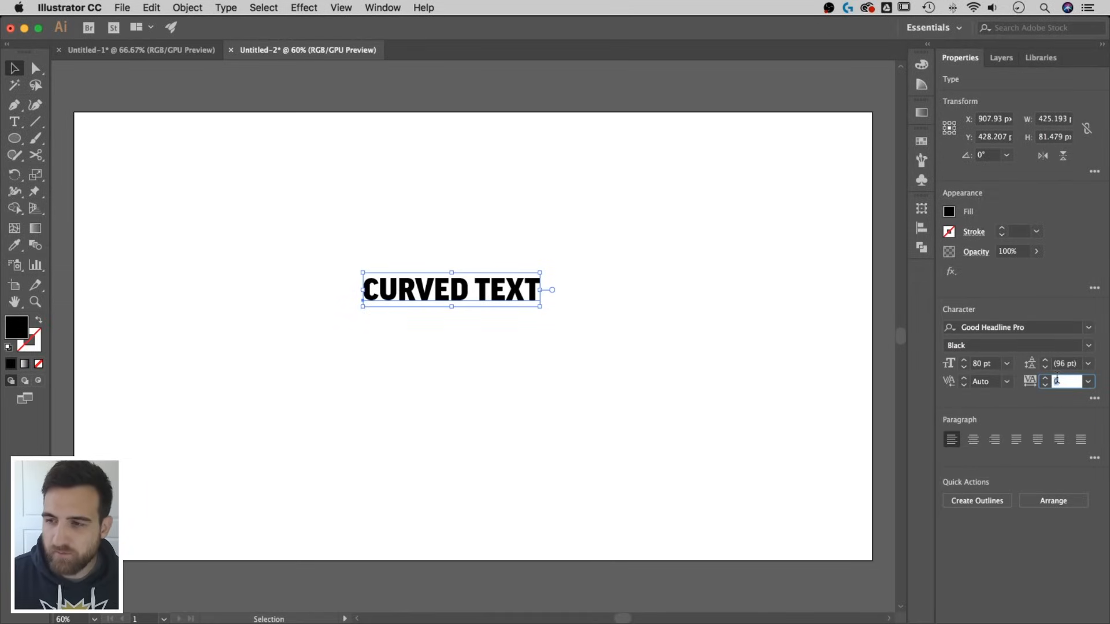
pyautogui.write('50')
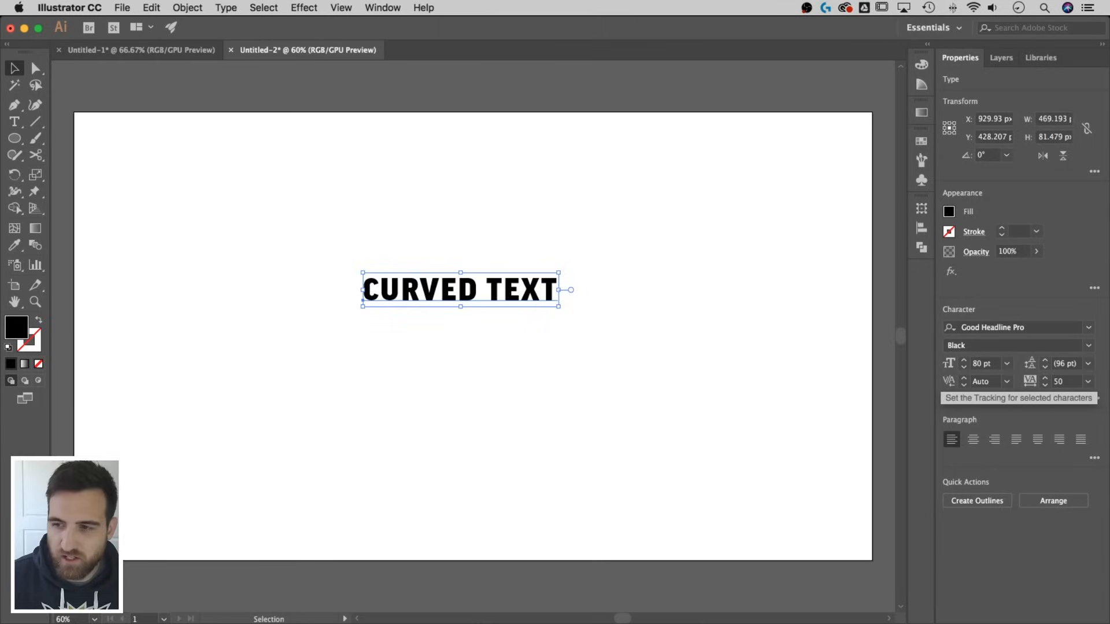
pyautogui.moveTo(723, 316)
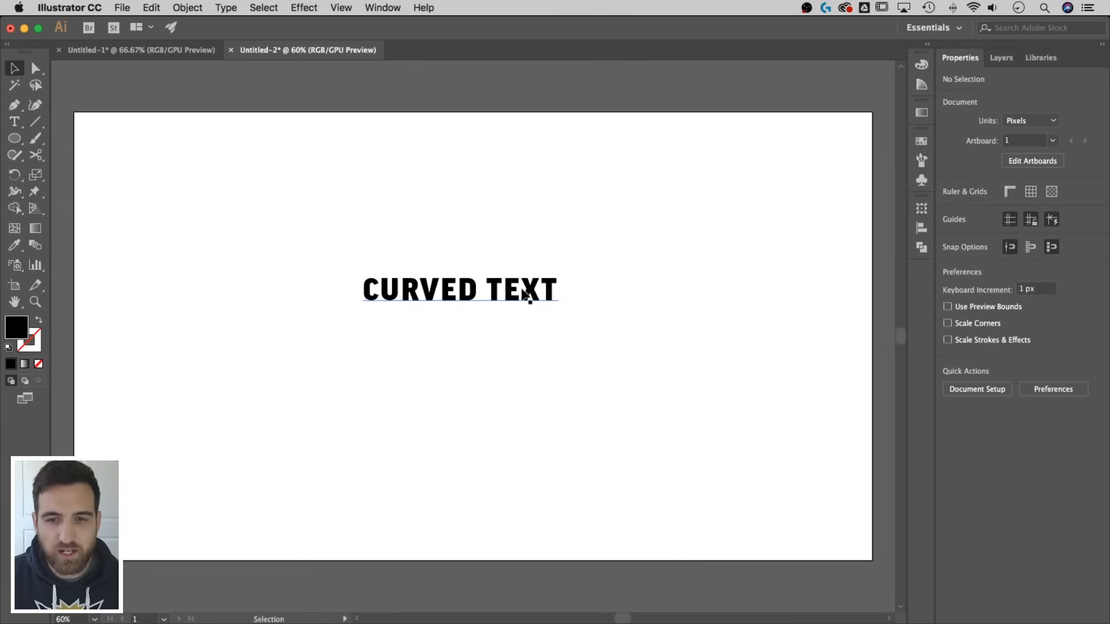
pyautogui.click(459, 289)
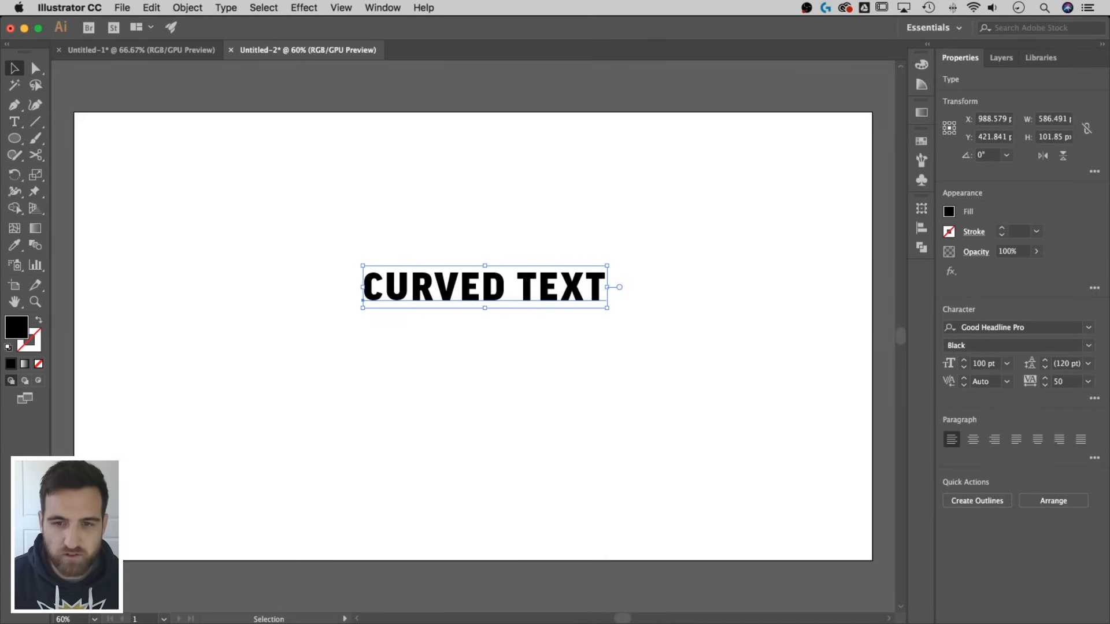
pyautogui.click(669, 242)
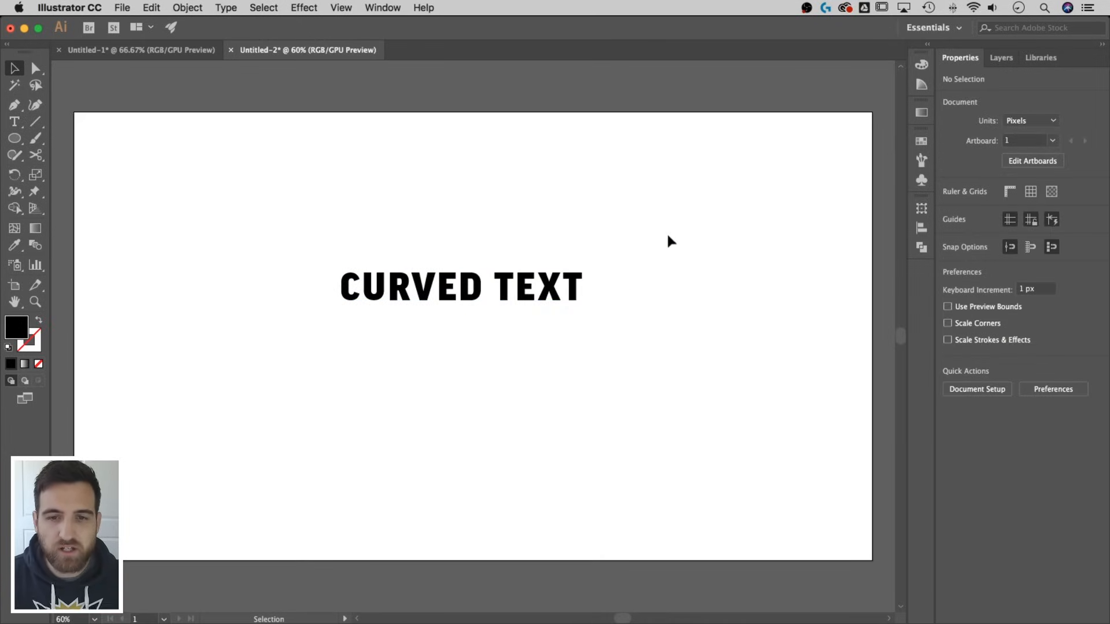
pyautogui.moveTo(650, 249)
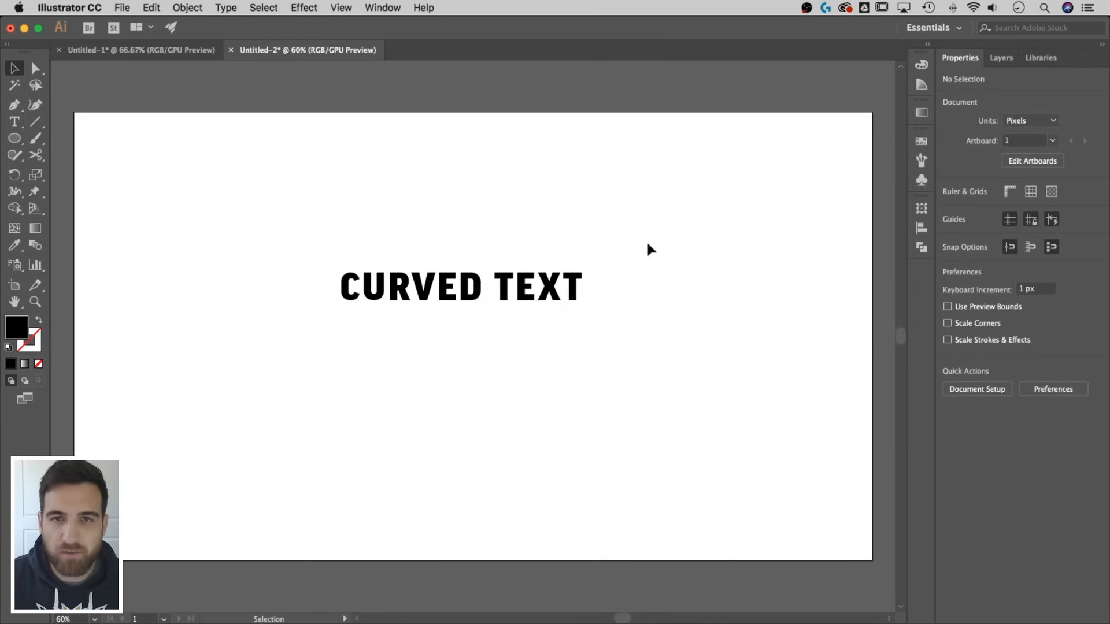
pyautogui.moveTo(367, 200)
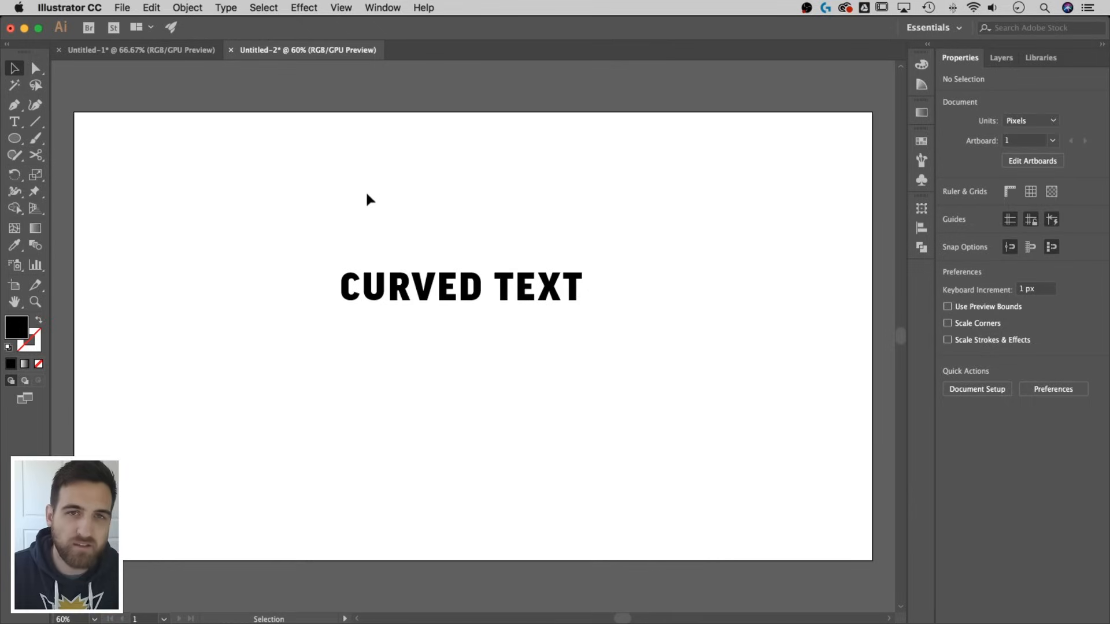
pyautogui.moveTo(70, 139)
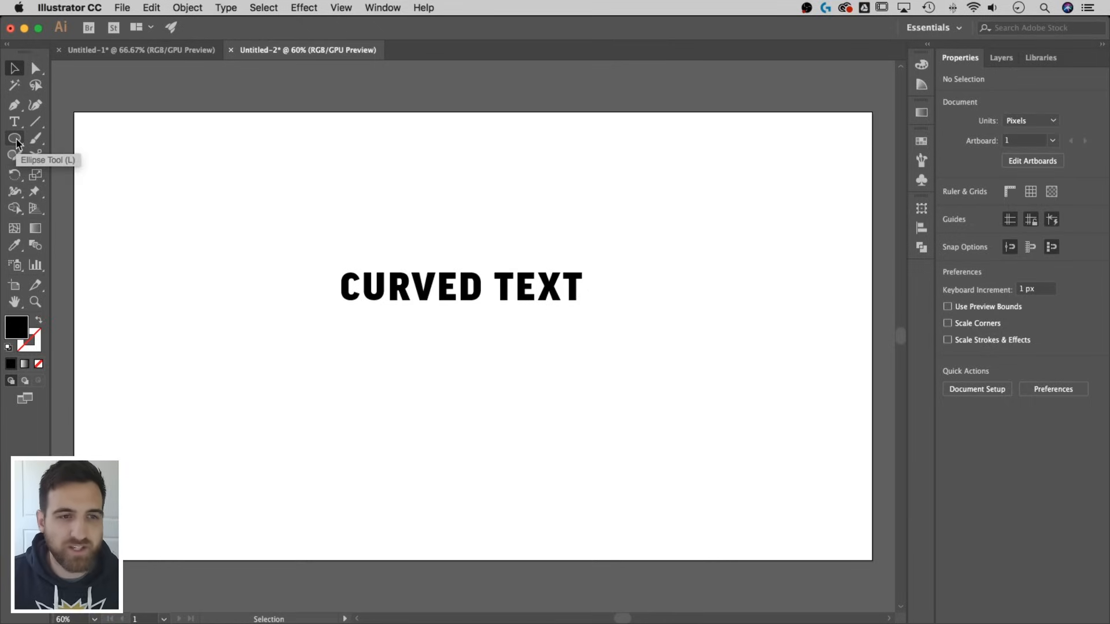
# Step: Draw a large black circle about 1780 px across covering most of the artboard and heading
pyautogui.click(13, 137)
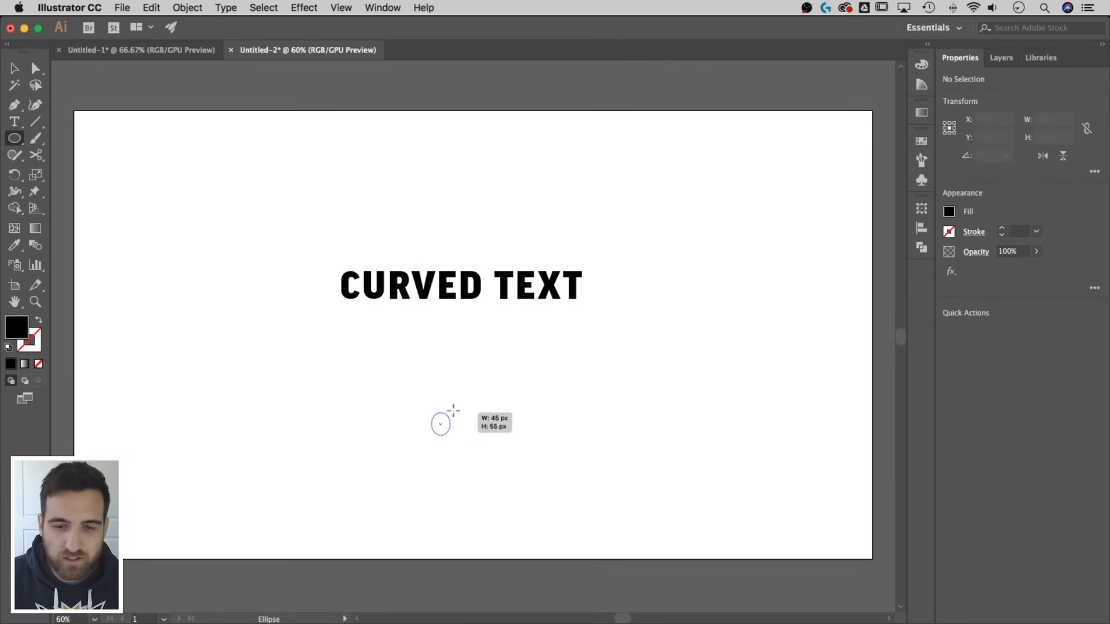
pyautogui.moveTo(440, 424); pyautogui.dragTo(657, 167)
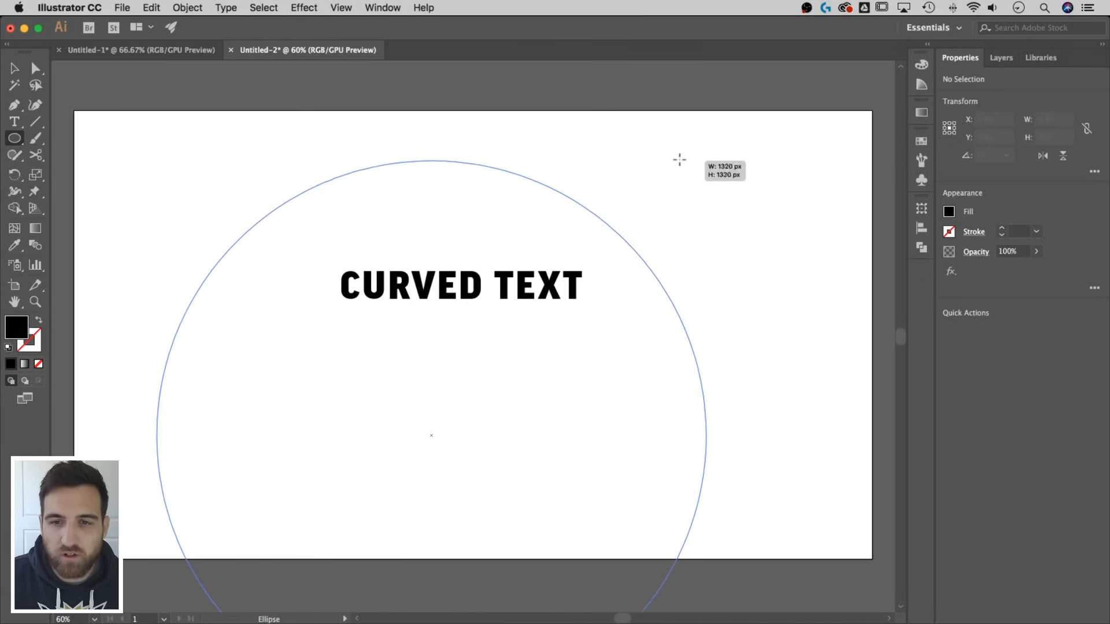
pyautogui.moveTo(678, 160); pyautogui.dragTo(705, 140)
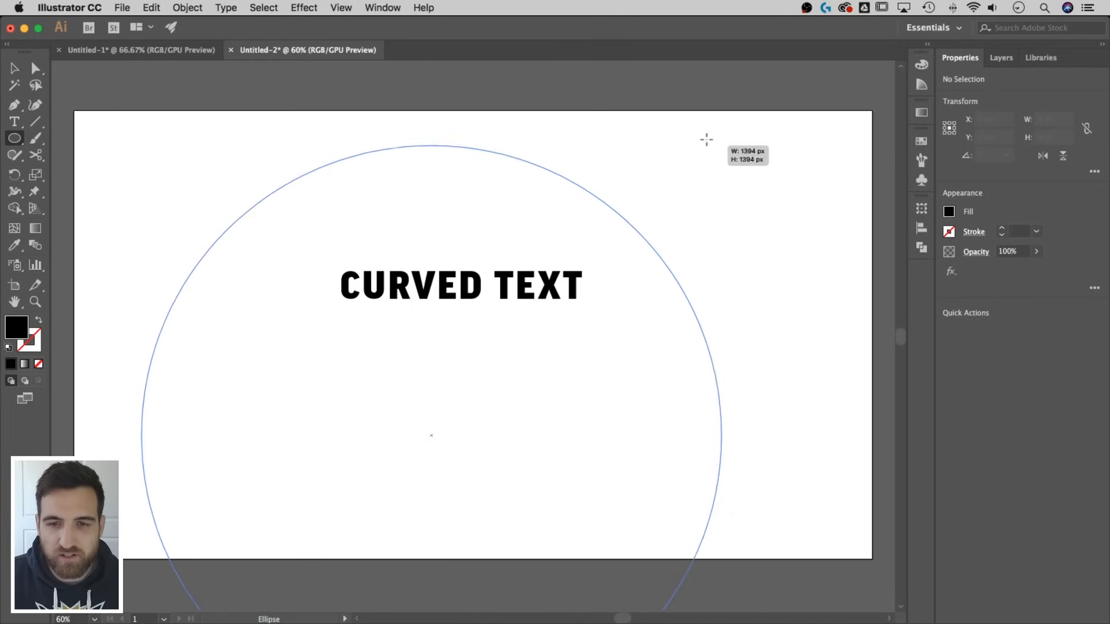
pyautogui.moveTo(705, 140); pyautogui.dragTo(750, 93)
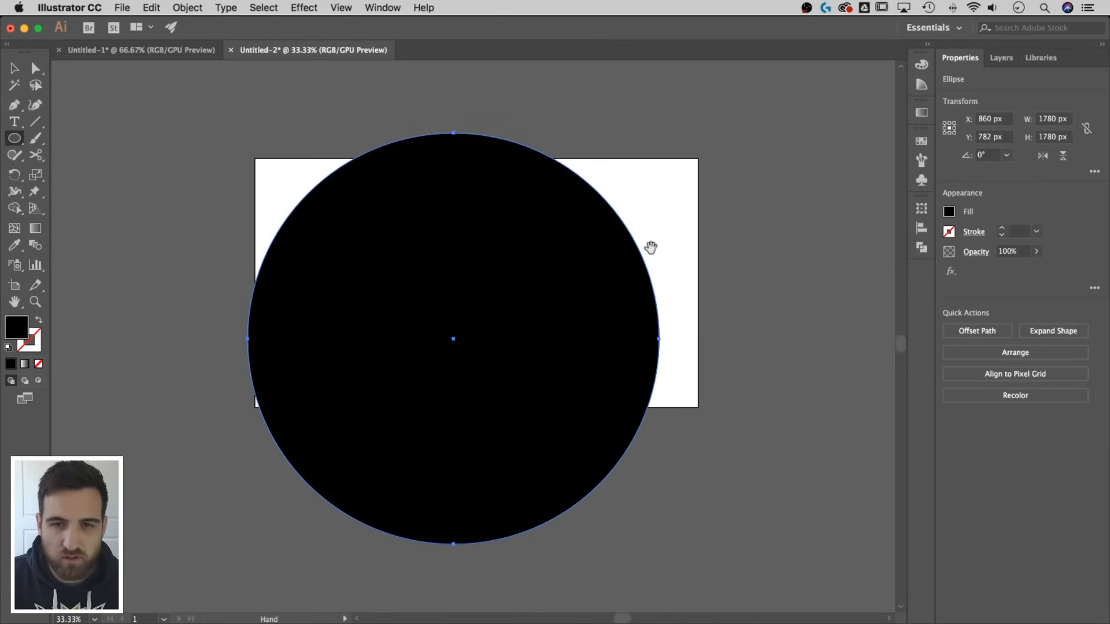
pyautogui.click(14, 68)
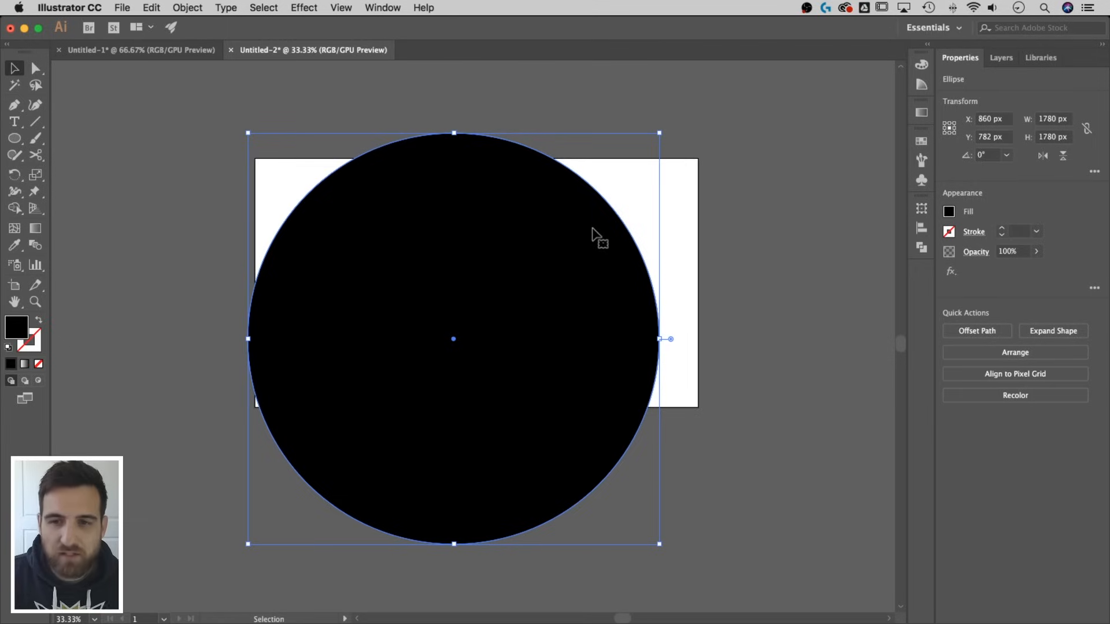
pyautogui.moveTo(784, 239)
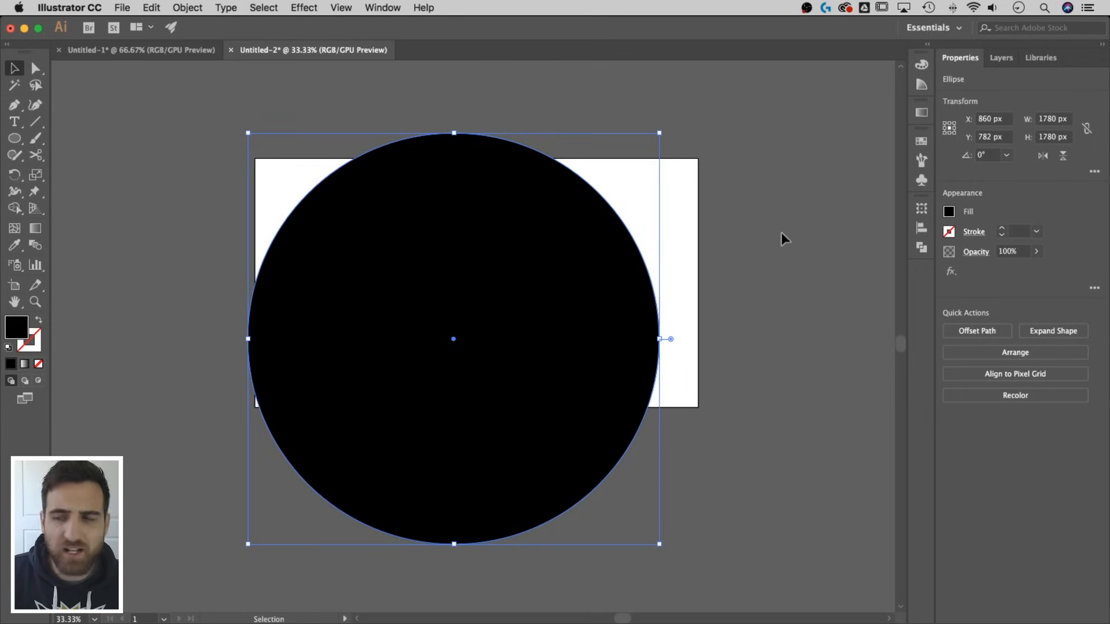
# Step: Make the circle an unfilled outline with a 1 pt stroke
pyautogui.click(948, 210)
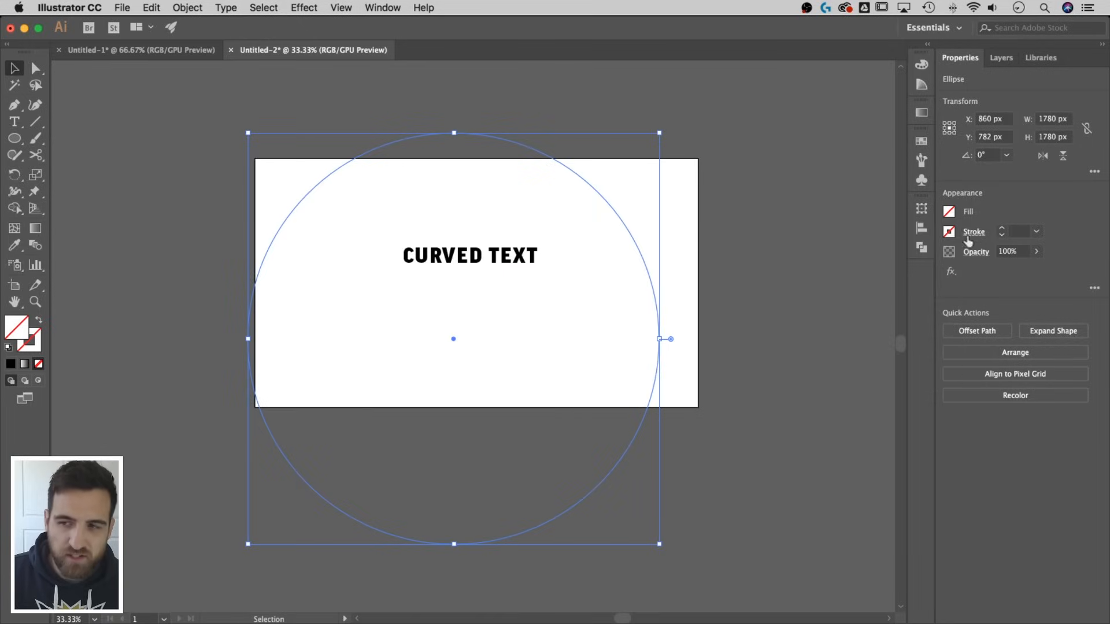
pyautogui.click(1017, 231)
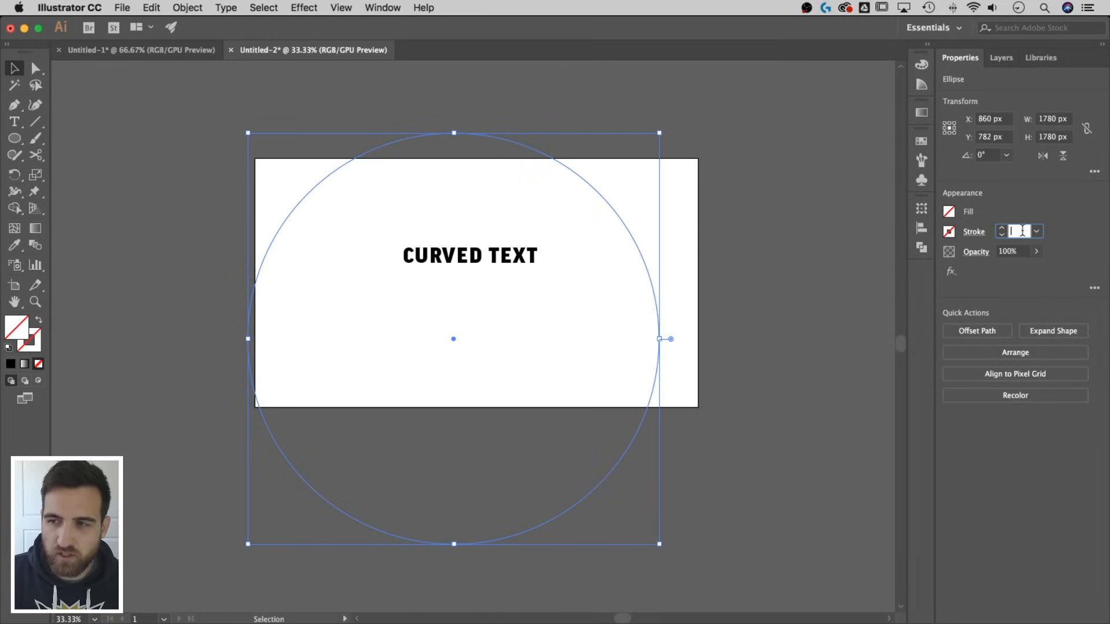
pyautogui.write('1')
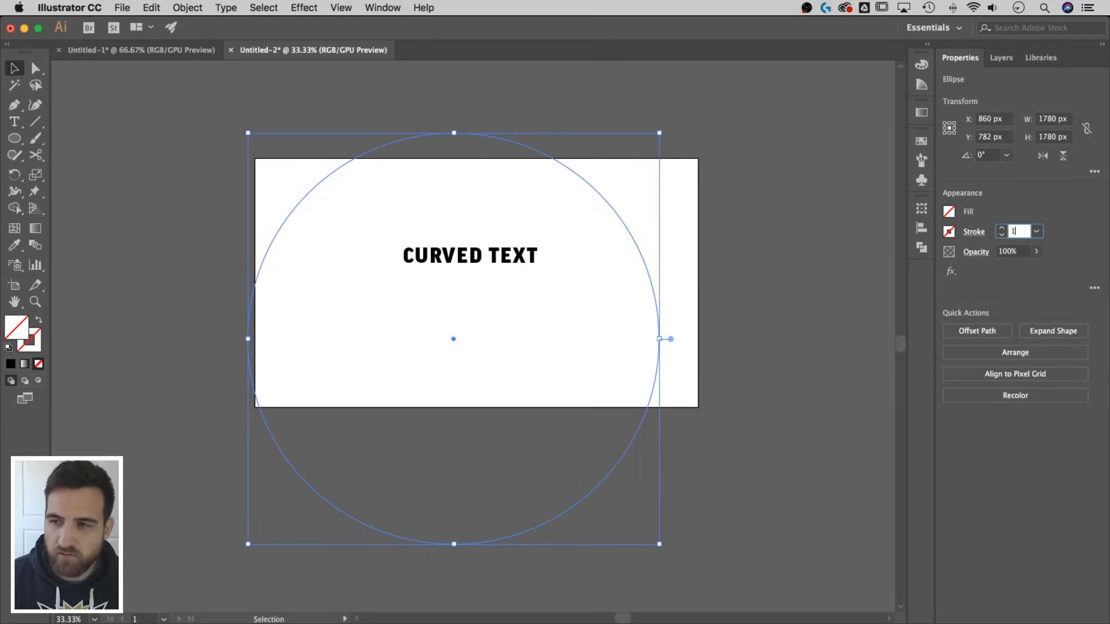
pyautogui.click(613, 201)
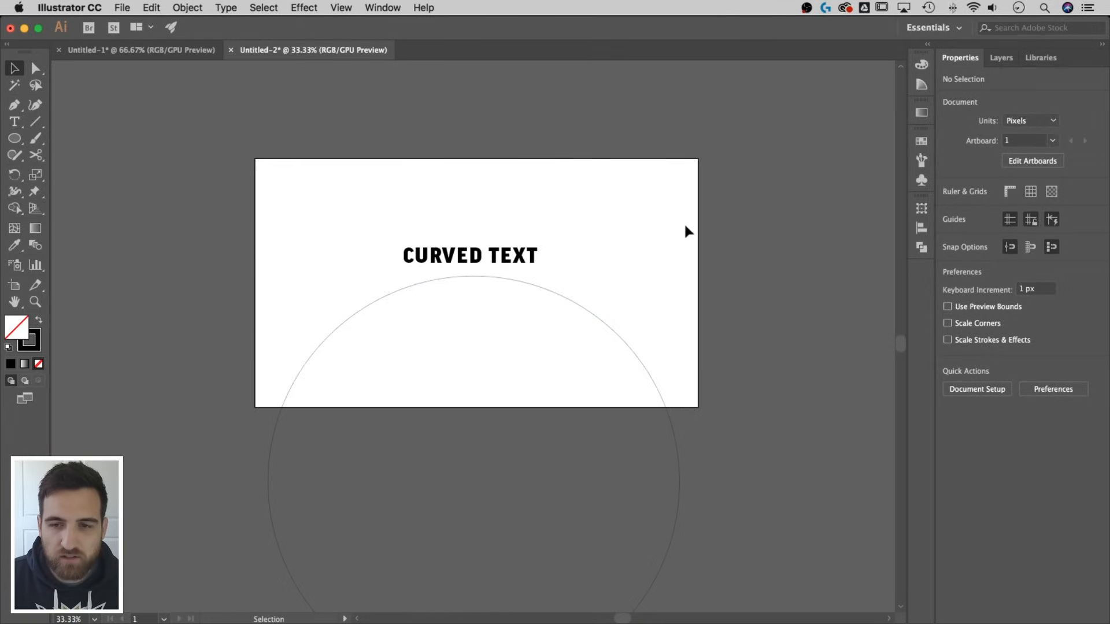
pyautogui.moveTo(600, 254)
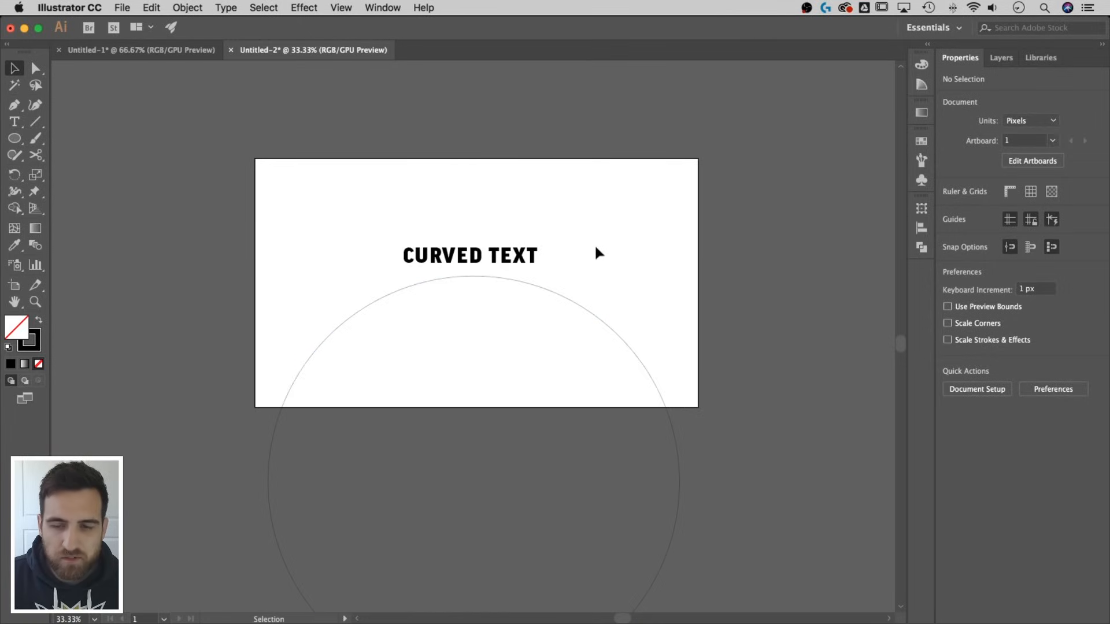
pyautogui.moveTo(589, 350)
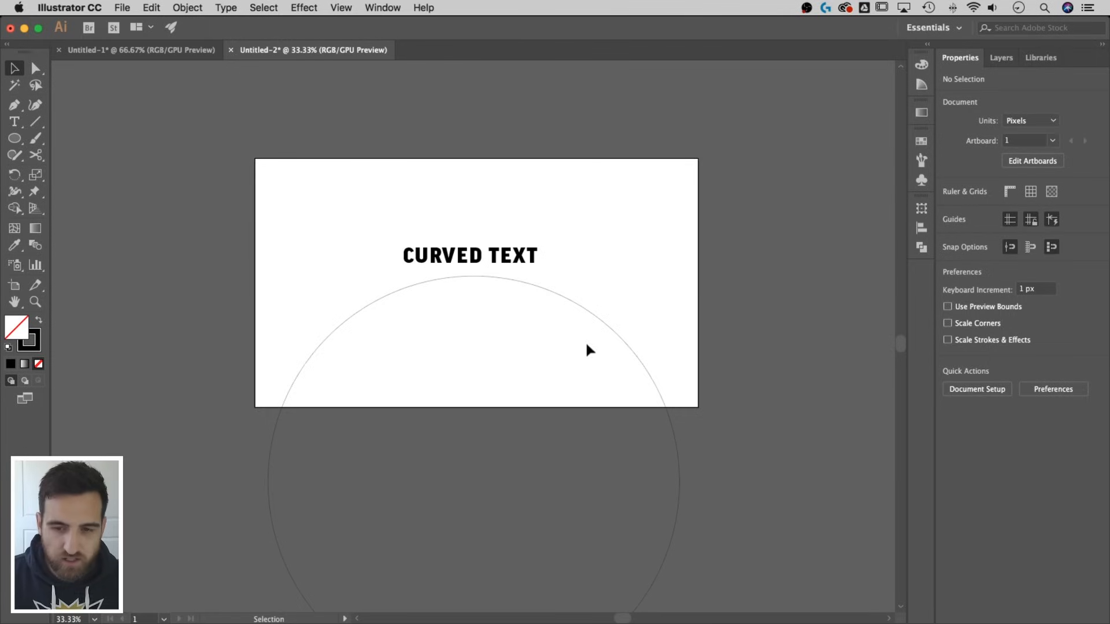
pyautogui.moveTo(580, 313)
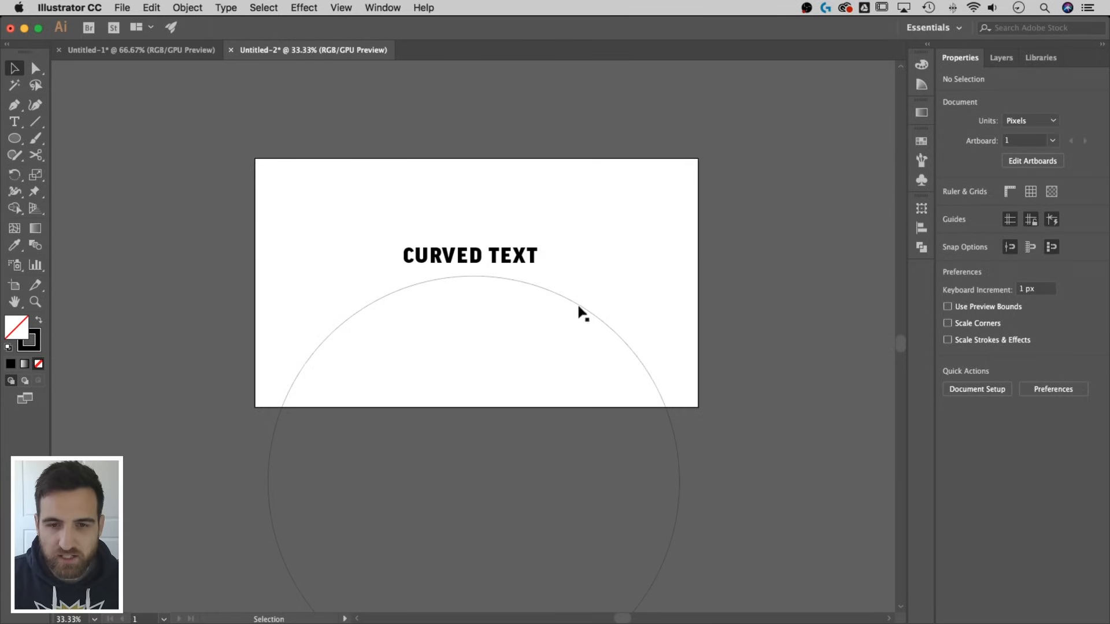
pyautogui.moveTo(566, 125)
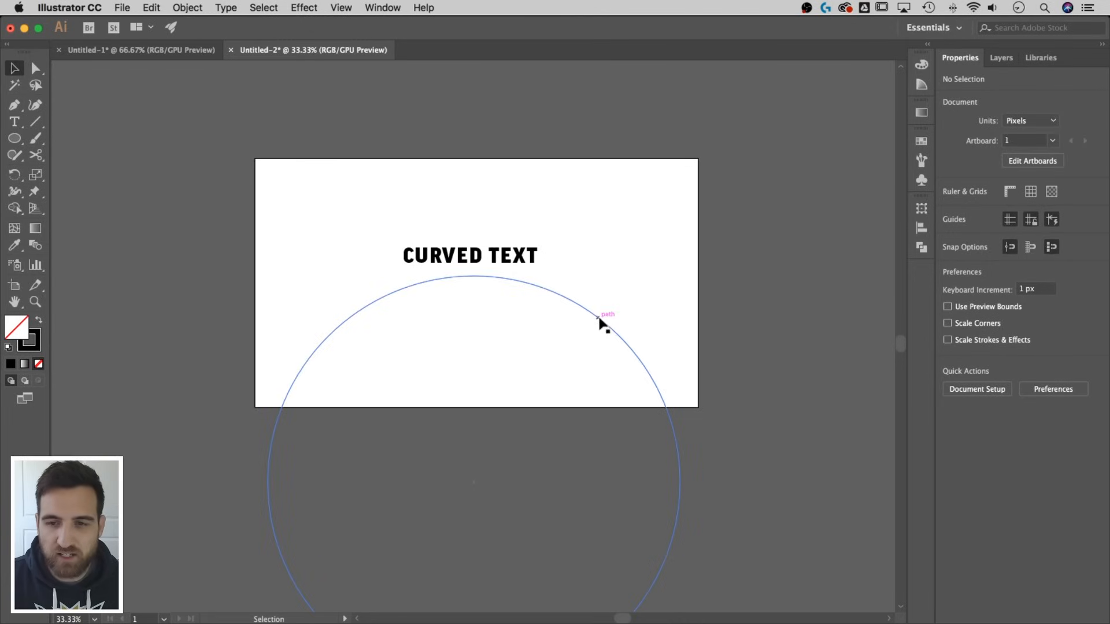
# Step: Cut the circle at its side points, keep the upper arc and move it beneath CURVED TEXT
pyautogui.click(601, 313)
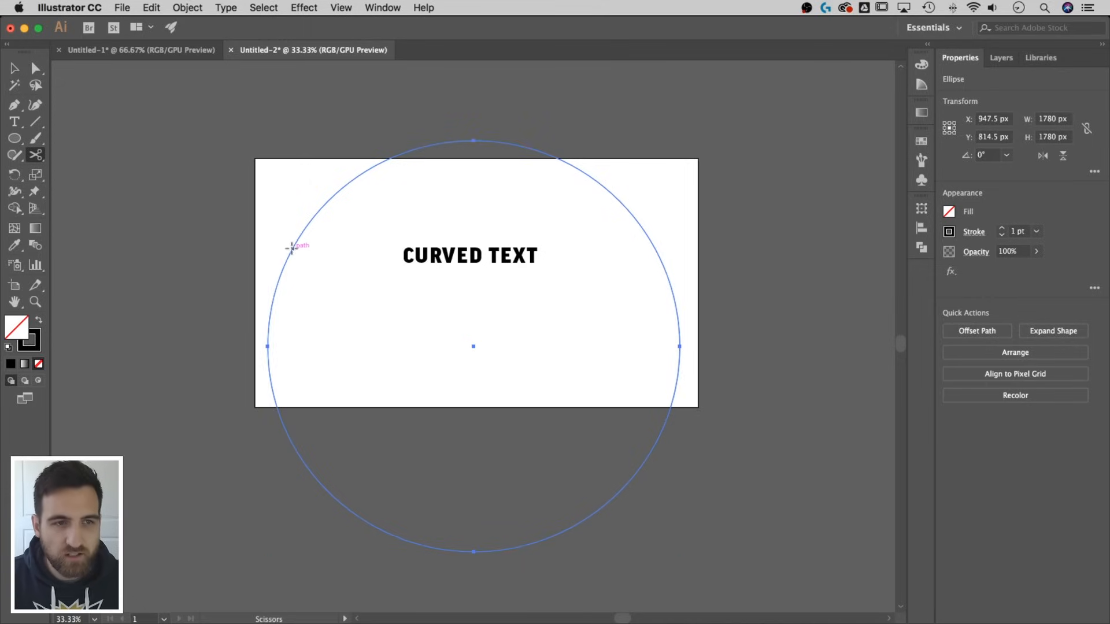
pyautogui.moveTo(36, 156)
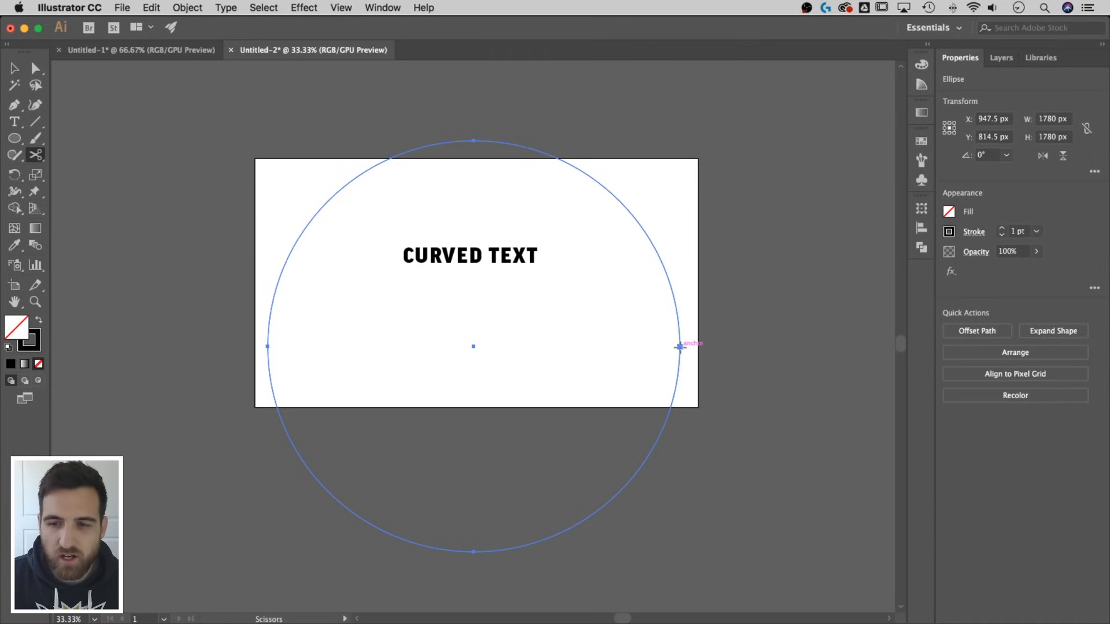
pyautogui.click(1052, 331)
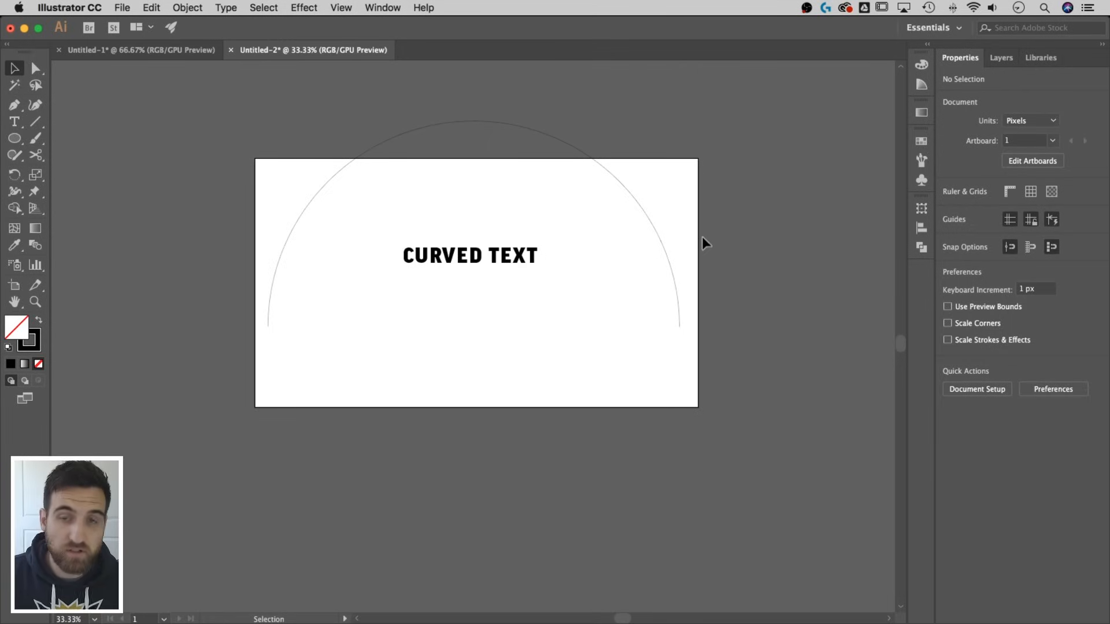
pyautogui.moveTo(506, 103)
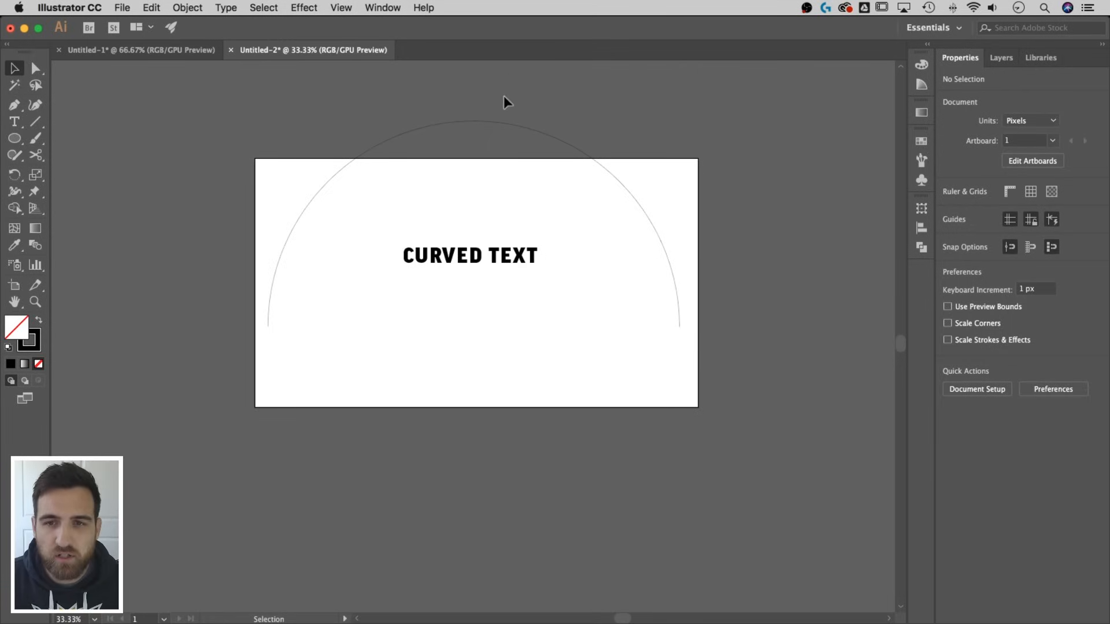
pyautogui.moveTo(487, 137); pyautogui.dragTo(475, 284)
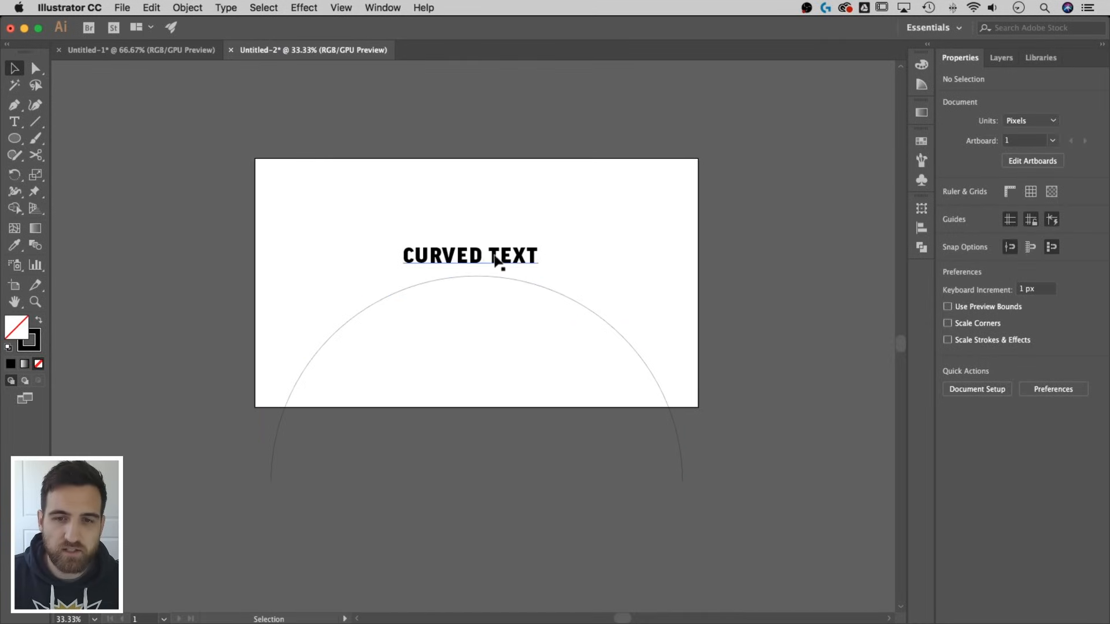
pyautogui.click(471, 255)
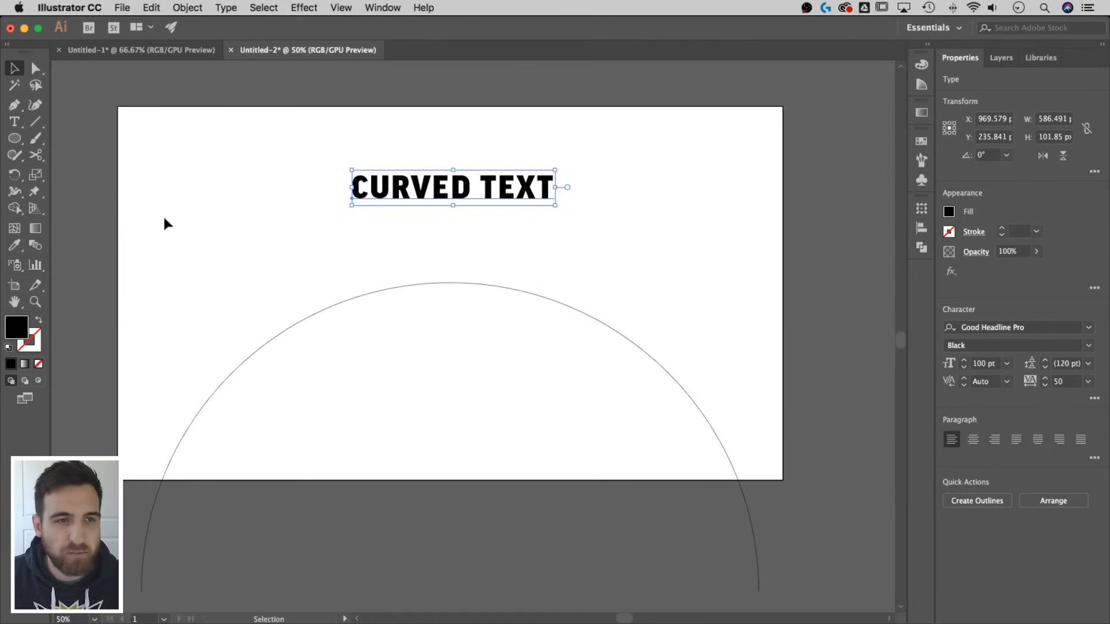
pyautogui.moveTo(14, 121)
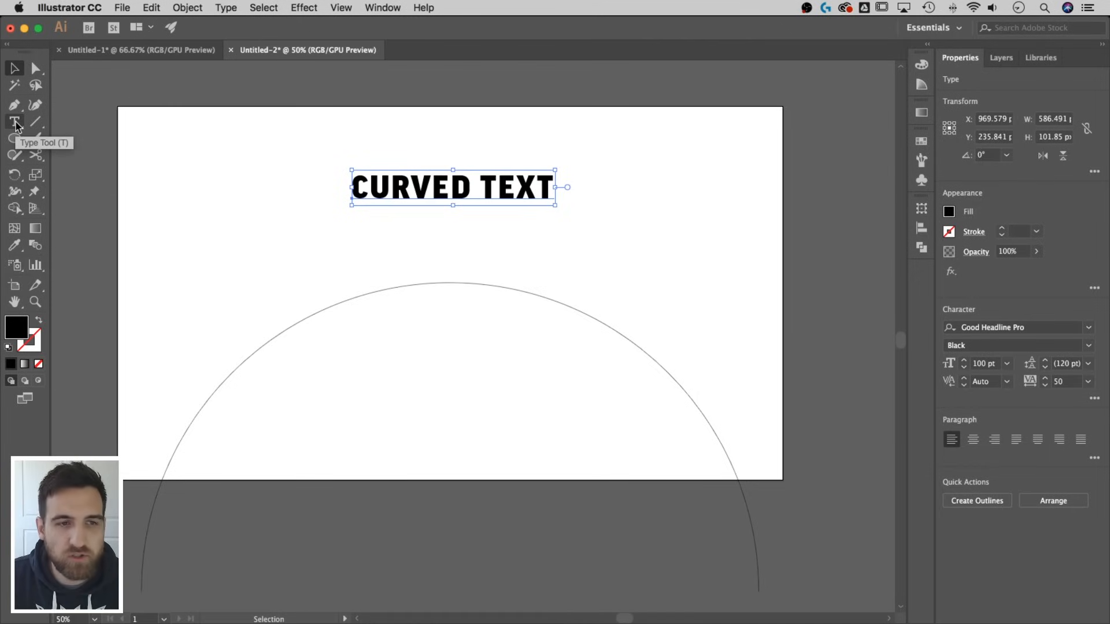
# Step: Place CURVED TEXT along the half-circle arc with the Type on a Path Tool
pyautogui.click(15, 120)
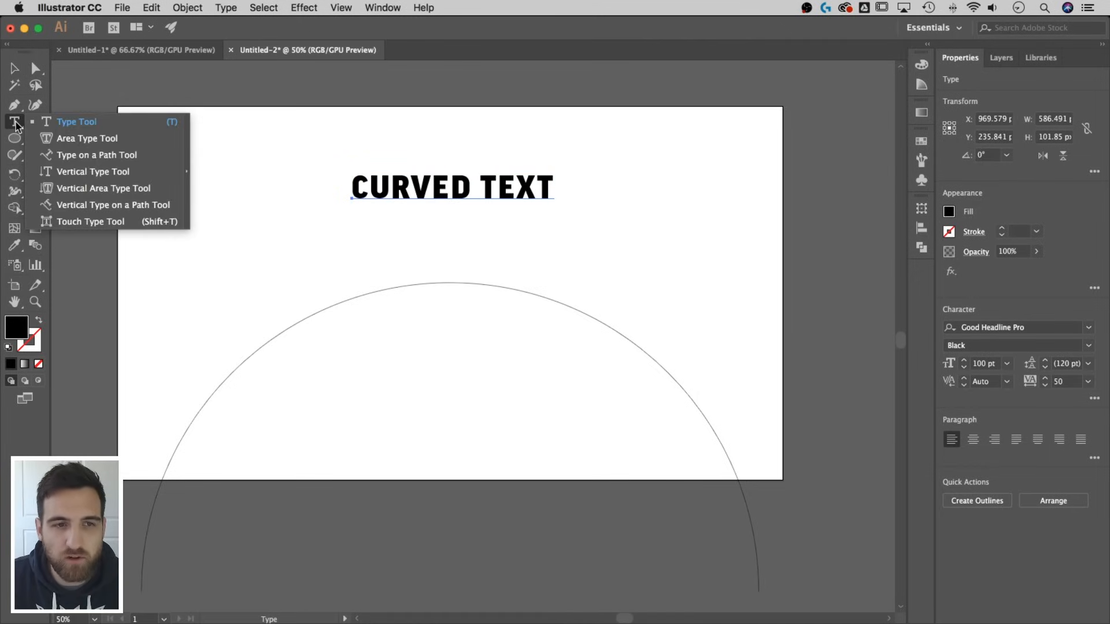
pyautogui.moveTo(84, 191)
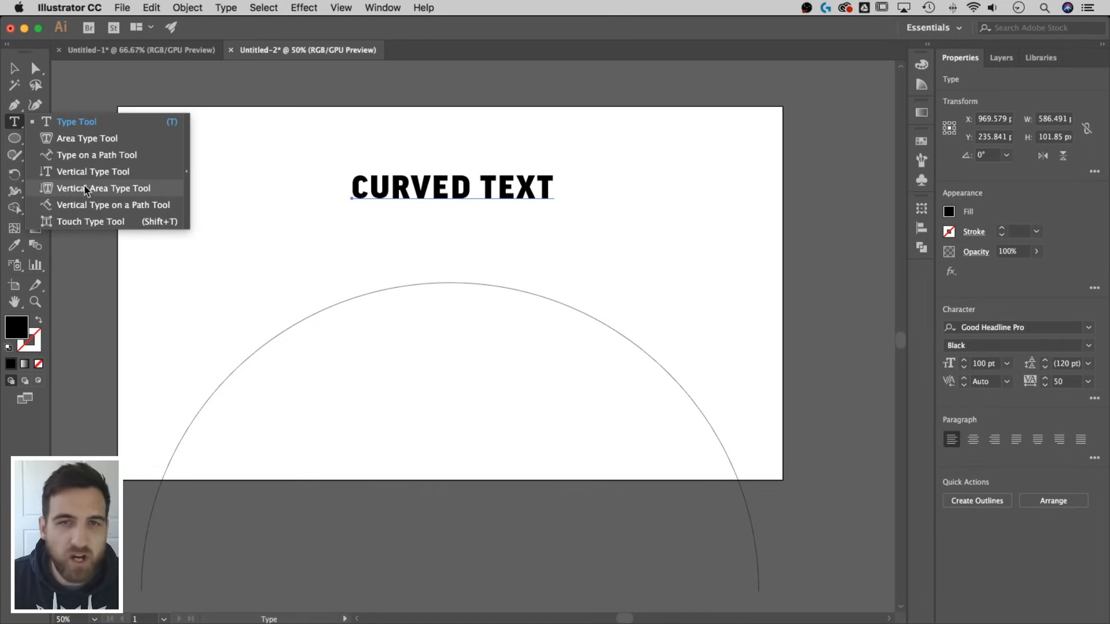
pyautogui.moveTo(109, 162)
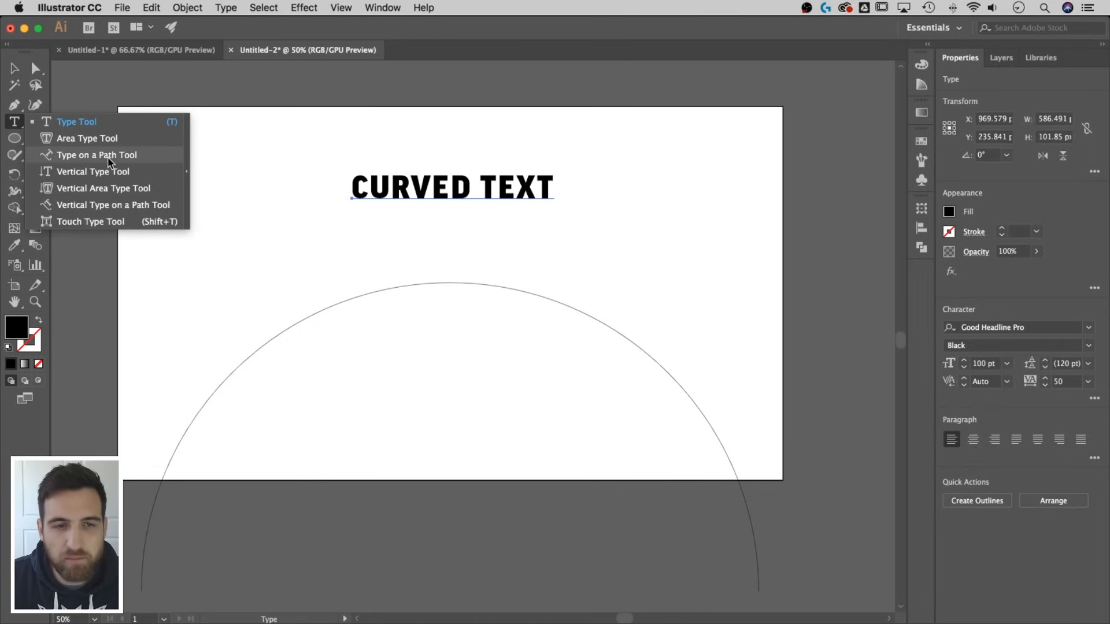
pyautogui.moveTo(72, 126)
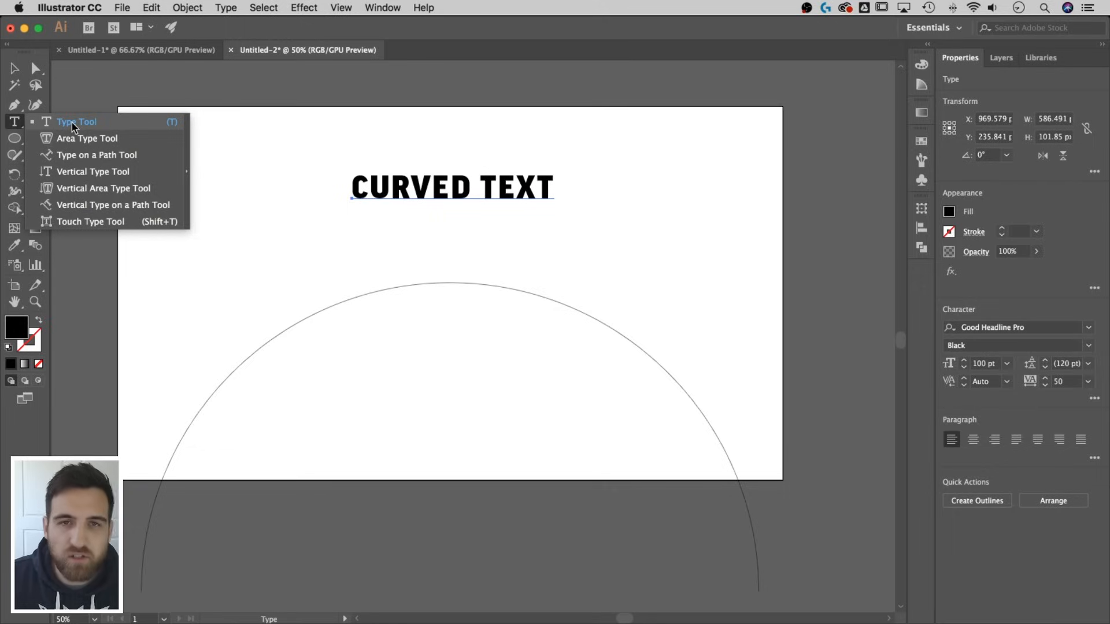
pyautogui.click(76, 121)
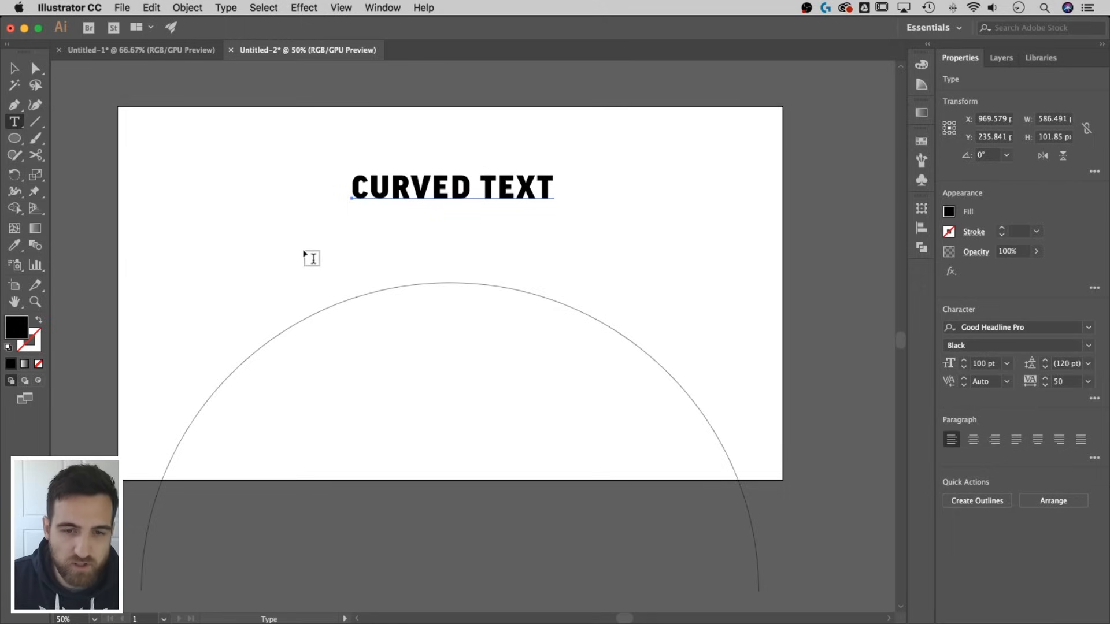
pyautogui.click(371, 289)
pyautogui.write('CURVED TEXT')
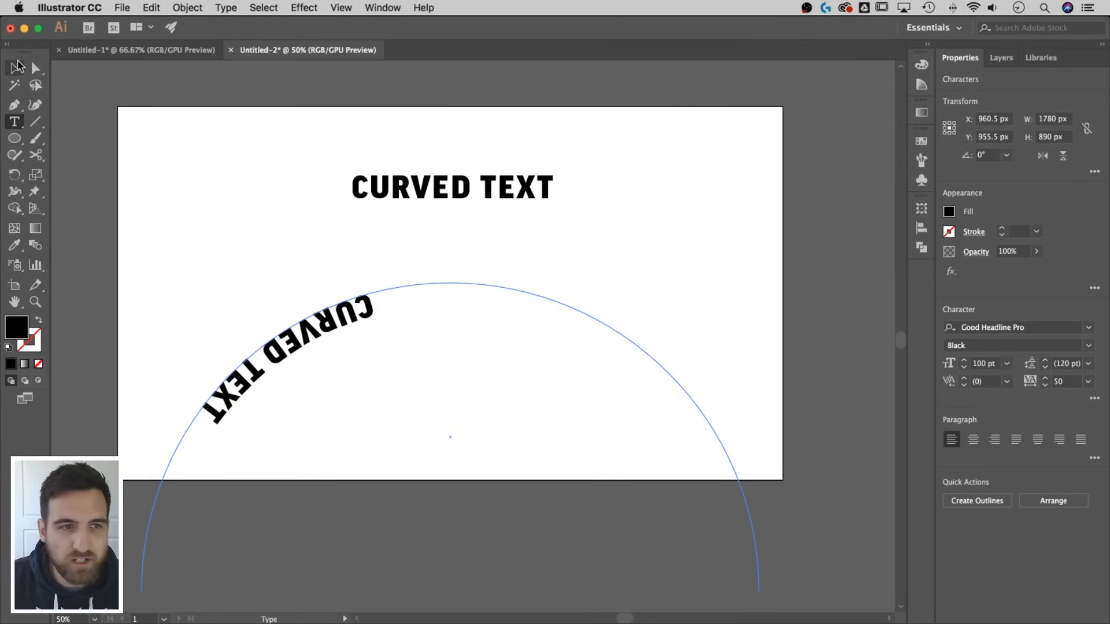
pyautogui.click(453, 439)
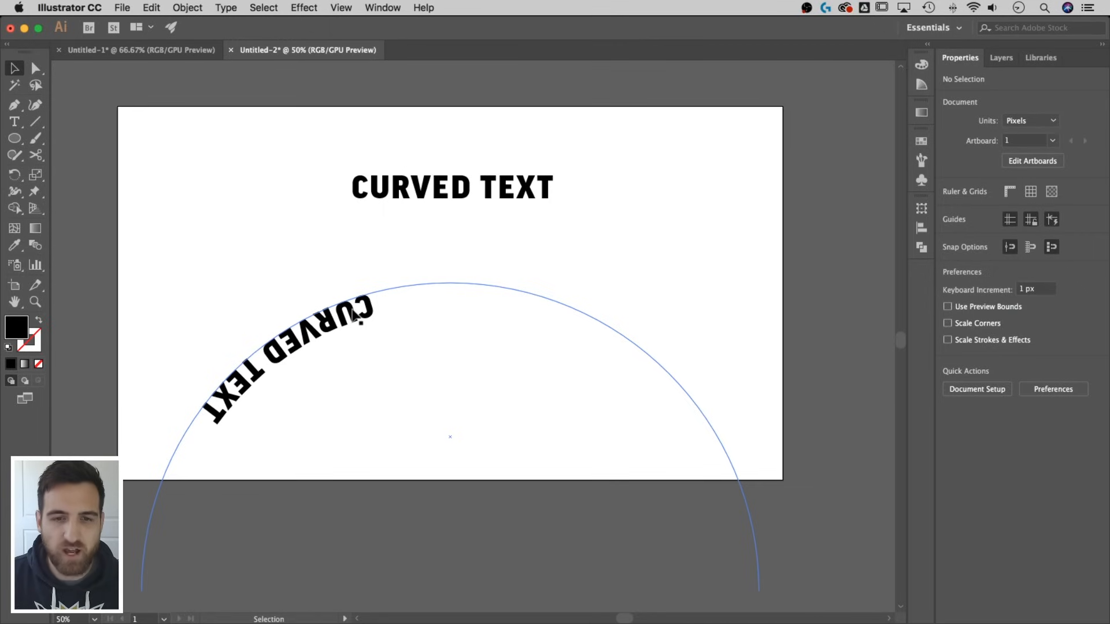
# Step: In Type on a Path Options, enable Preview and flip the text to the other side of the arc
pyautogui.click(357, 315)
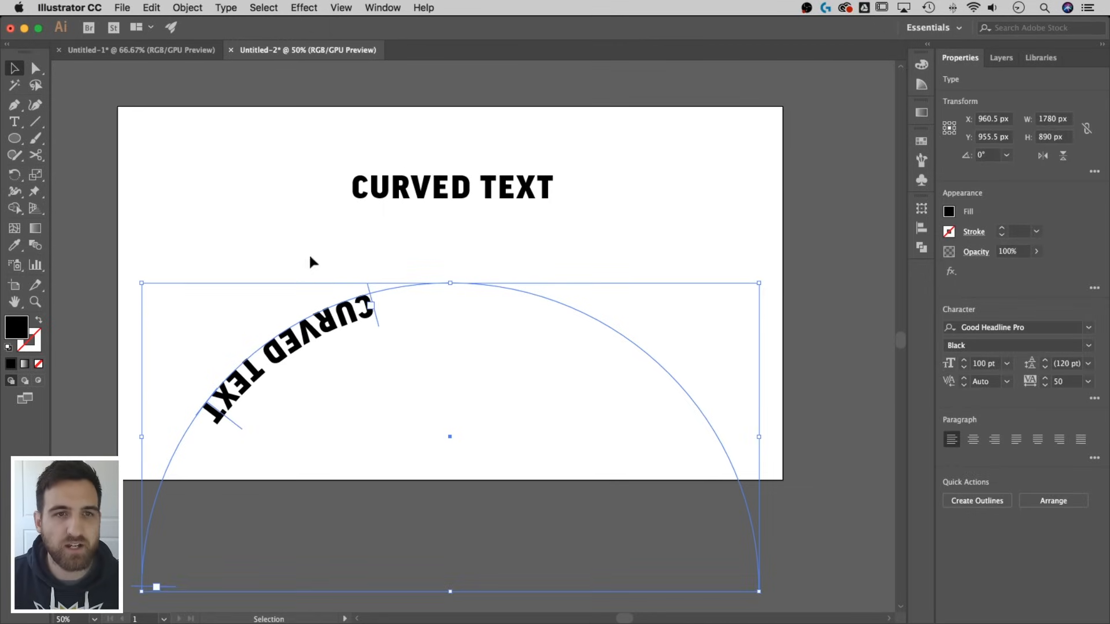
pyautogui.click(226, 8)
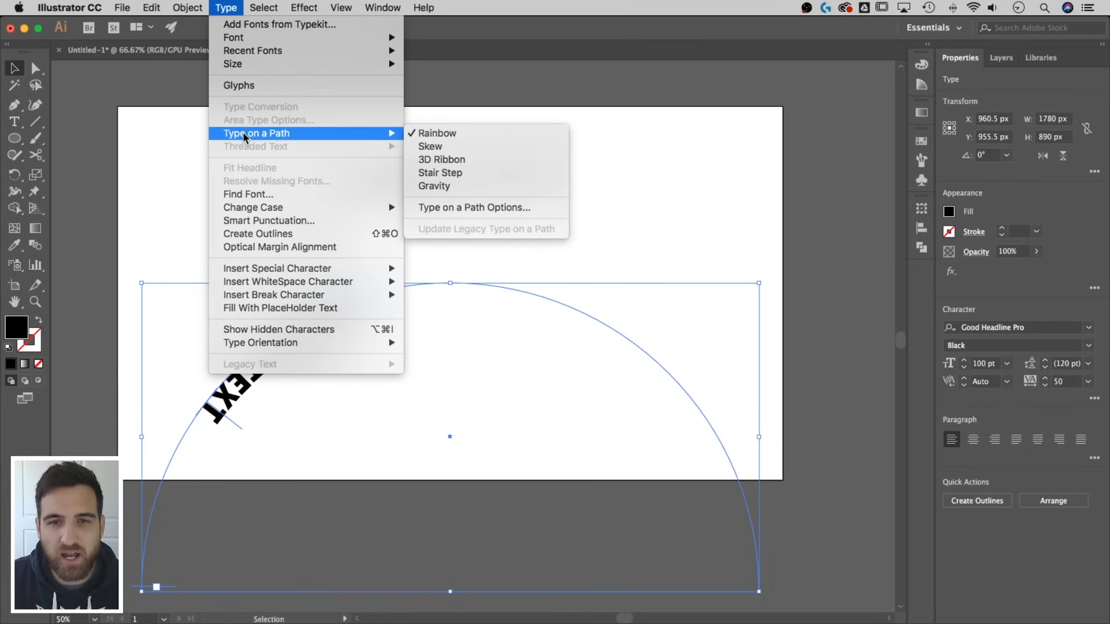
pyautogui.moveTo(440, 172)
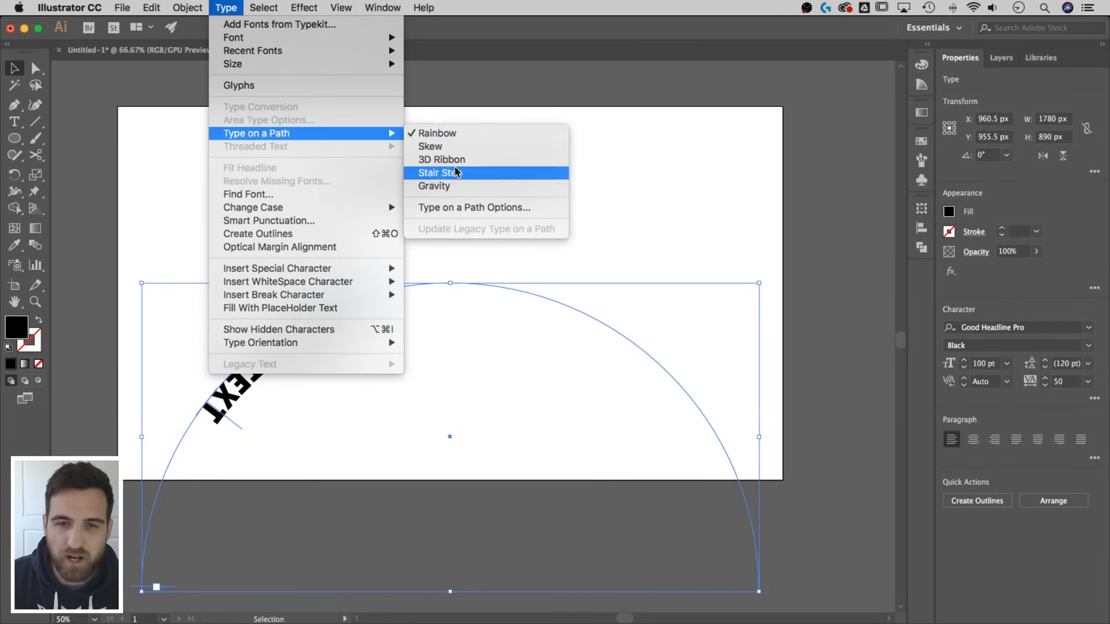
pyautogui.moveTo(457, 211)
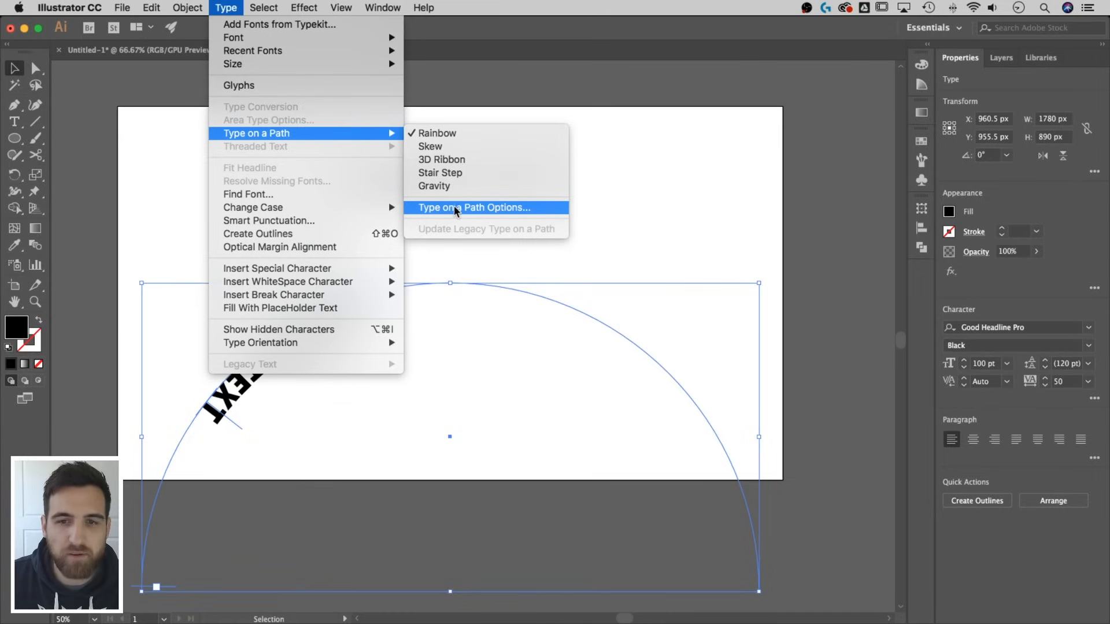
pyautogui.click(474, 206)
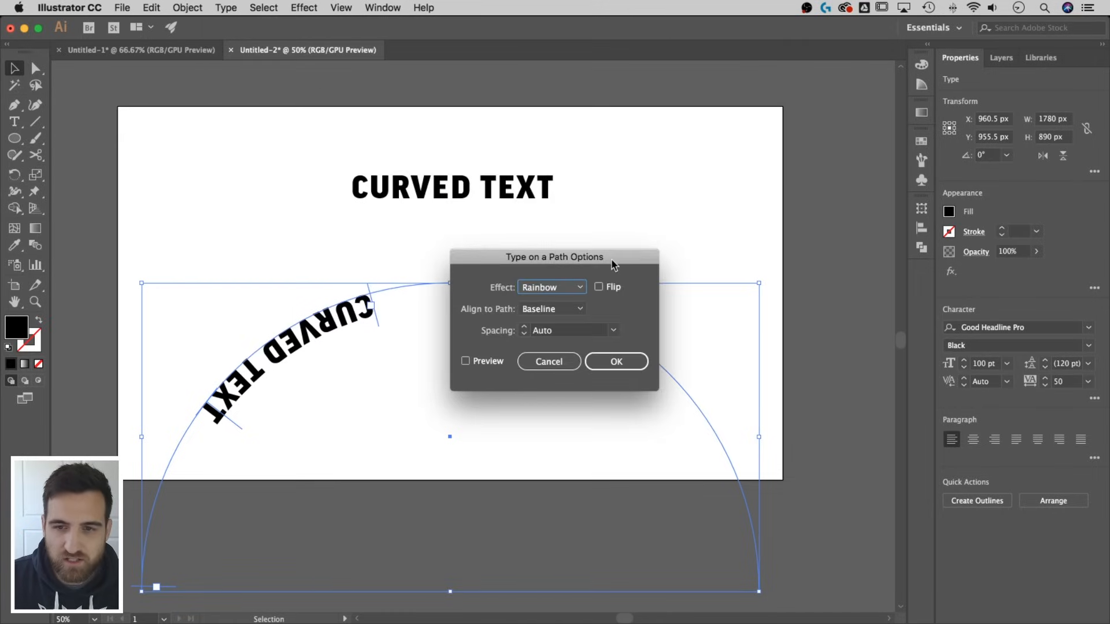
pyautogui.moveTo(554, 256); pyautogui.dragTo(688, 119)
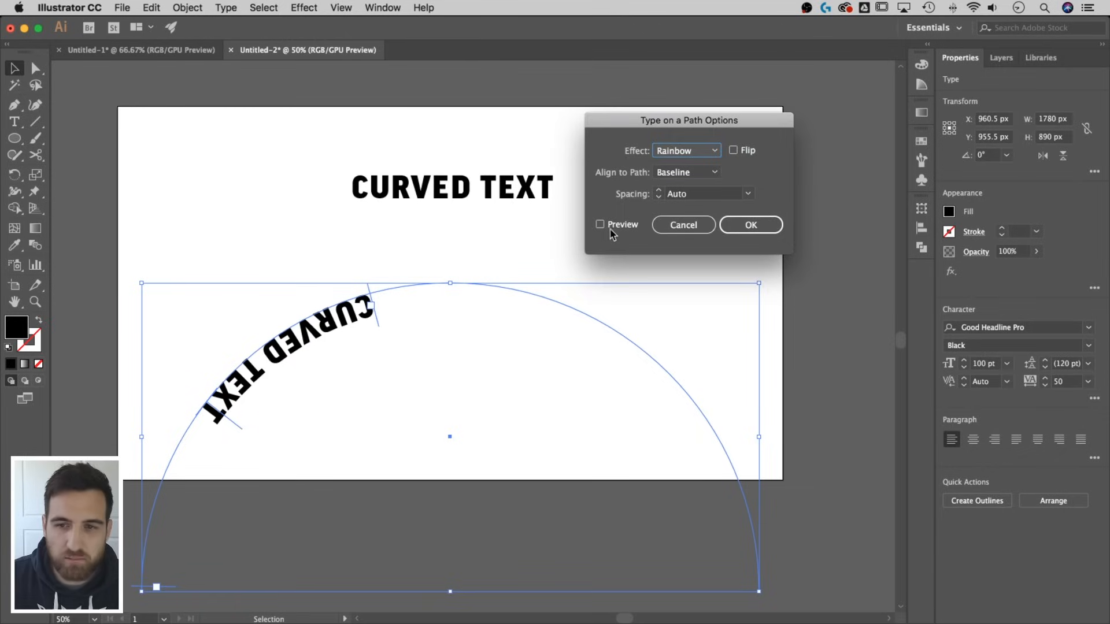
pyautogui.click(600, 224)
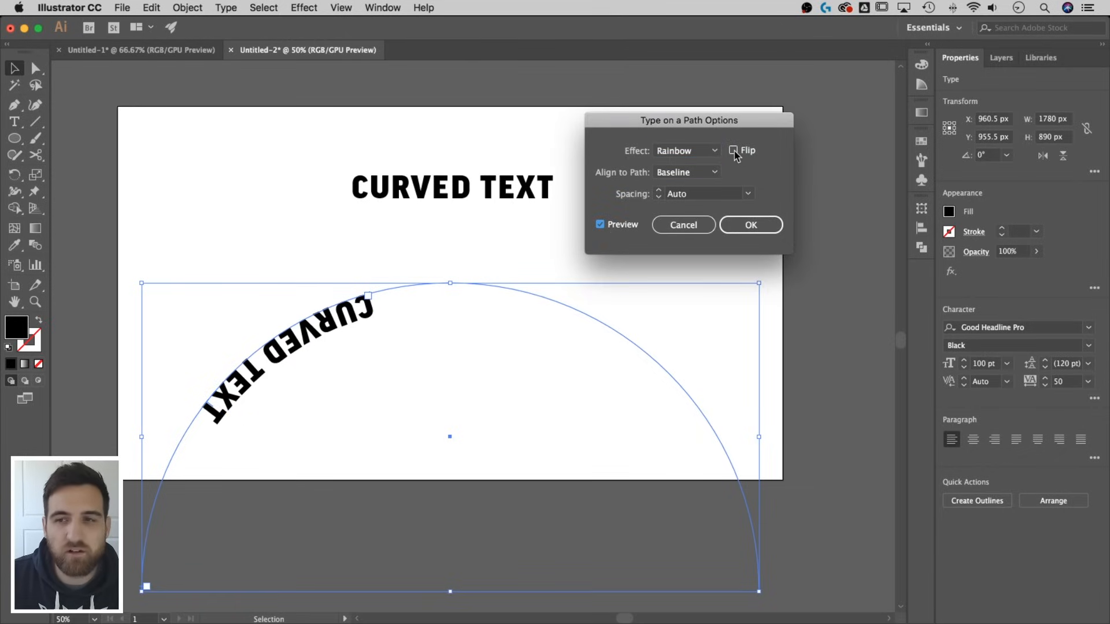
pyautogui.click(733, 150)
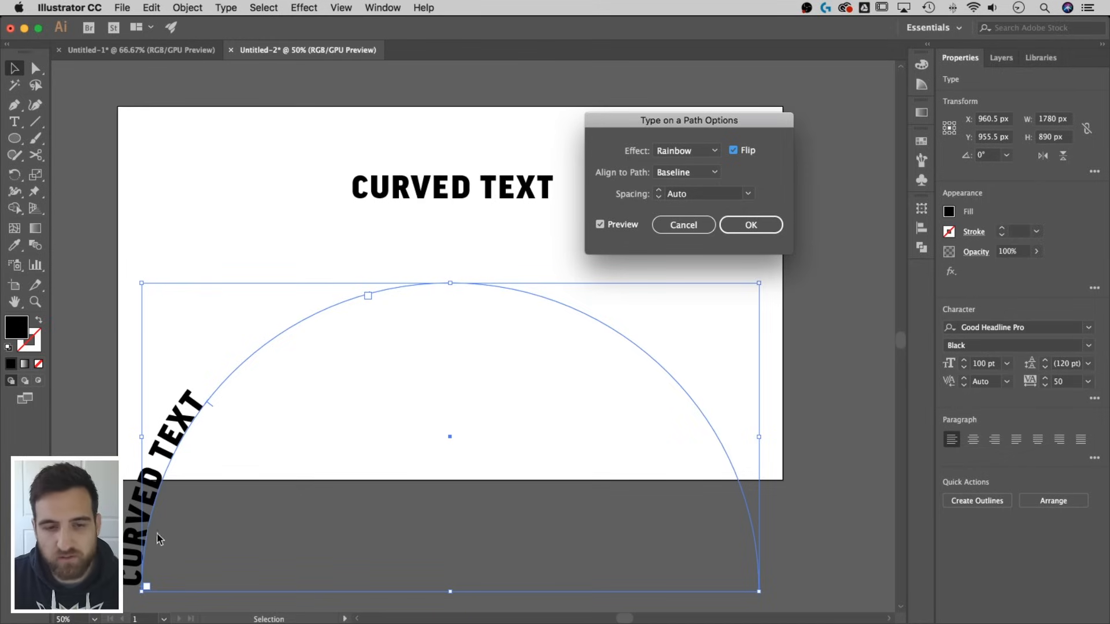
pyautogui.moveTo(730, 180)
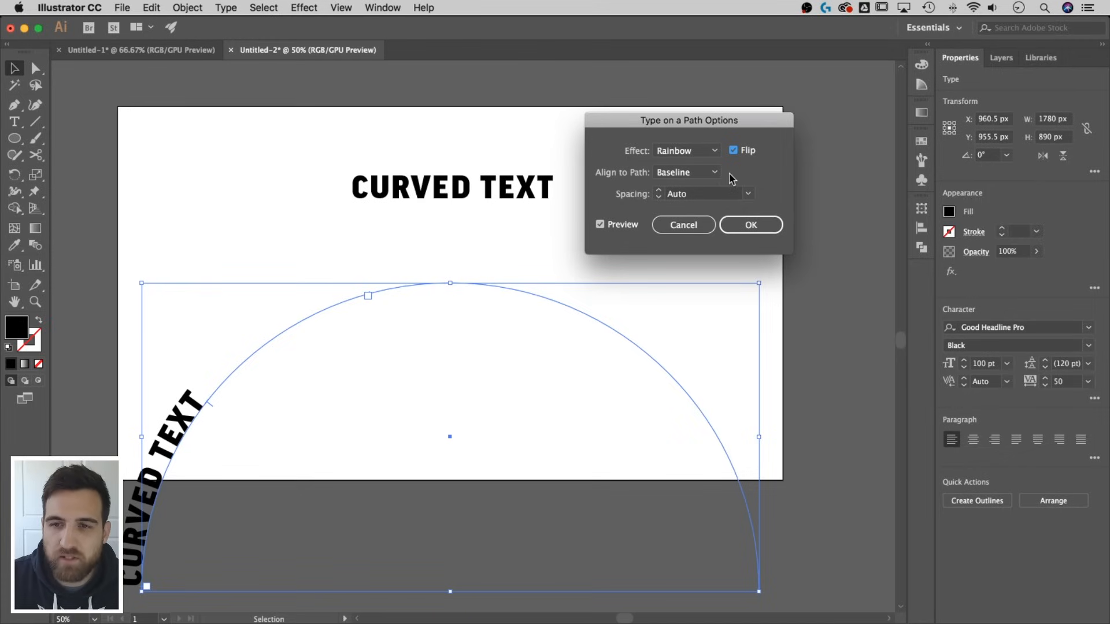
# Step: Set Align to Path to Center, keep Spacing at Auto and apply the settings
pyautogui.click(684, 172)
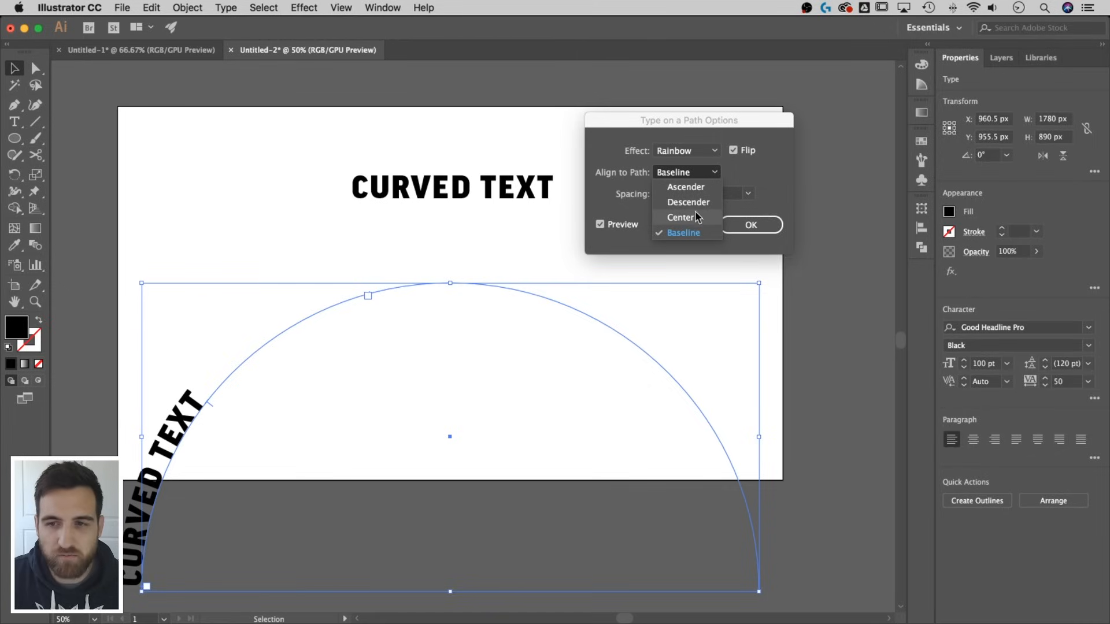
pyautogui.click(682, 217)
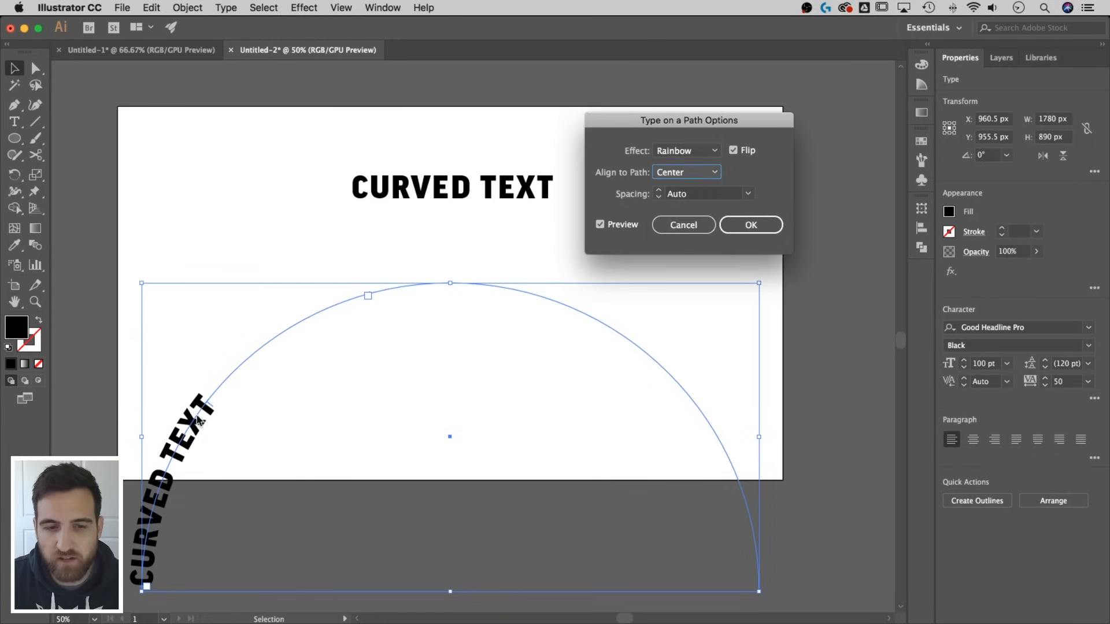
pyautogui.moveTo(350, 354)
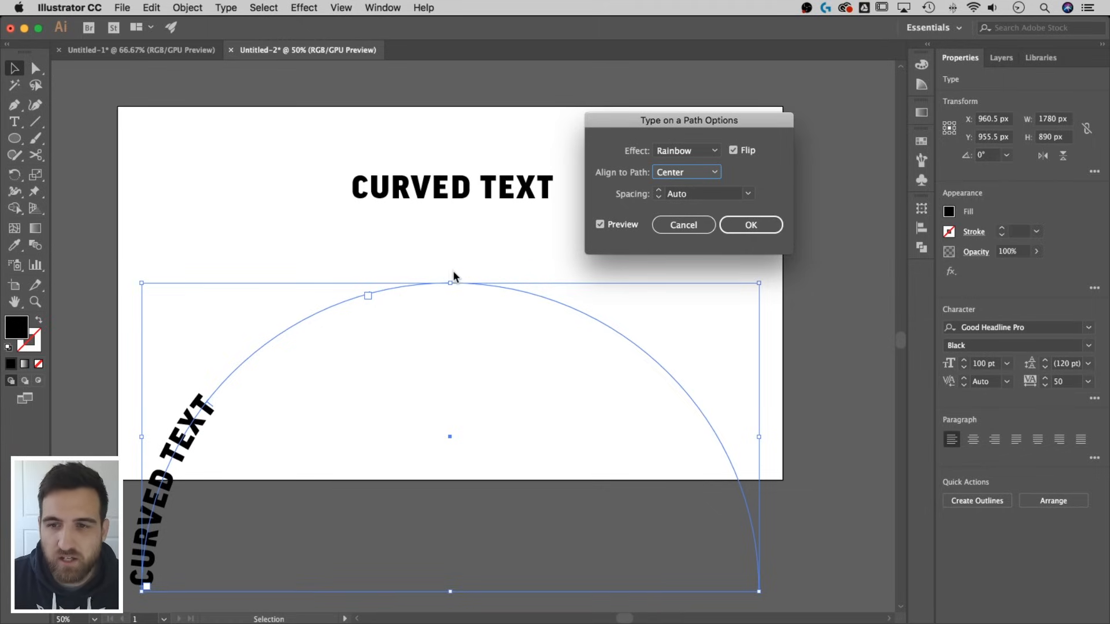
pyautogui.click(747, 193)
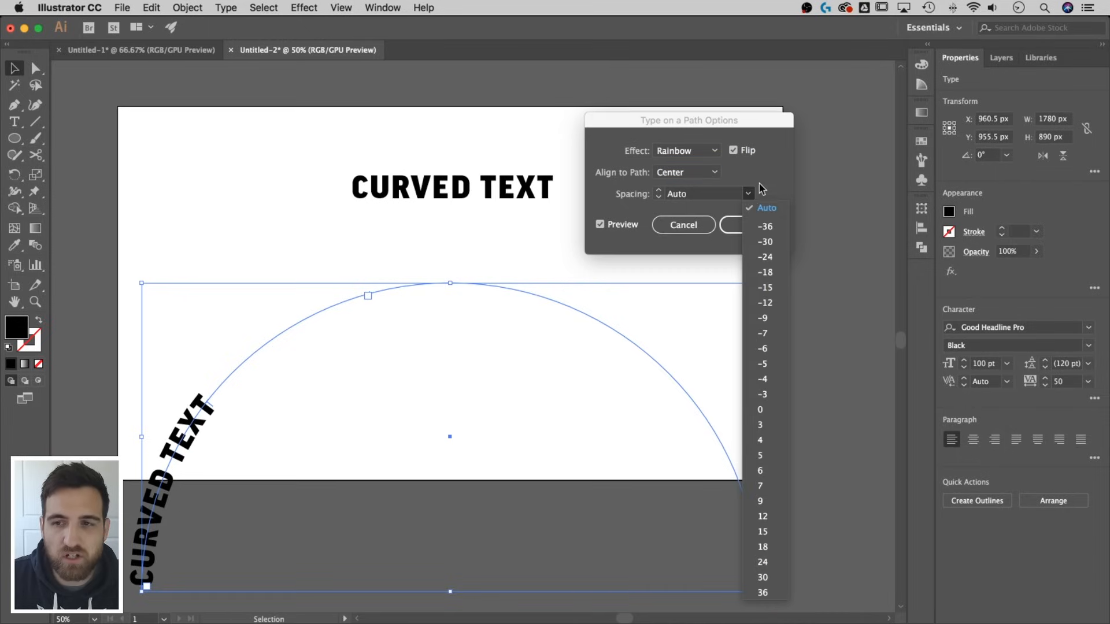
pyautogui.click(685, 151)
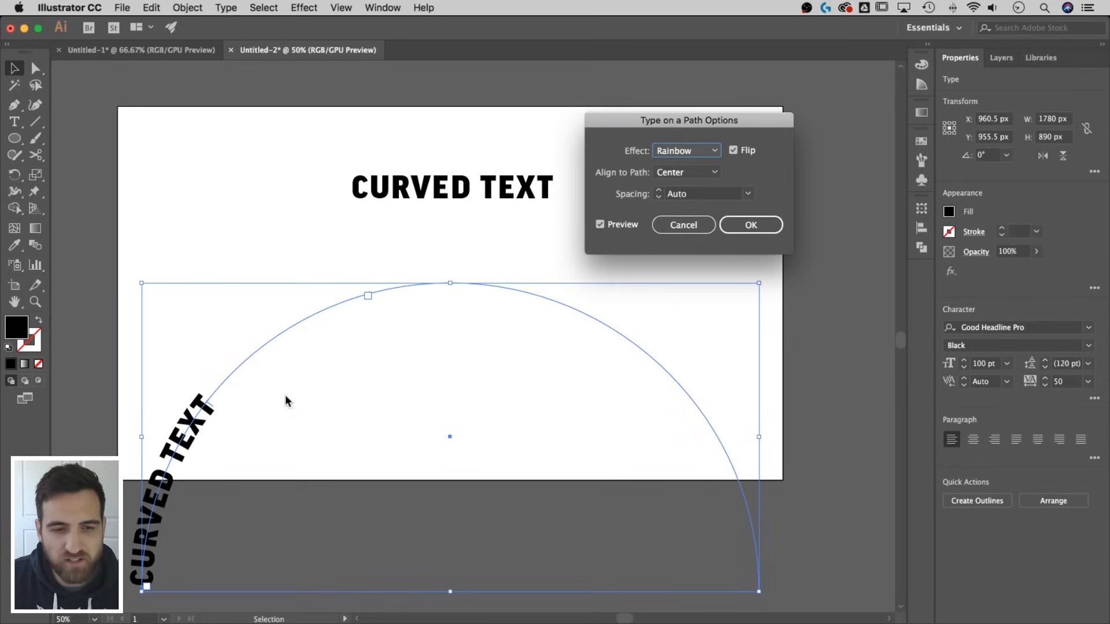
pyautogui.click(749, 224)
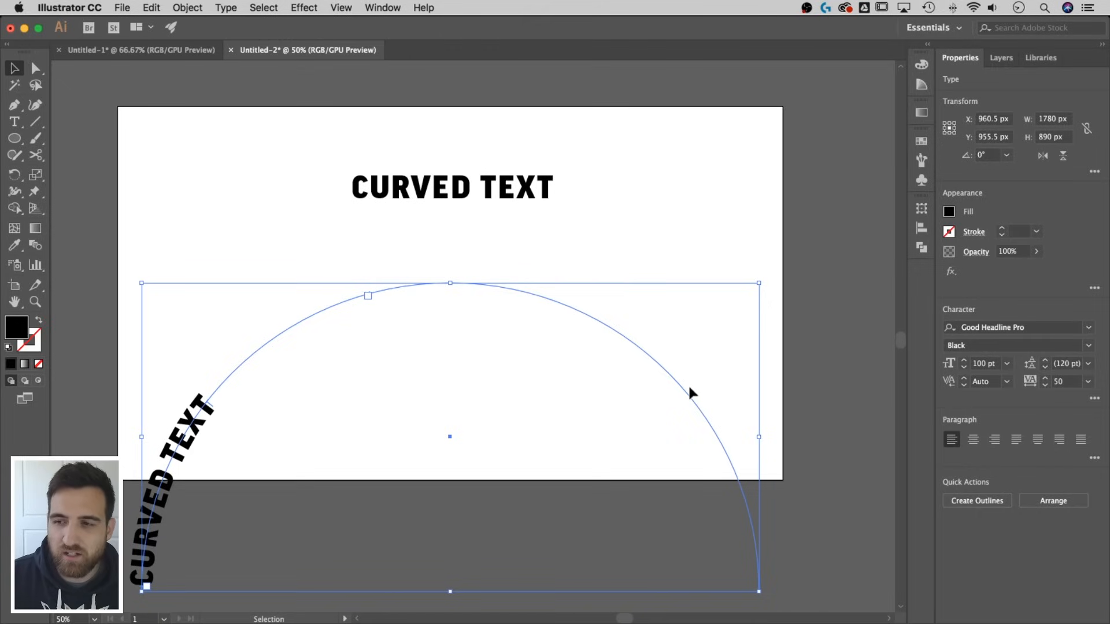
pyautogui.moveTo(696, 393)
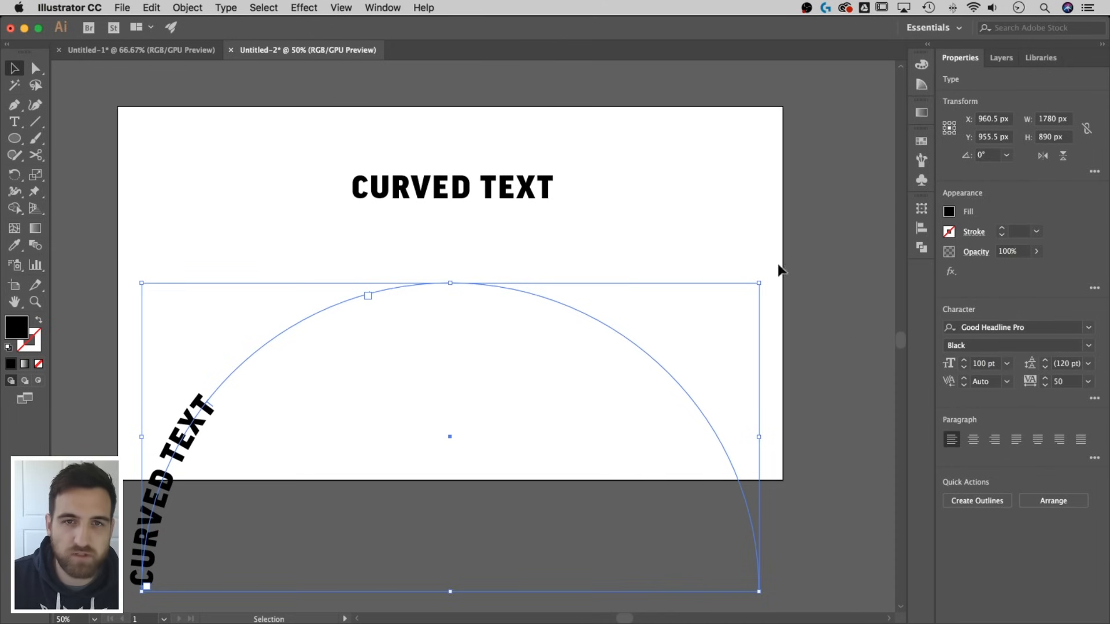
# Step: Dismiss the Paragraph panel and center-align the curved text along the arc
pyautogui.click(383, 8)
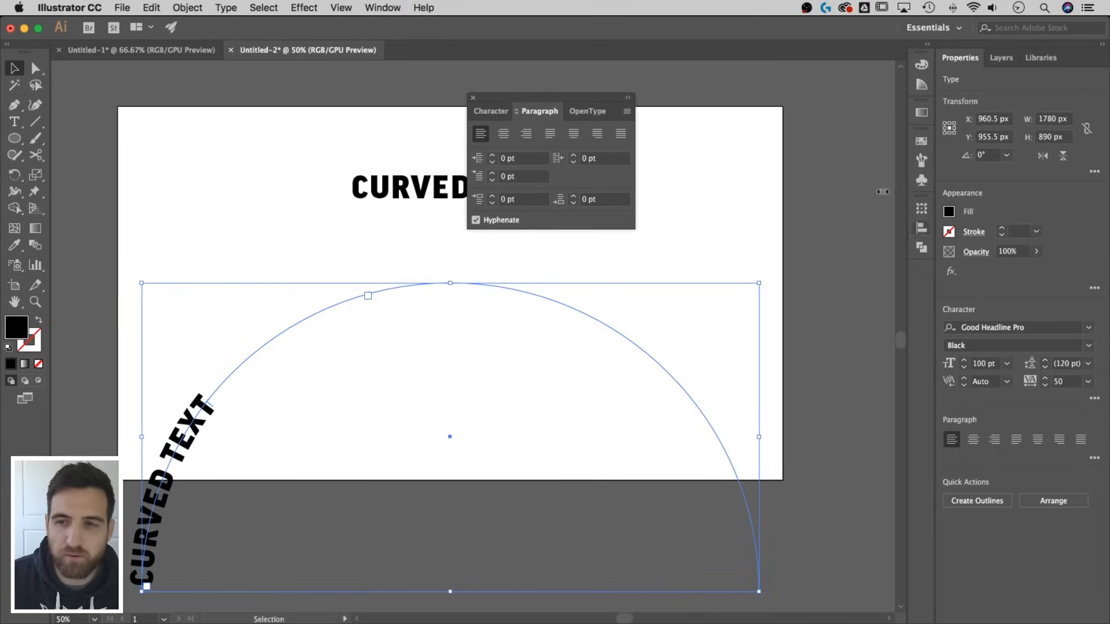
pyautogui.moveTo(551, 97); pyautogui.dragTo(918, 277)
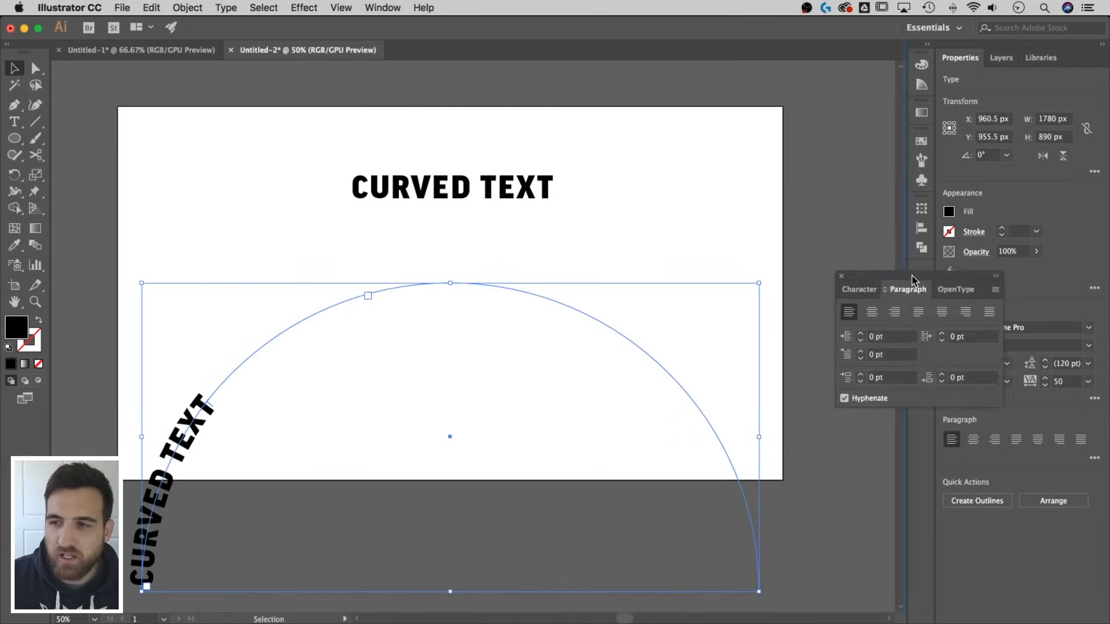
pyautogui.click(842, 275)
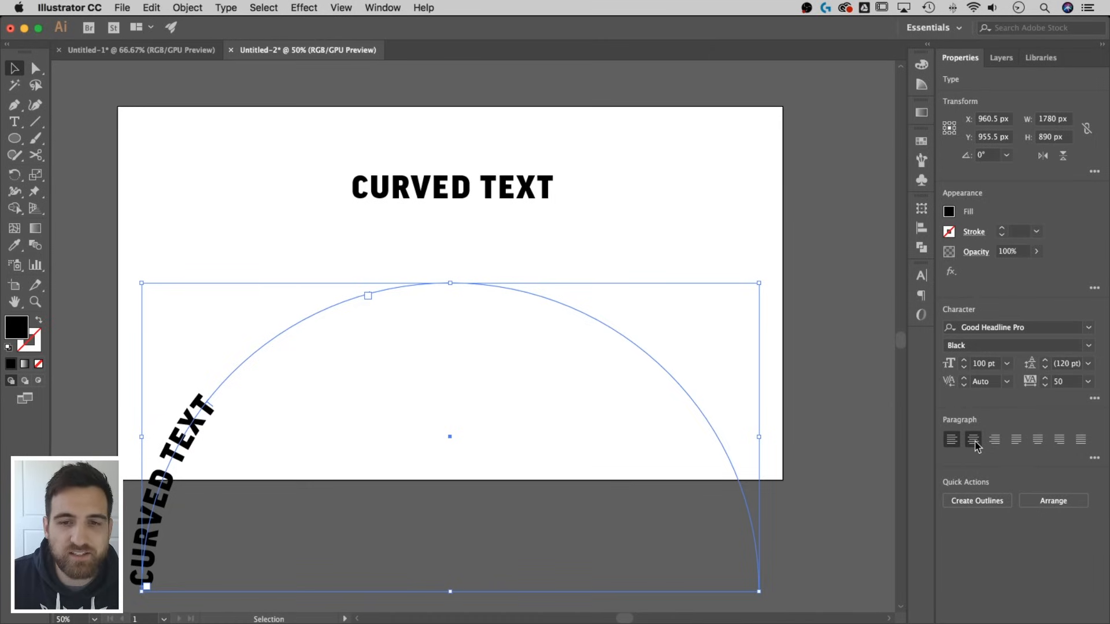
pyautogui.click(972, 439)
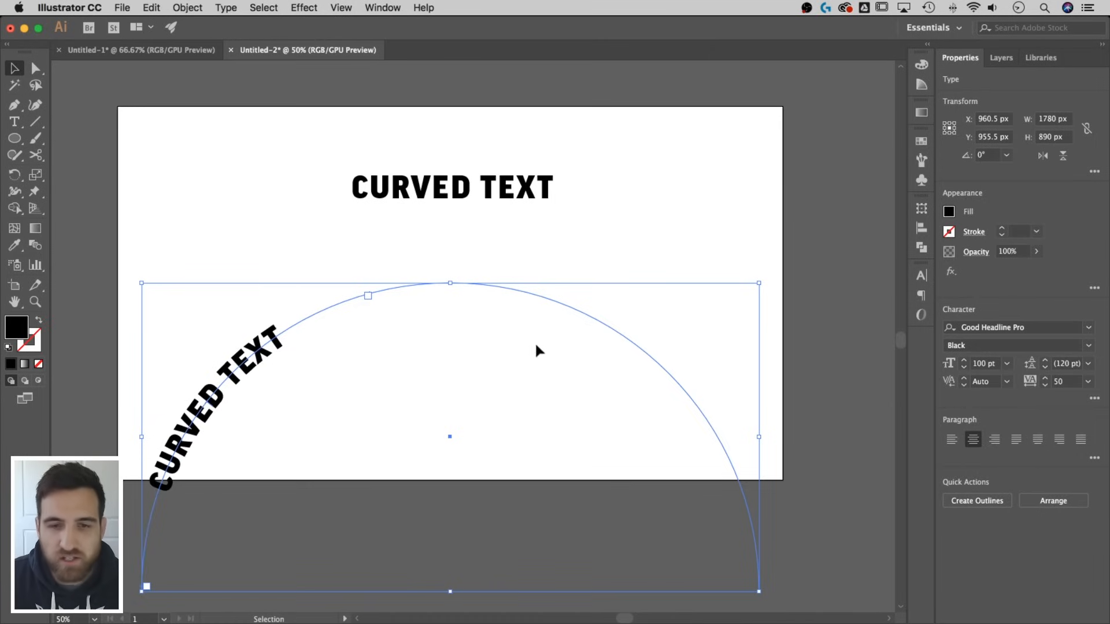
pyautogui.moveTo(206, 267)
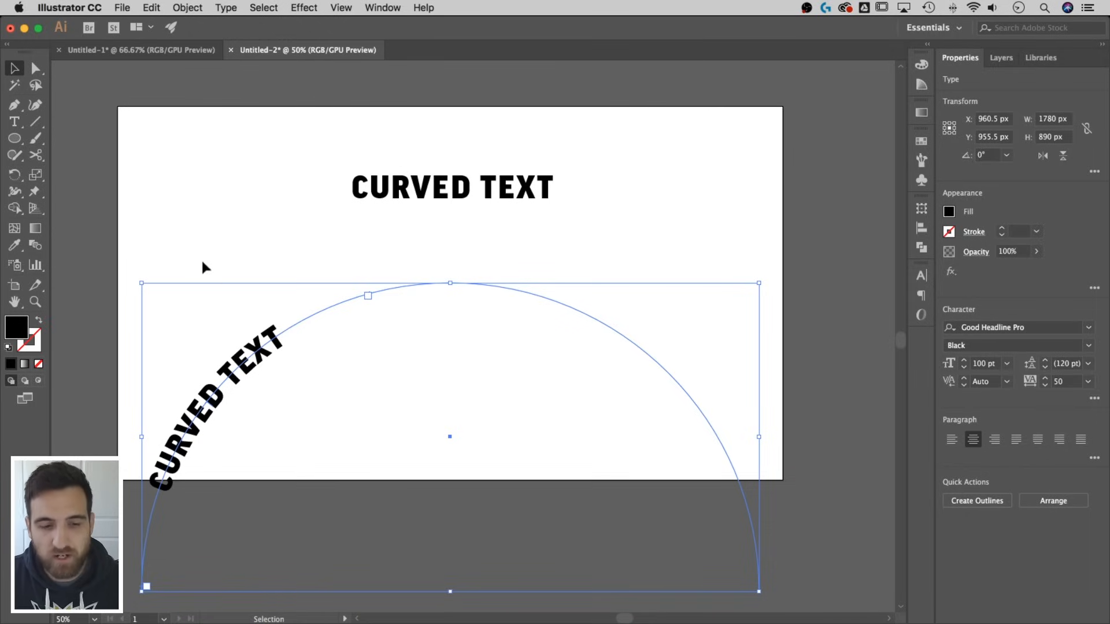
pyautogui.moveTo(373, 304)
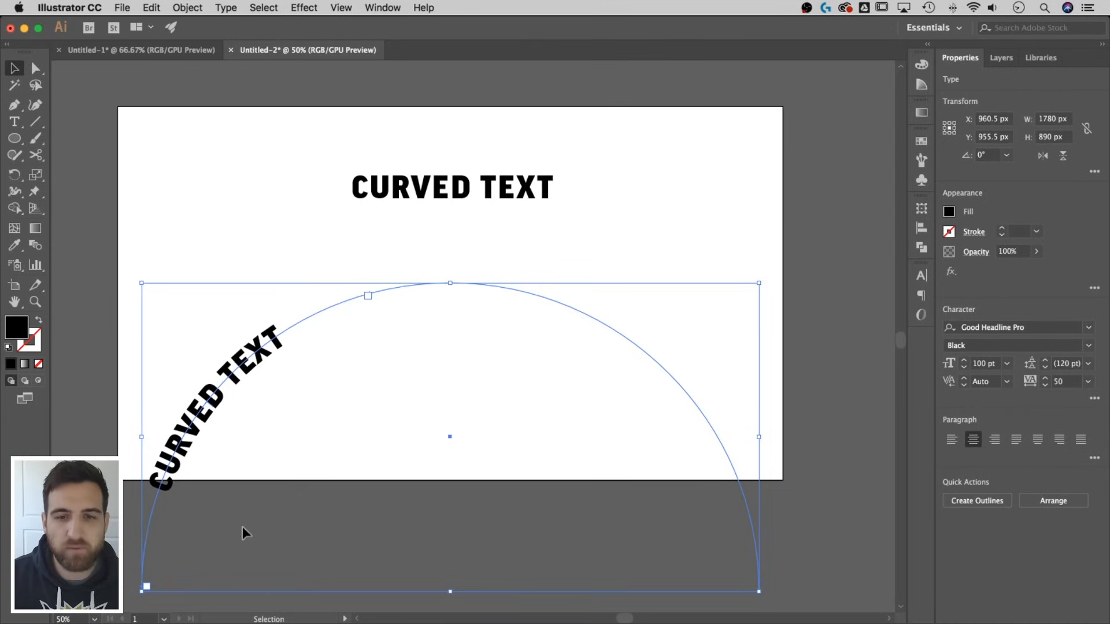
pyautogui.moveTo(254, 371)
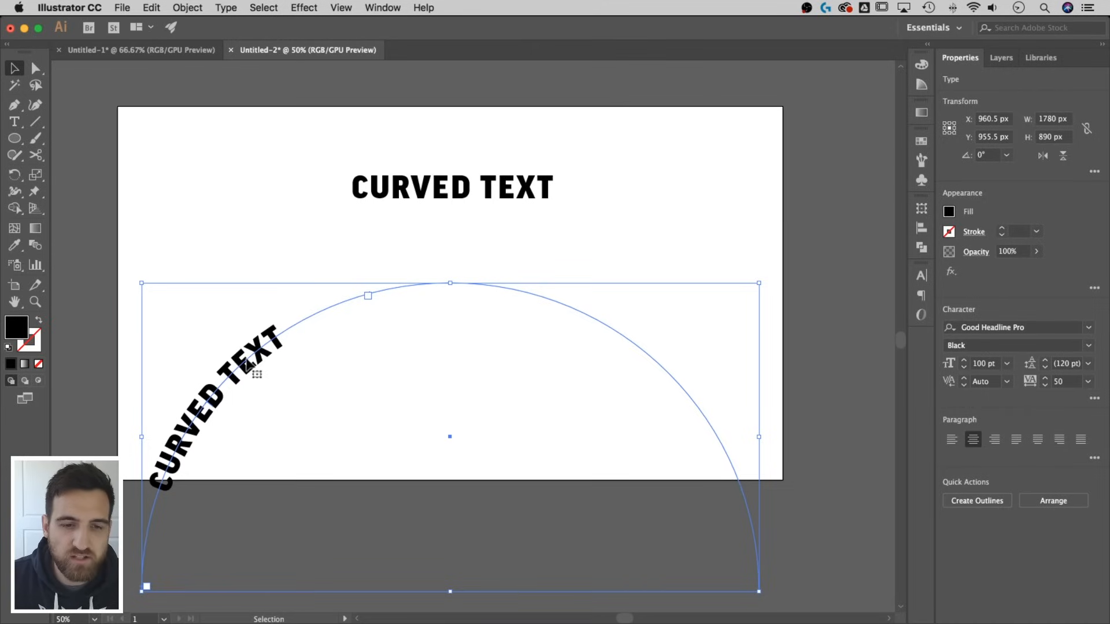
pyautogui.moveTo(177, 553)
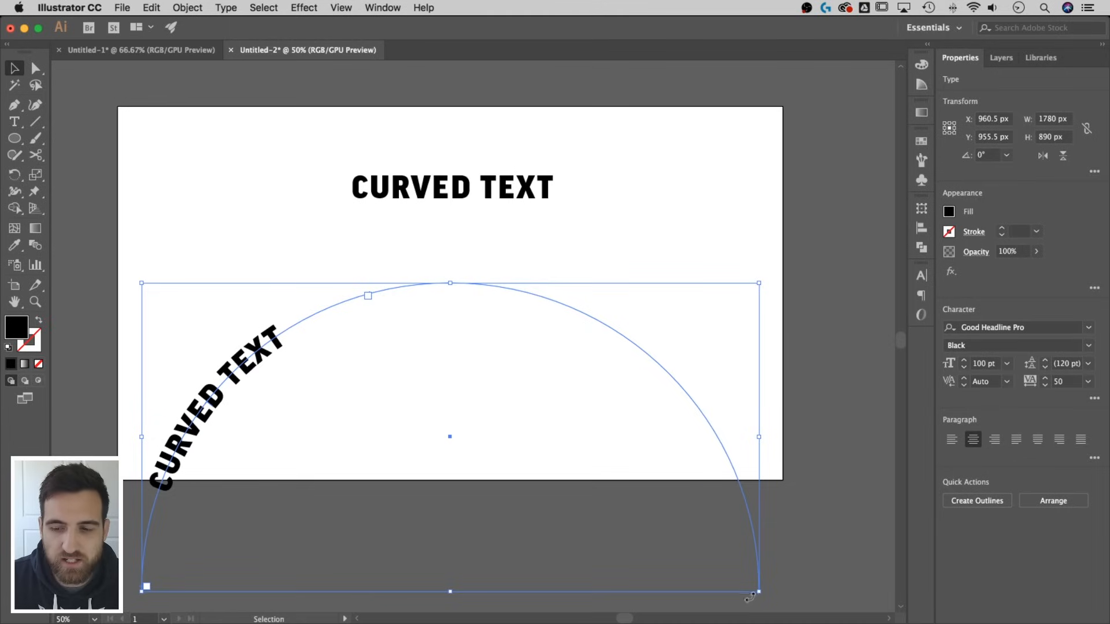
pyautogui.moveTo(371, 304)
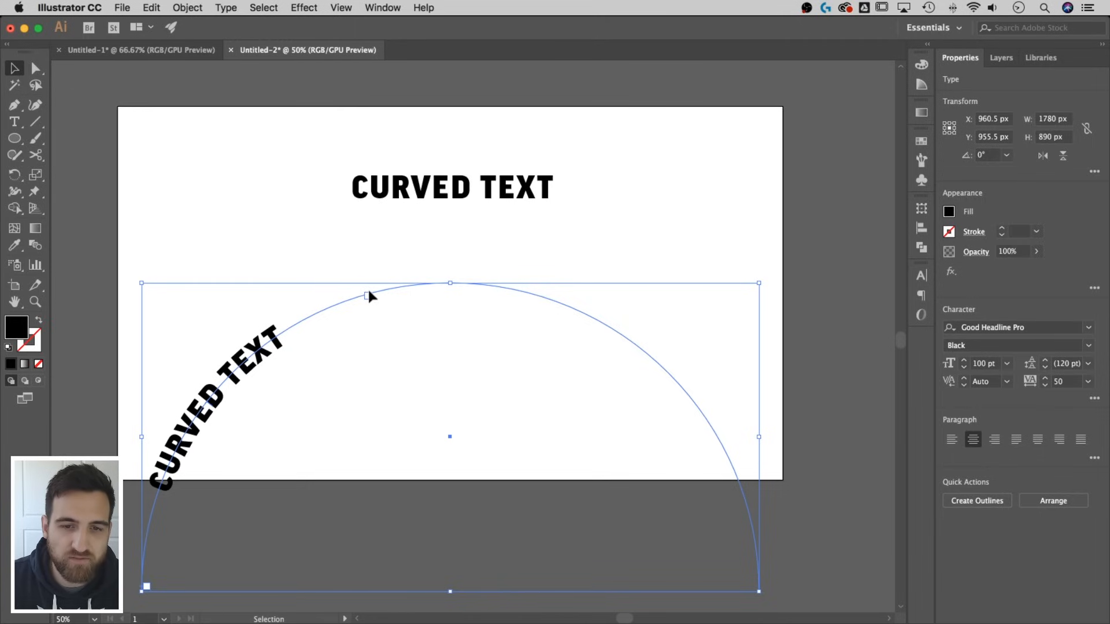
pyautogui.moveTo(371, 297)
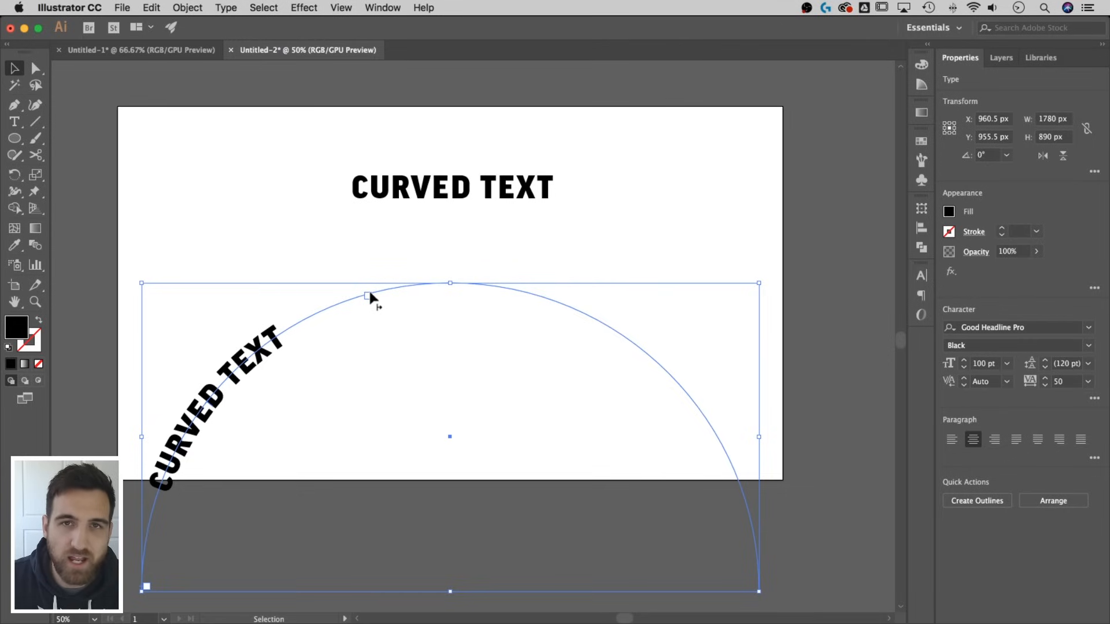
pyautogui.moveTo(371, 304)
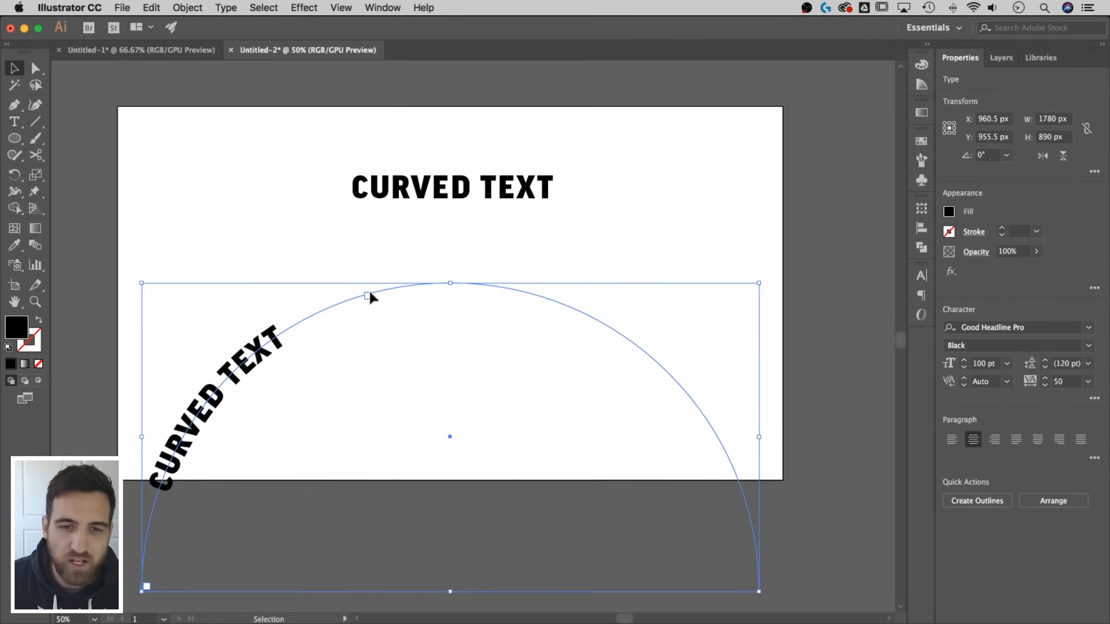
# Step: Slide the curved text along the arc to sit centred at the top and reselect it
pyautogui.moveTo(367, 296); pyautogui.dragTo(450, 284)
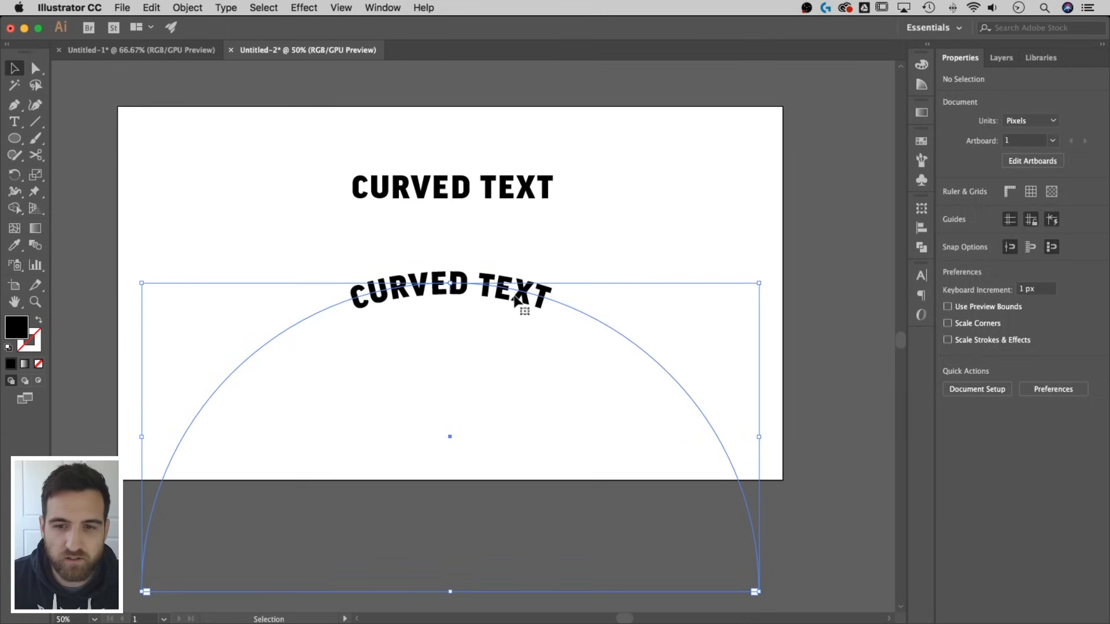
pyautogui.click(450, 291)
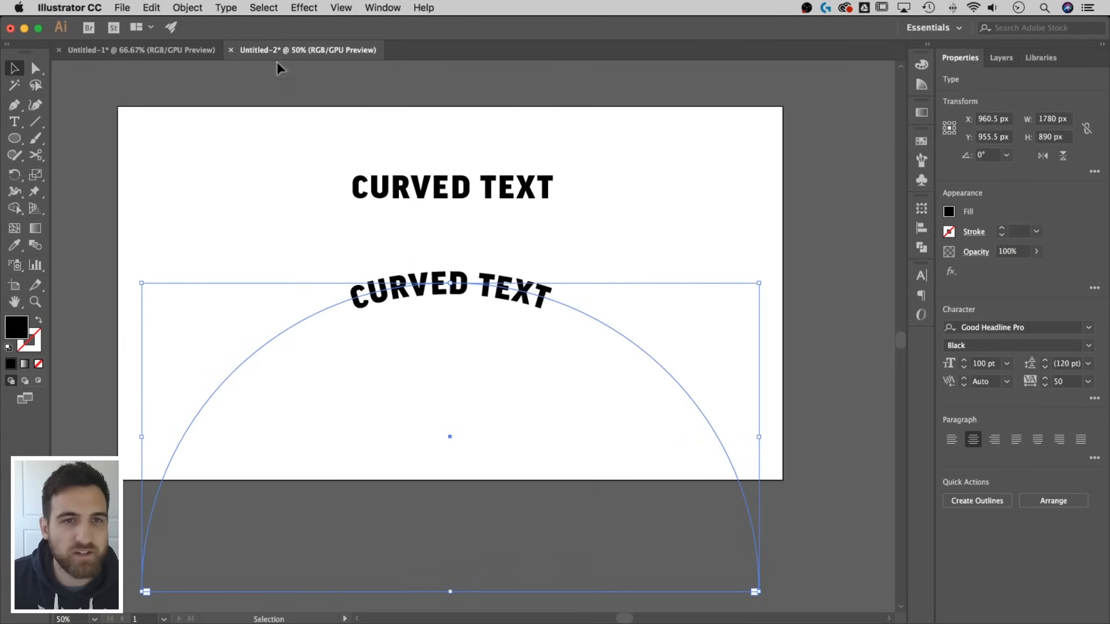
# Step: In Type on a Path Options with Preview on, try the Skew and 3D Ribbon effects on the arc text
pyautogui.click(226, 8)
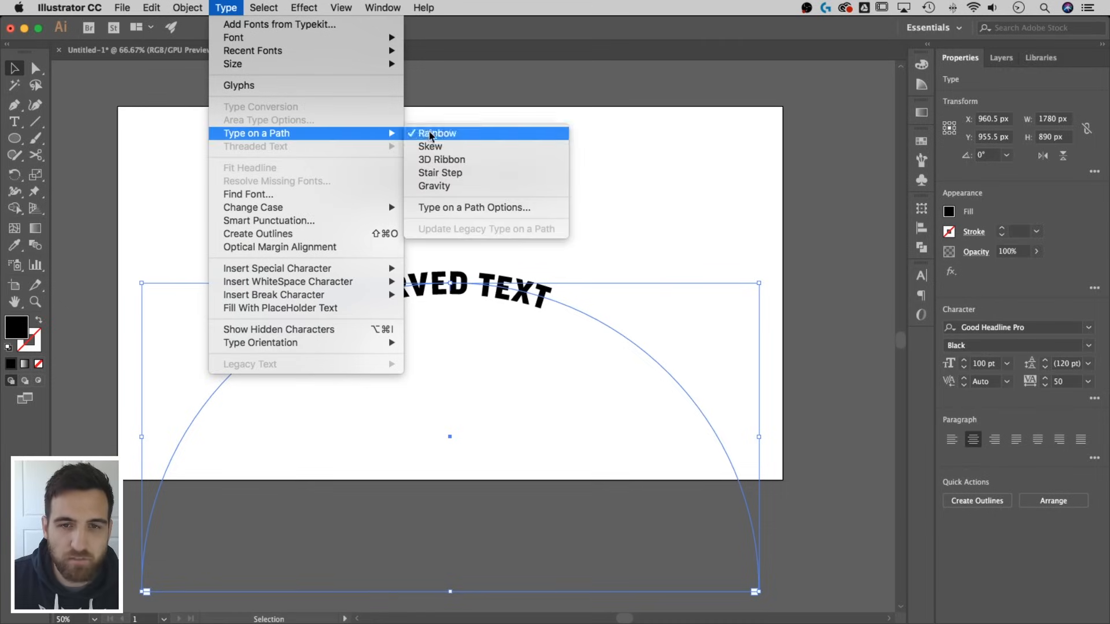
pyautogui.click(474, 207)
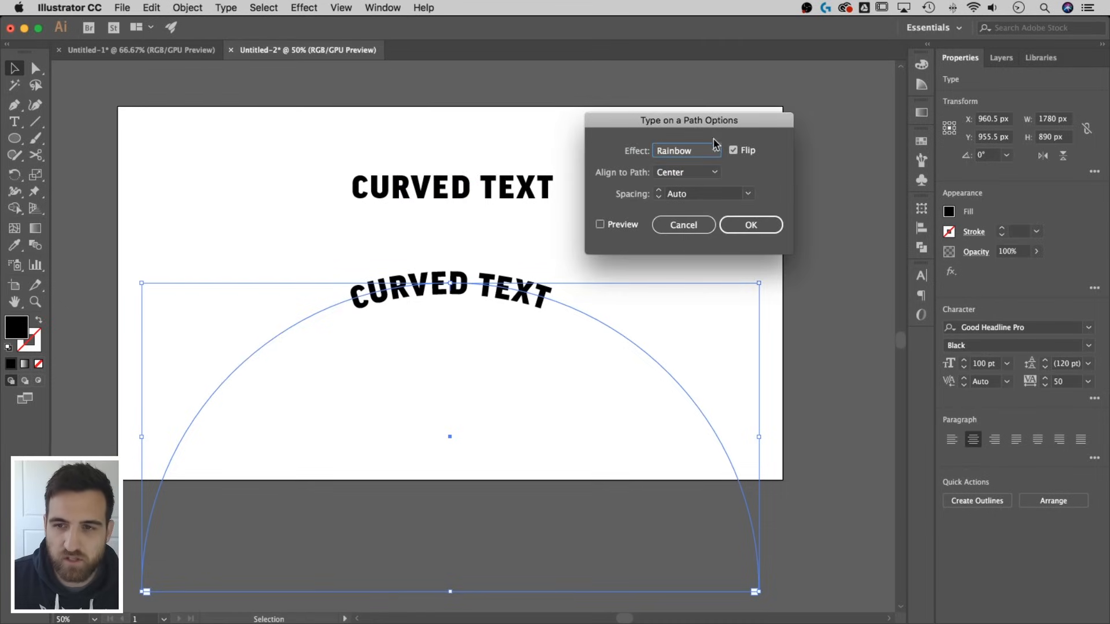
pyautogui.click(600, 224)
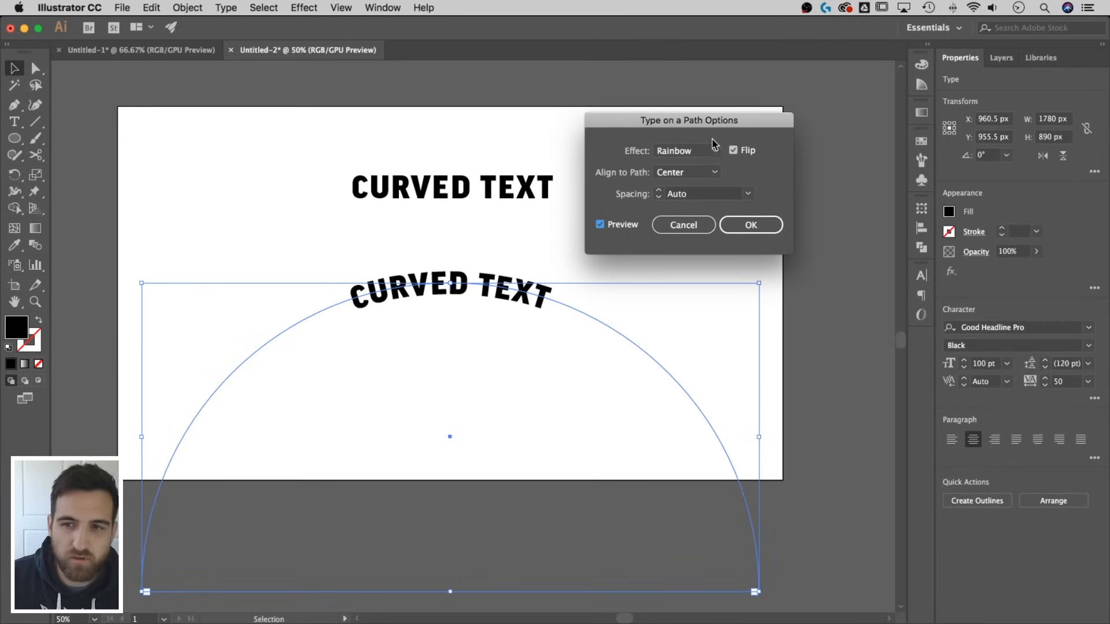
pyautogui.click(686, 150)
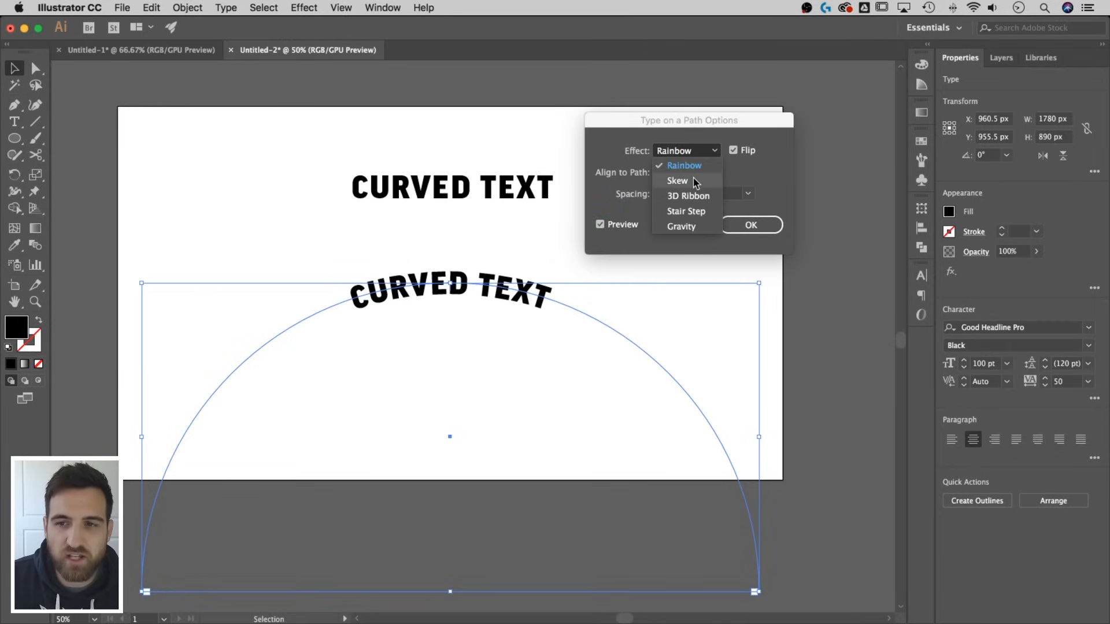
pyautogui.click(677, 180)
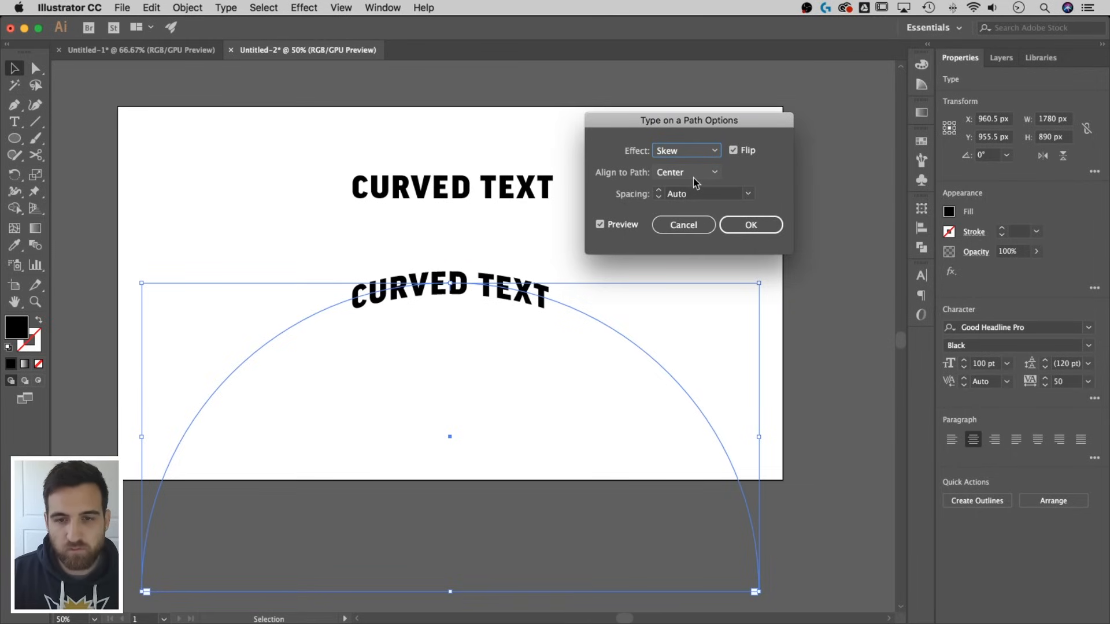
pyautogui.click(685, 151)
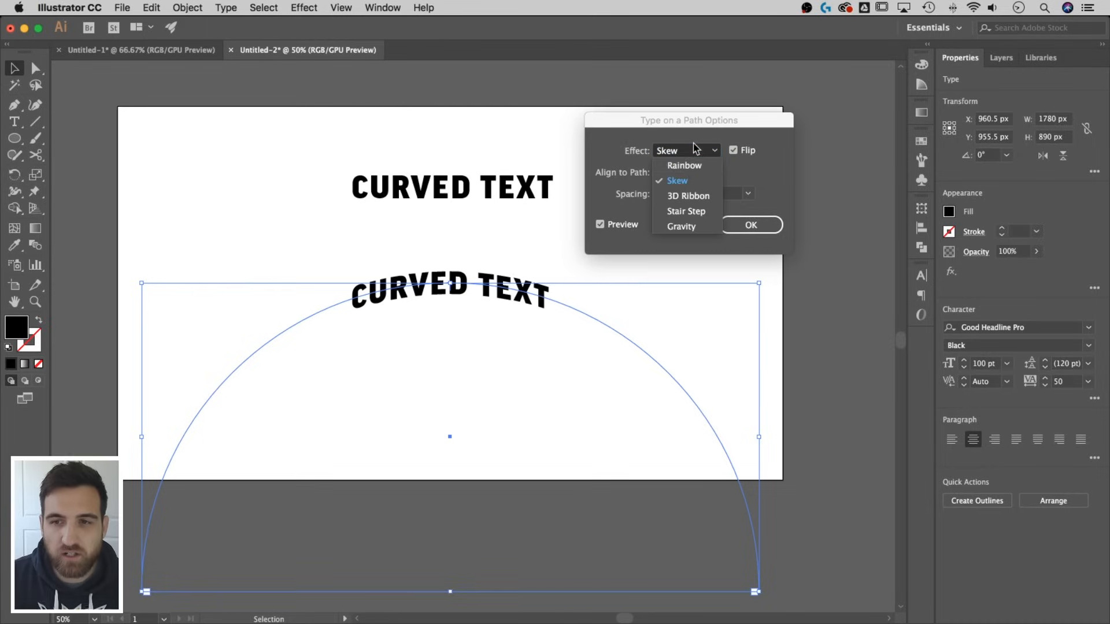
pyautogui.click(687, 197)
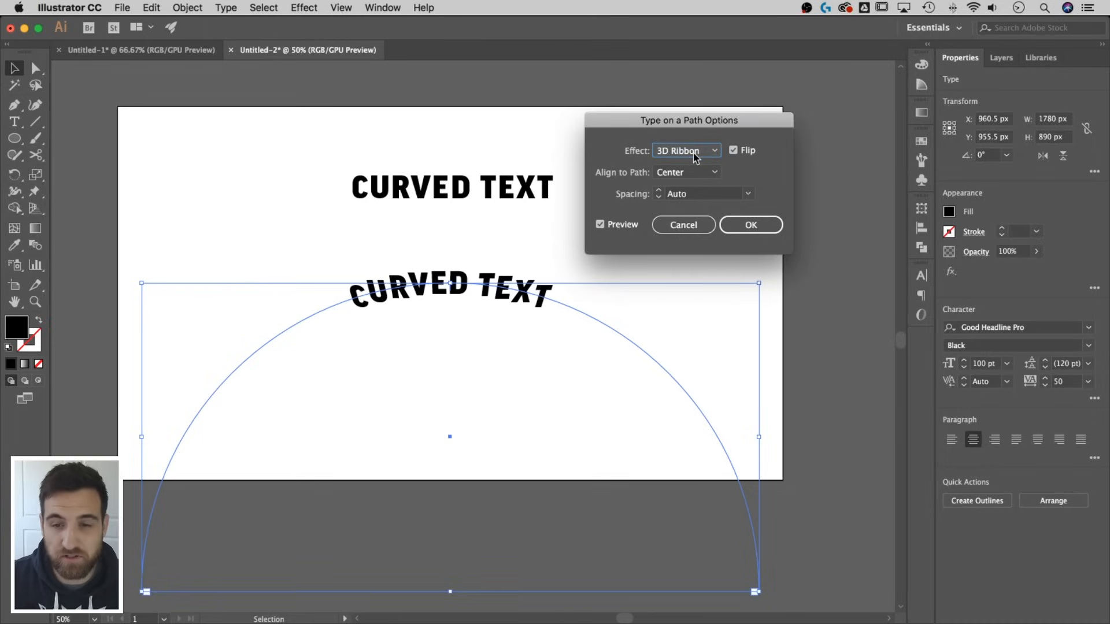
# Step: Try Stair Step and Gravity, then settle on the Rainbow effect and confirm the options
pyautogui.click(685, 150)
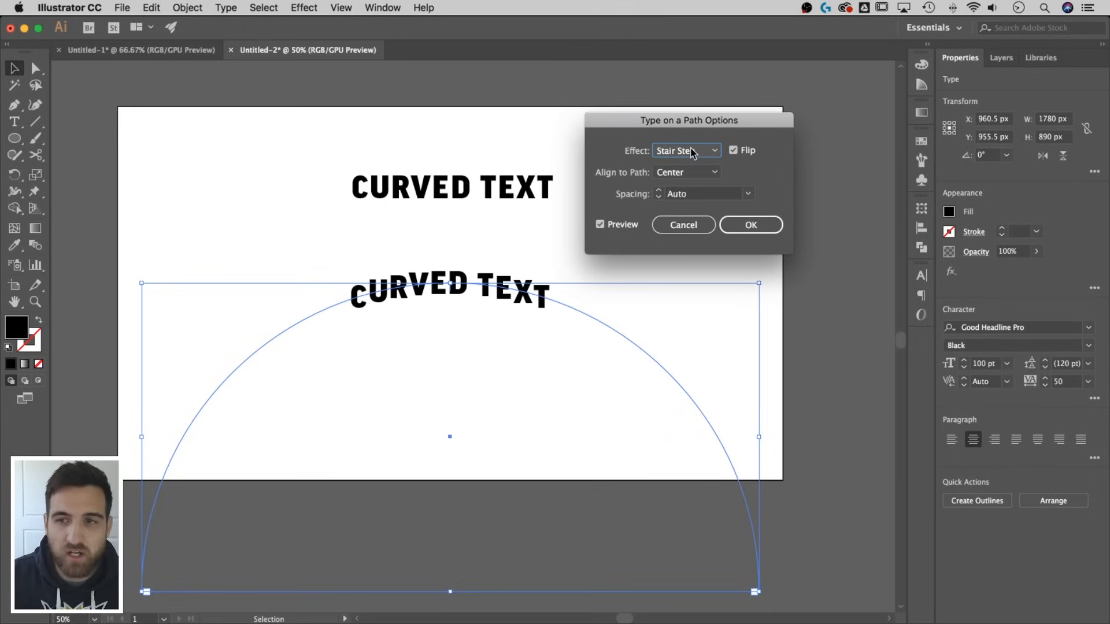
pyautogui.click(685, 150)
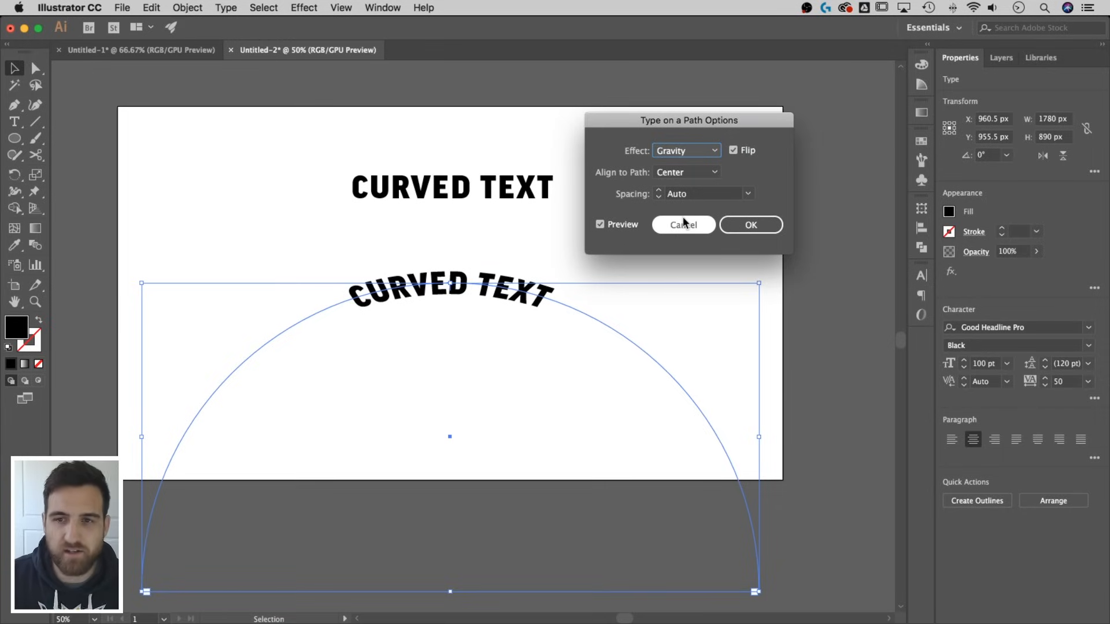
pyautogui.click(684, 150)
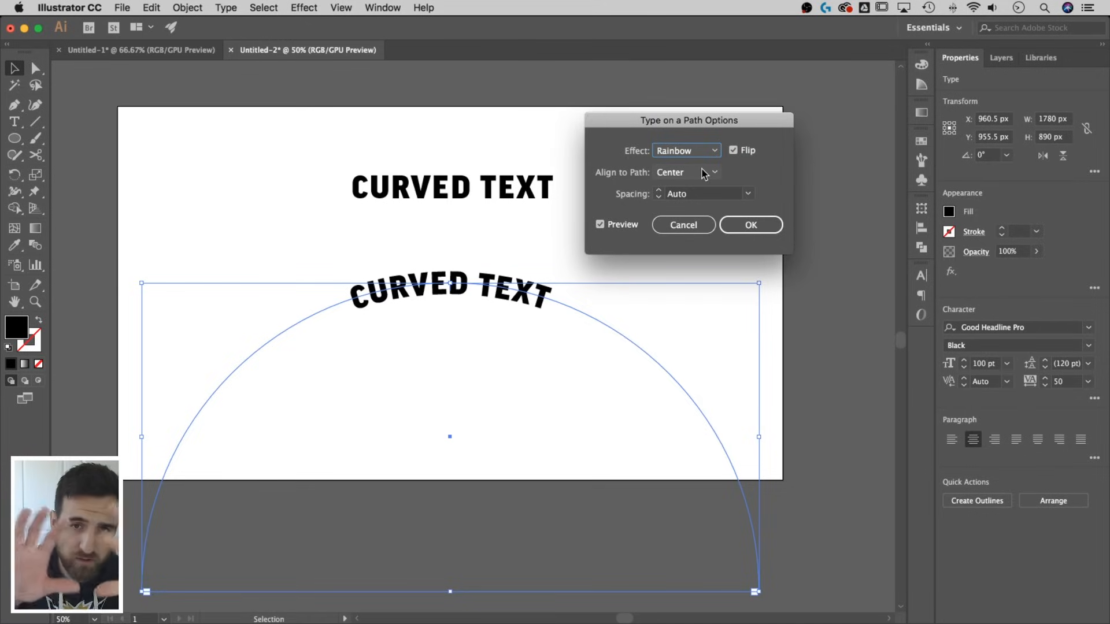
pyautogui.moveTo(723, 163)
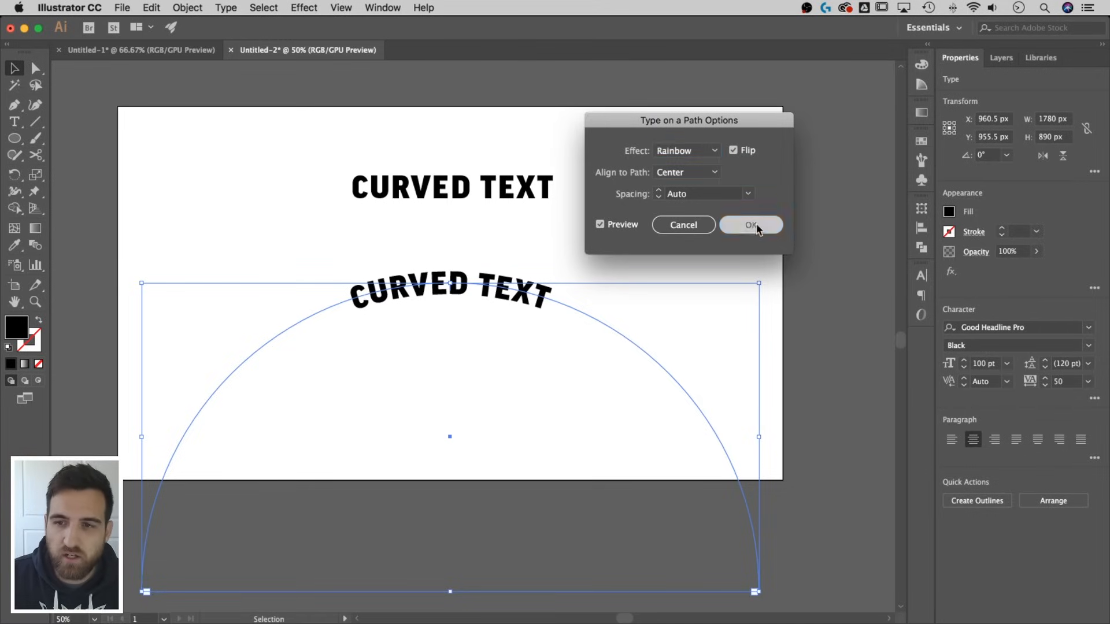
pyautogui.click(750, 226)
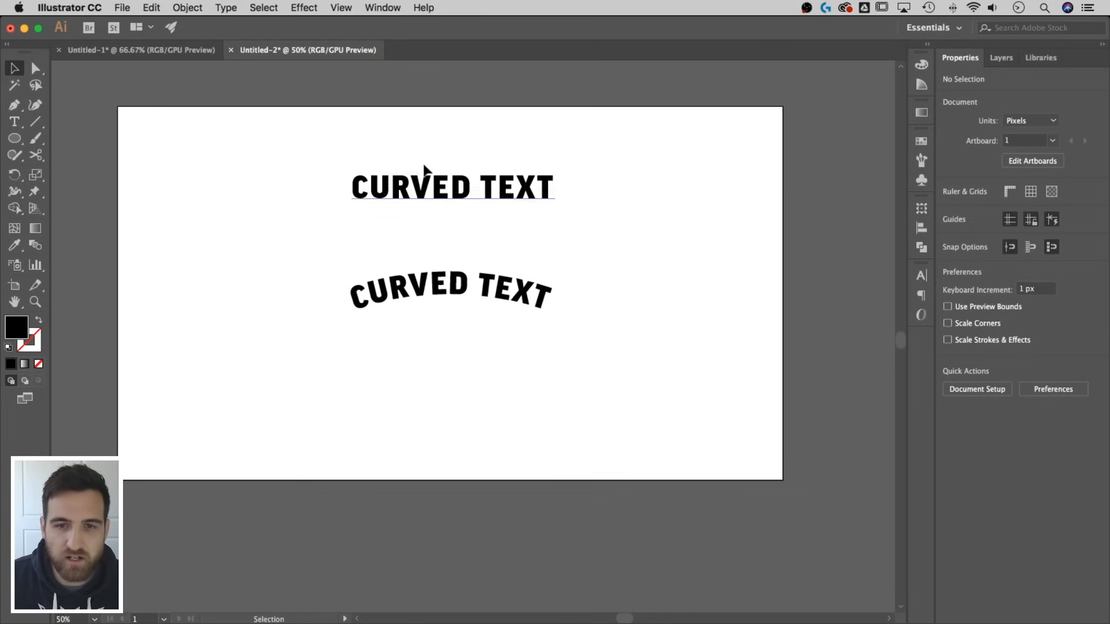
# Step: Drag the arc text to the lower right, nudge the straight title down, and select the title
pyautogui.click(452, 186)
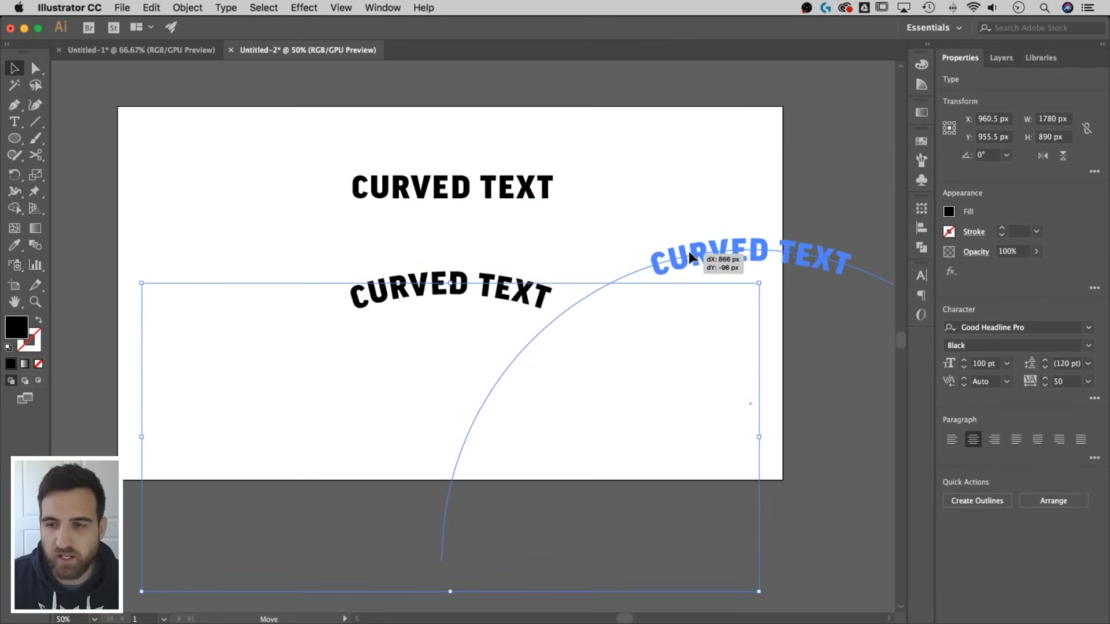
pyautogui.moveTo(690, 257); pyautogui.dragTo(647, 297)
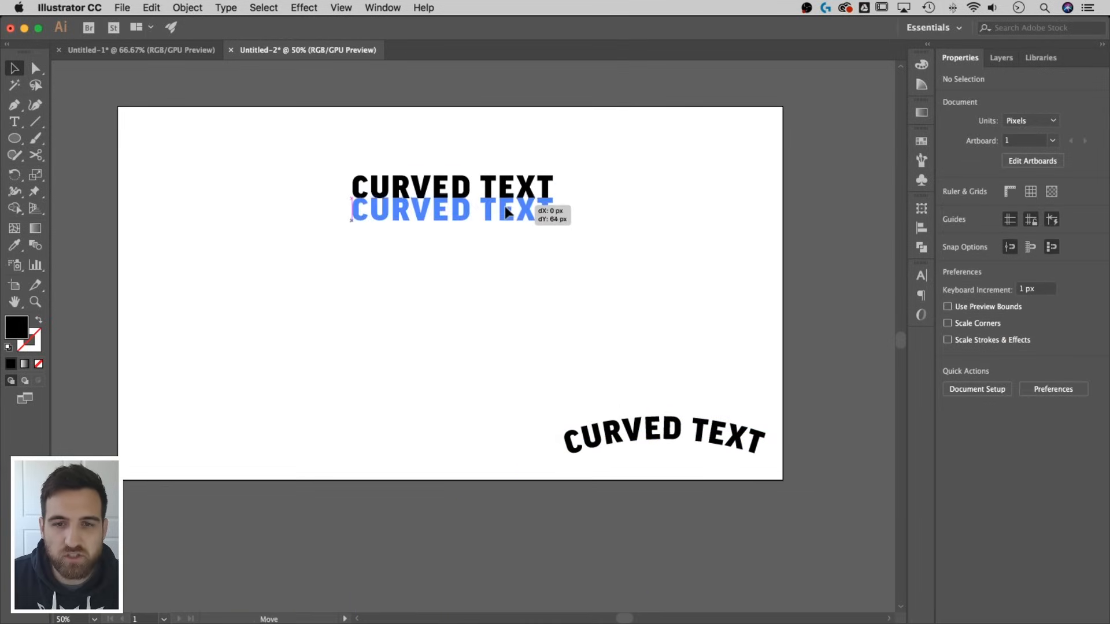
pyautogui.moveTo(449, 209); pyautogui.dragTo(424, 270)
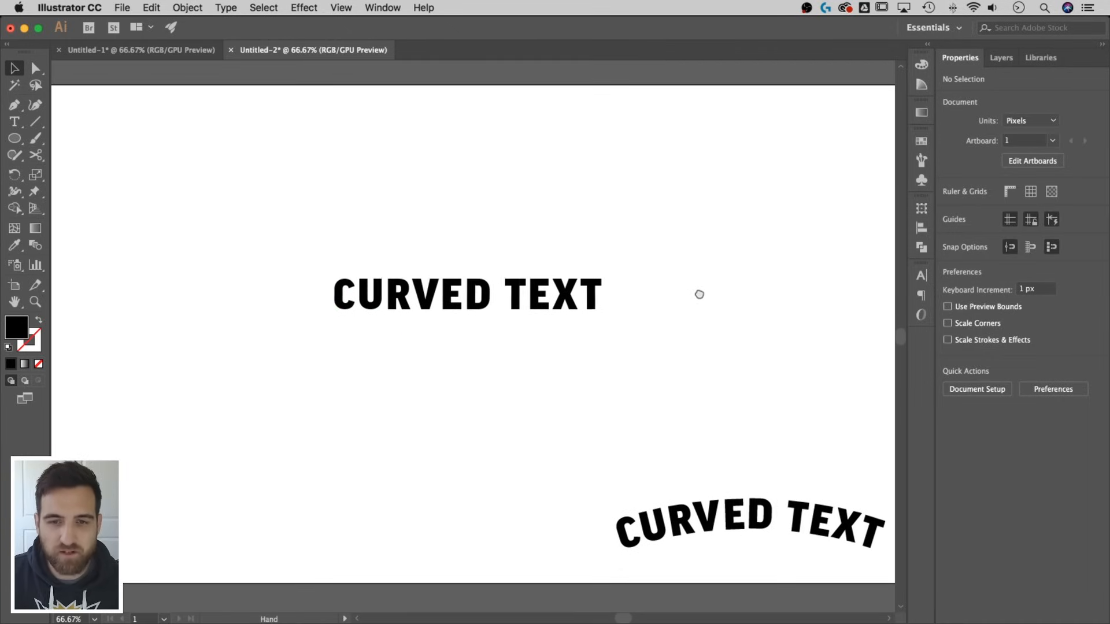
pyautogui.click(467, 293)
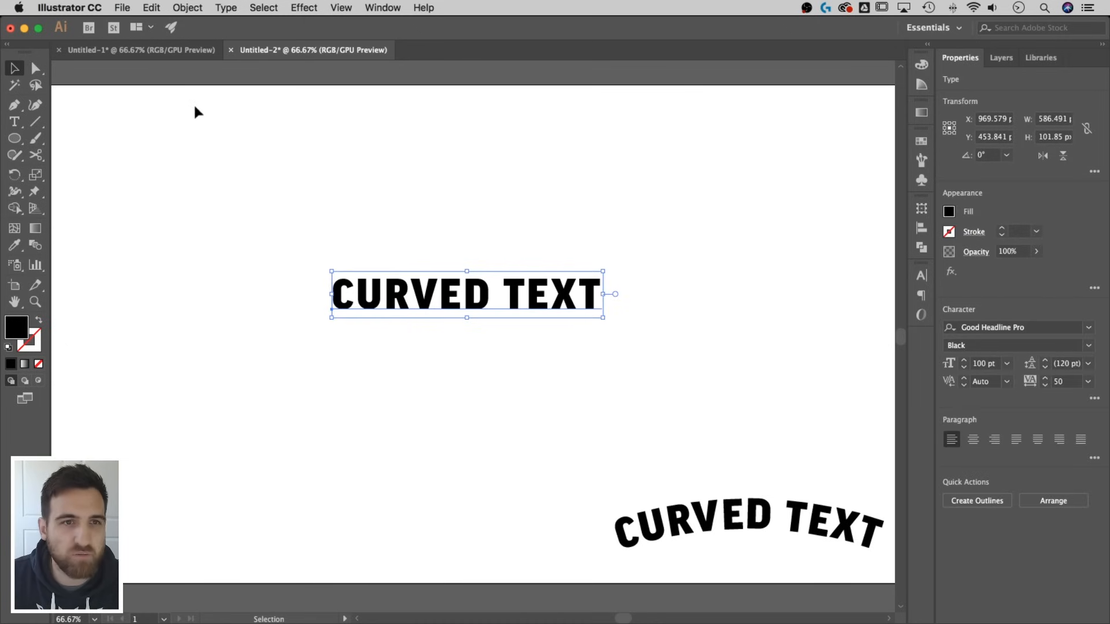
# Step: Choose Object > Envelope Distort > Make with Warp for the selected straight title
pyautogui.click(187, 8)
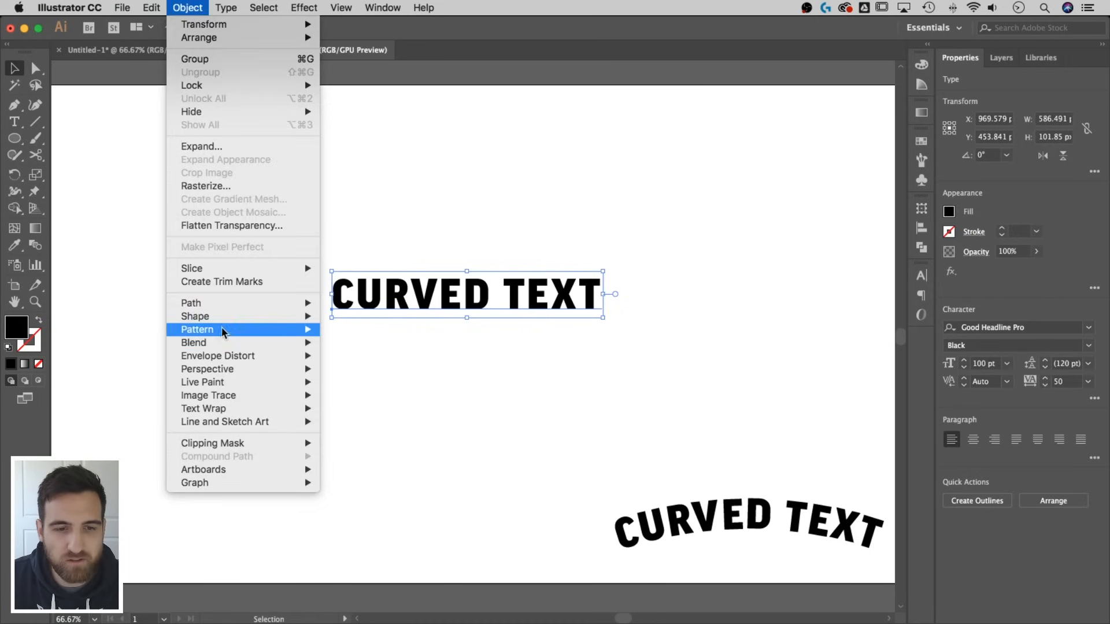
pyautogui.moveTo(218, 355)
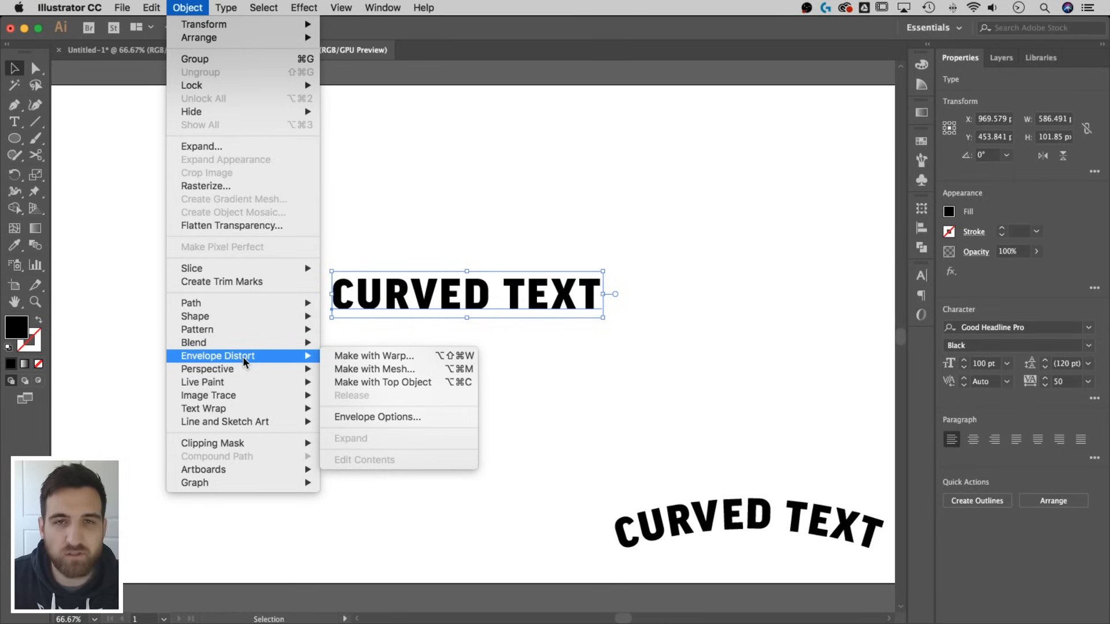
pyautogui.moveTo(383, 382)
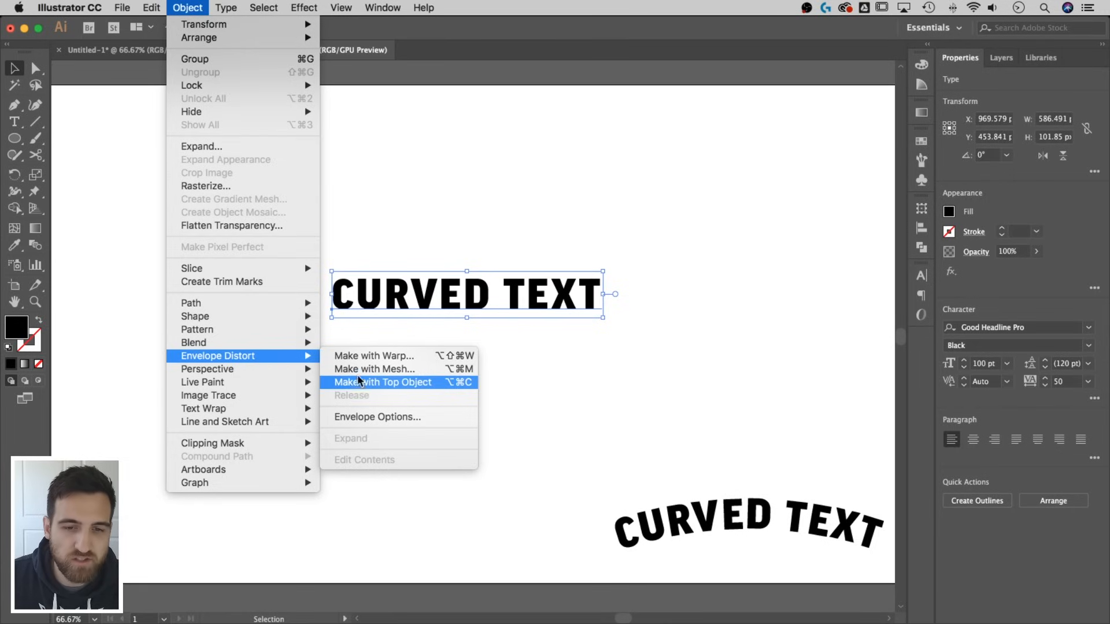
pyautogui.moveTo(373, 355)
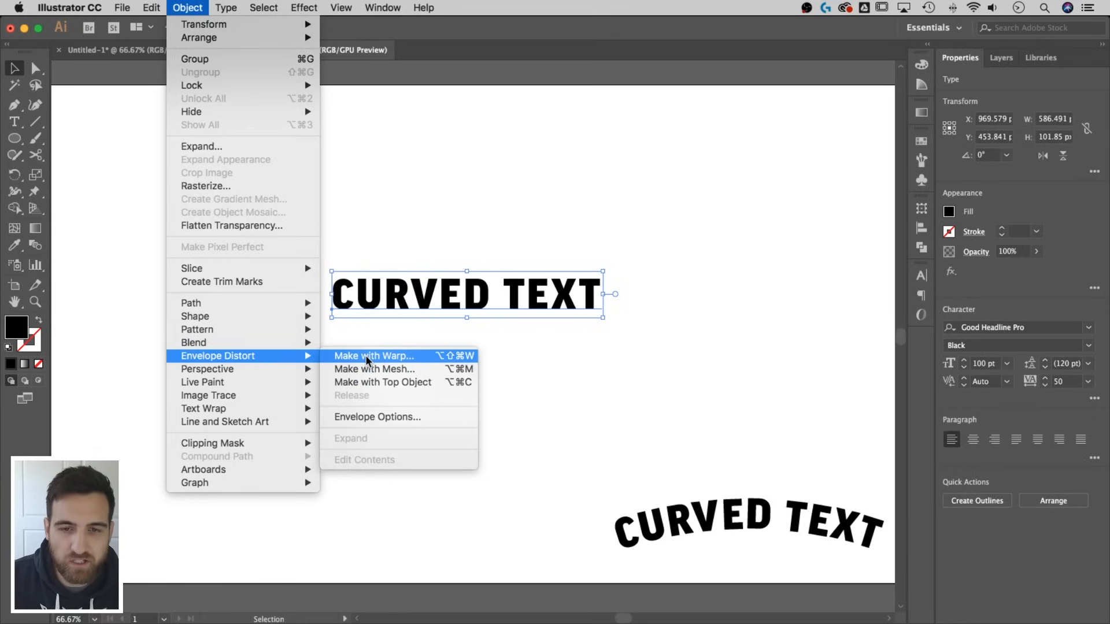
pyautogui.click(373, 356)
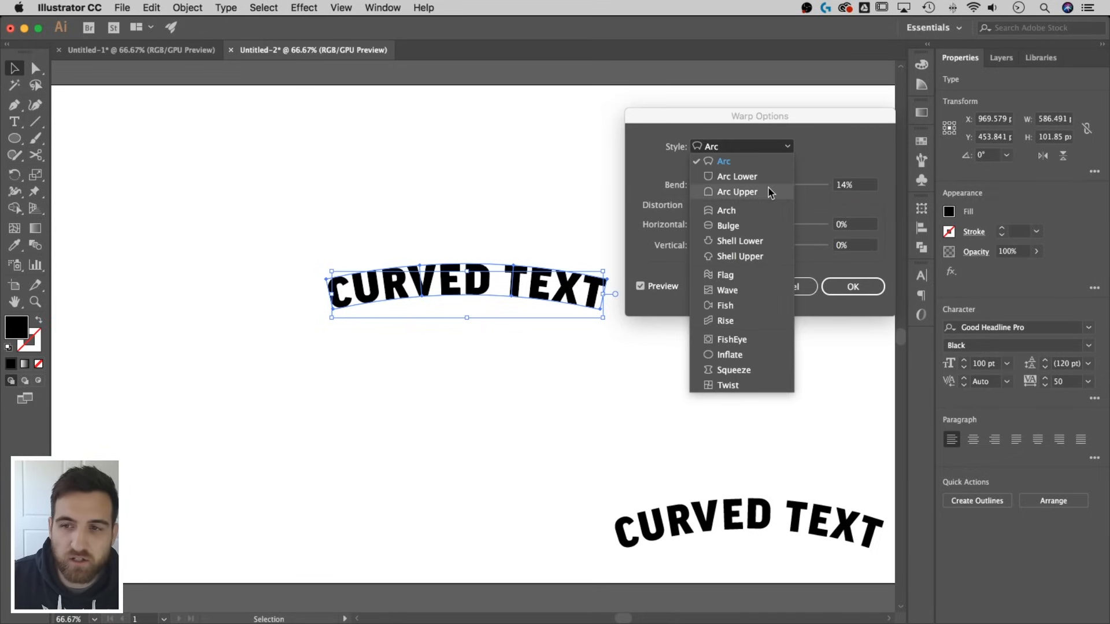
# Step: Try Arc Upper, switch the warp style to Bulge, and settle the bend at 10%
pyautogui.click(737, 192)
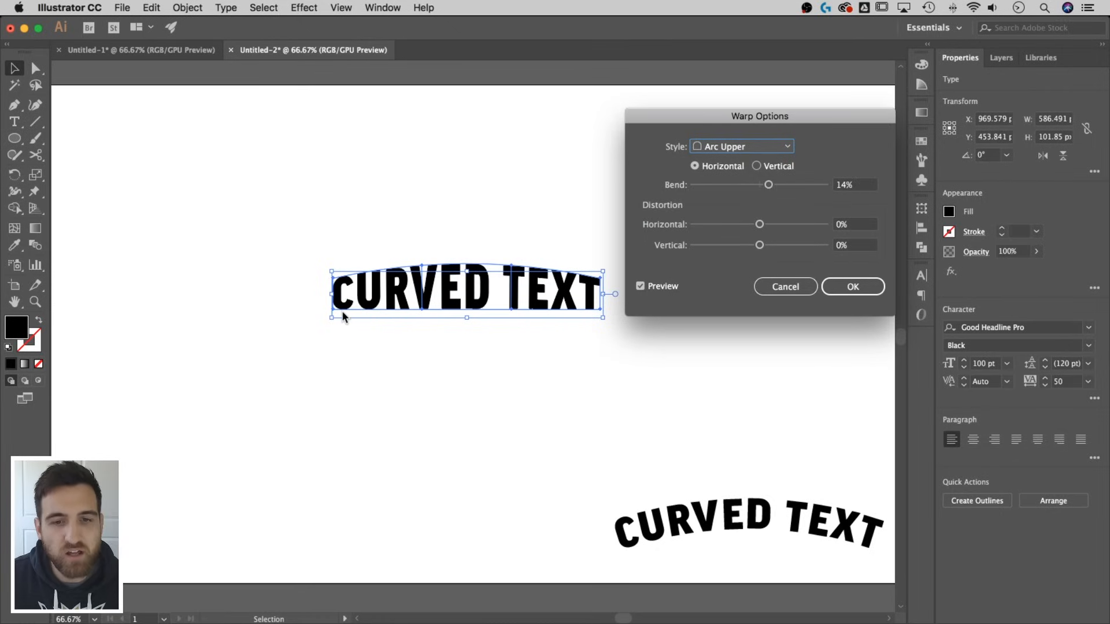
pyautogui.moveTo(583, 315)
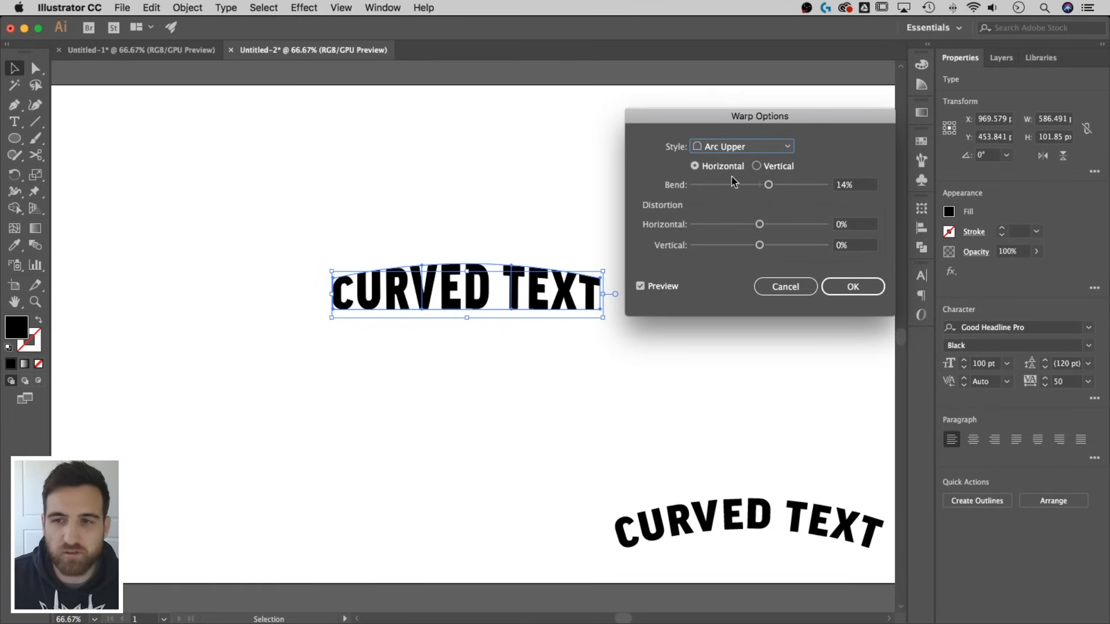
pyautogui.click(741, 147)
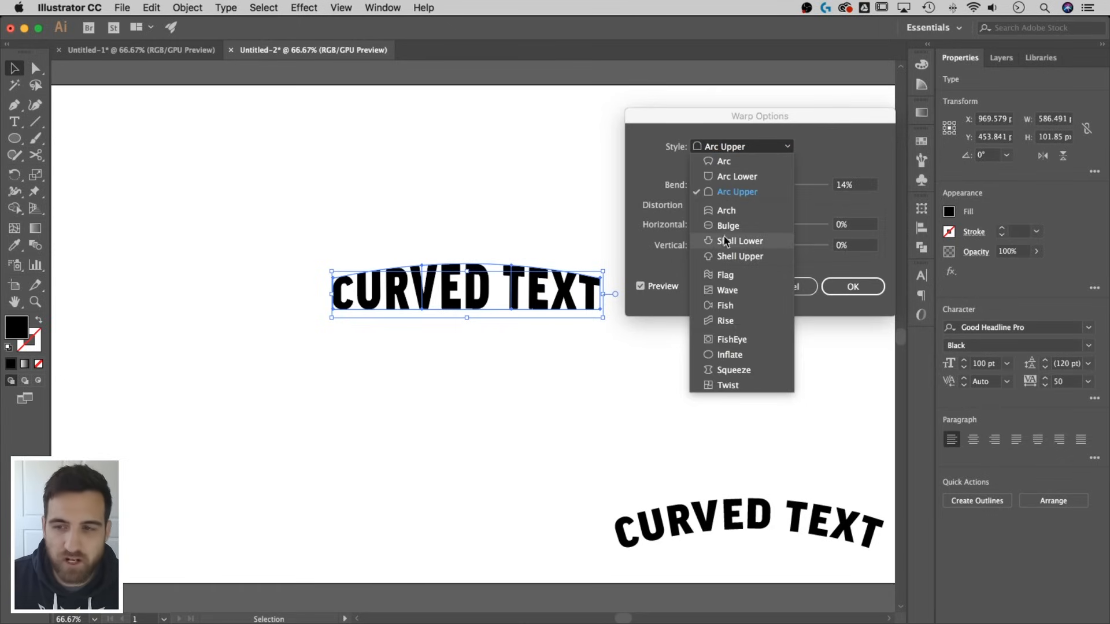
pyautogui.click(727, 225)
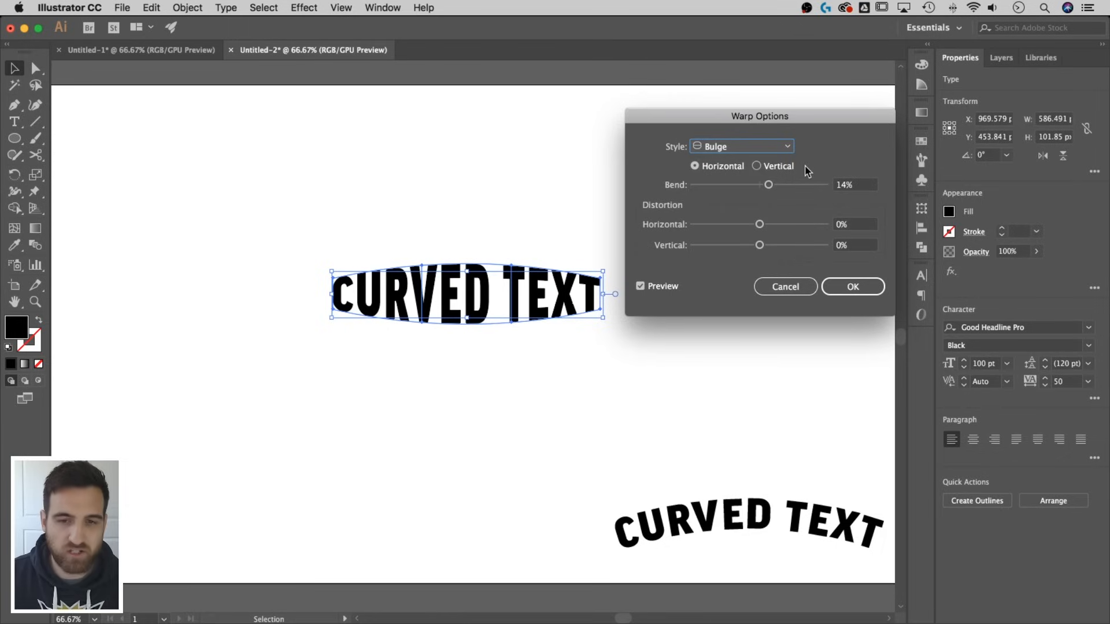
pyautogui.click(769, 185)
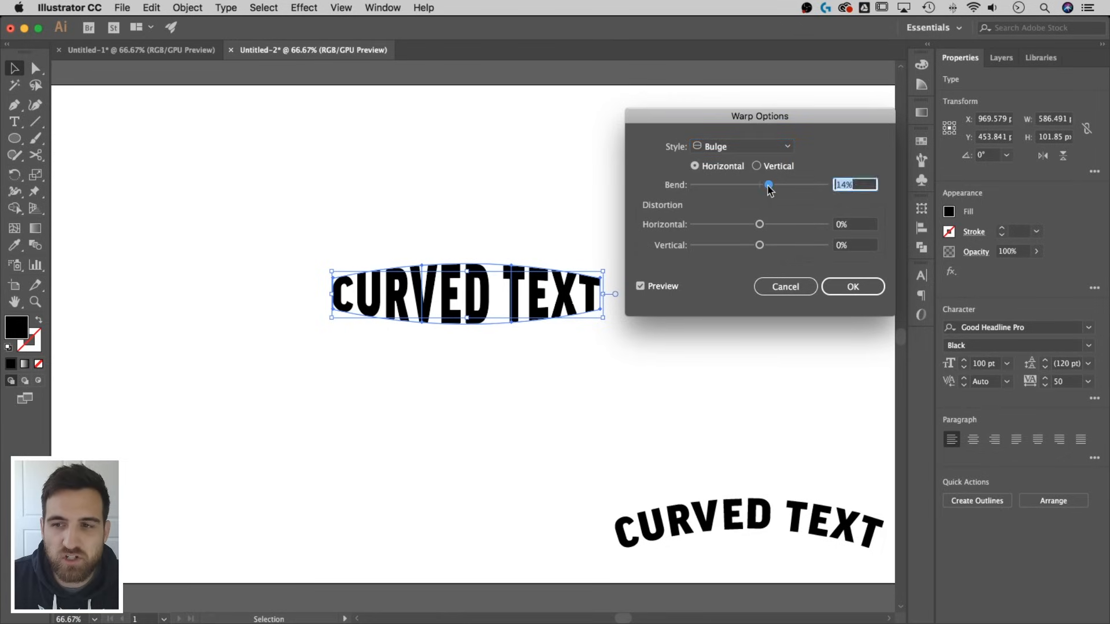
pyautogui.moveTo(769, 185); pyautogui.dragTo(784, 185)
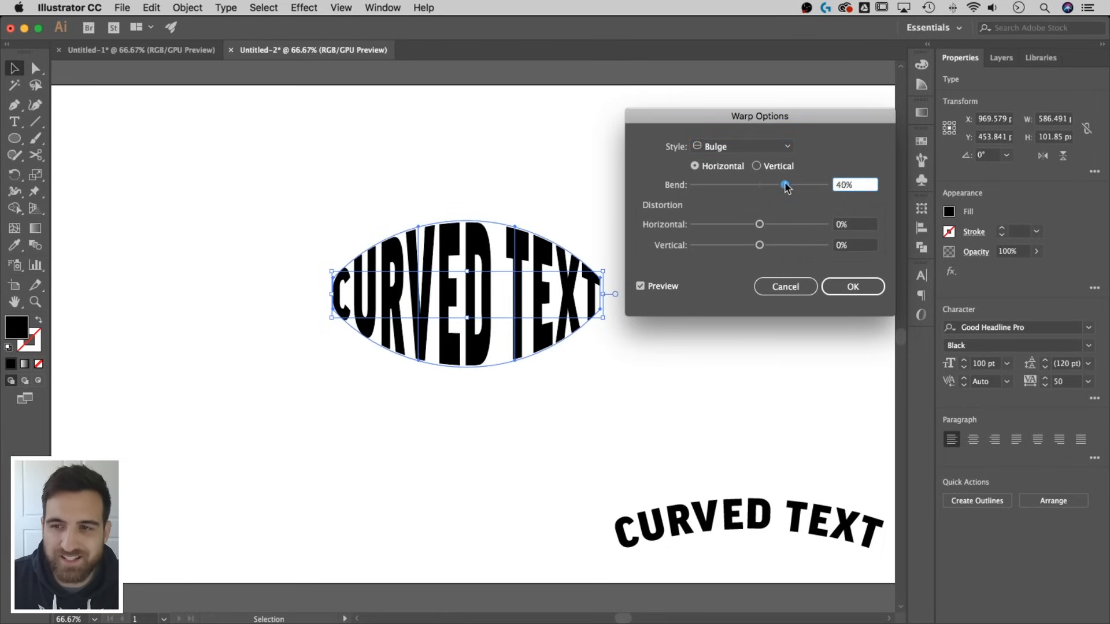
pyautogui.moveTo(784, 185); pyautogui.dragTo(766, 185)
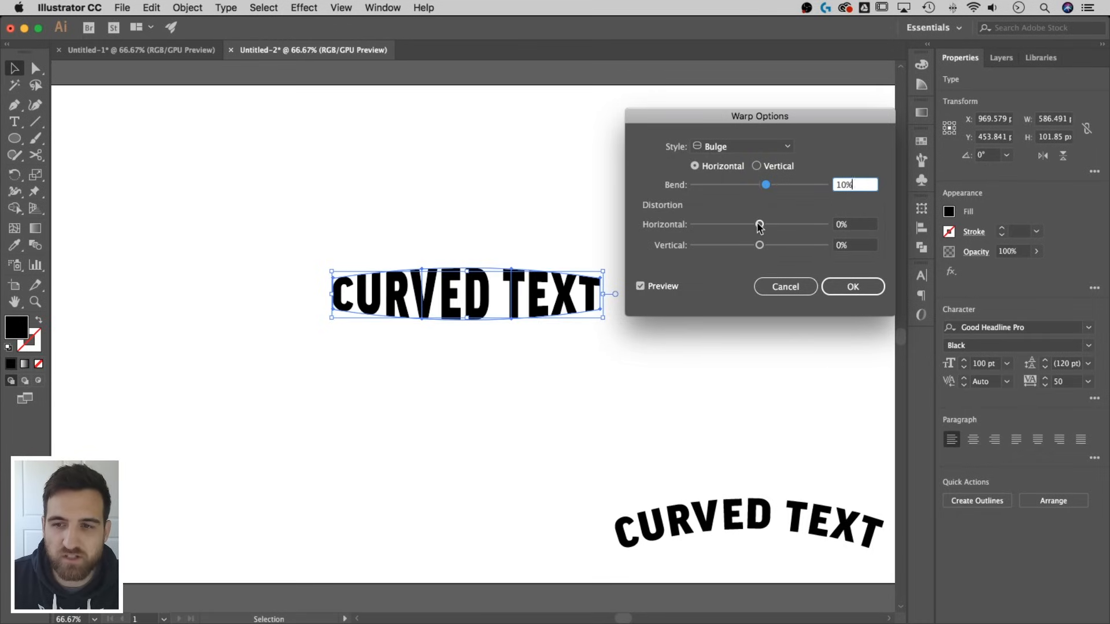
# Step: Experiment with horizontal distortion up to 48%, then reset all distortion to 0%
pyautogui.moveTo(759, 224); pyautogui.dragTo(791, 224)
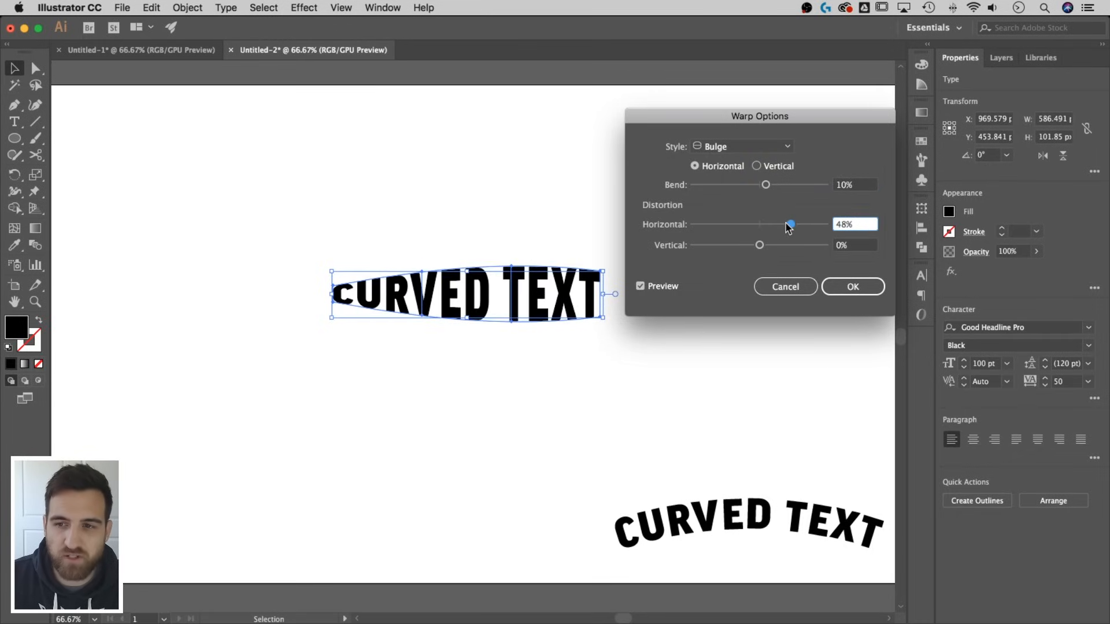
pyautogui.moveTo(790, 224); pyautogui.dragTo(760, 224)
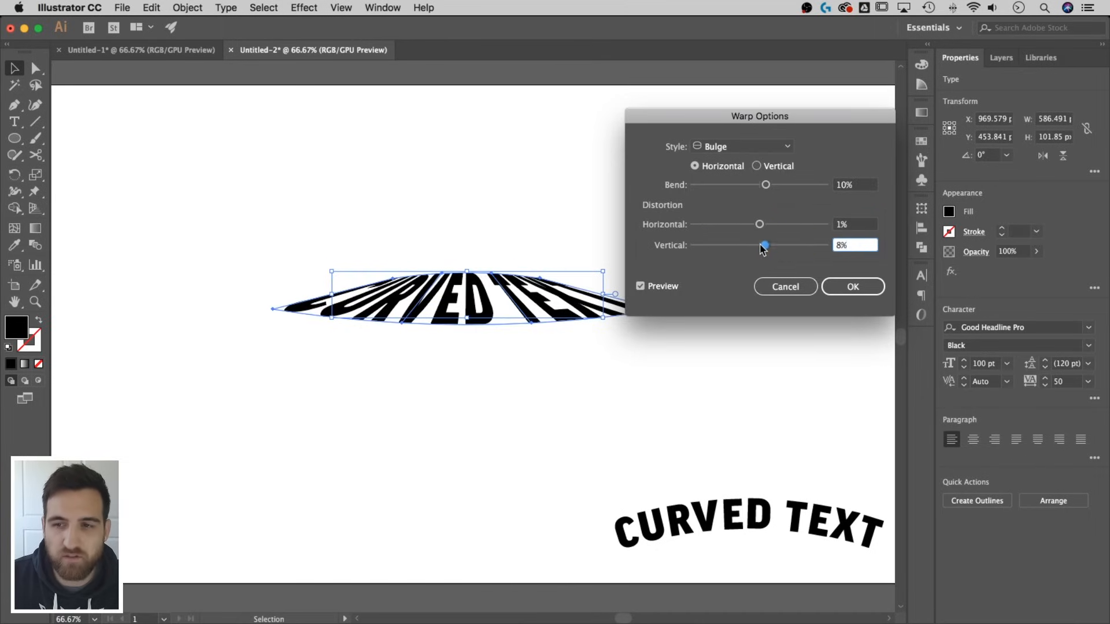
pyautogui.moveTo(763, 245); pyautogui.dragTo(760, 245)
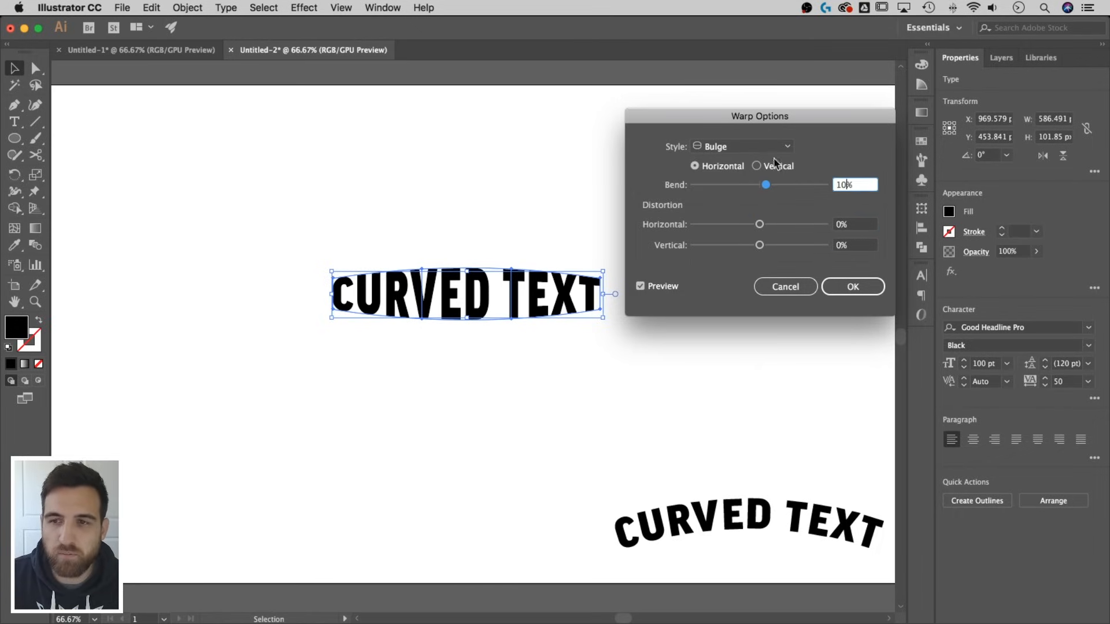
# Step: Switch the warp style to Arc and push the bend up to nearly a half circle
pyautogui.click(741, 147)
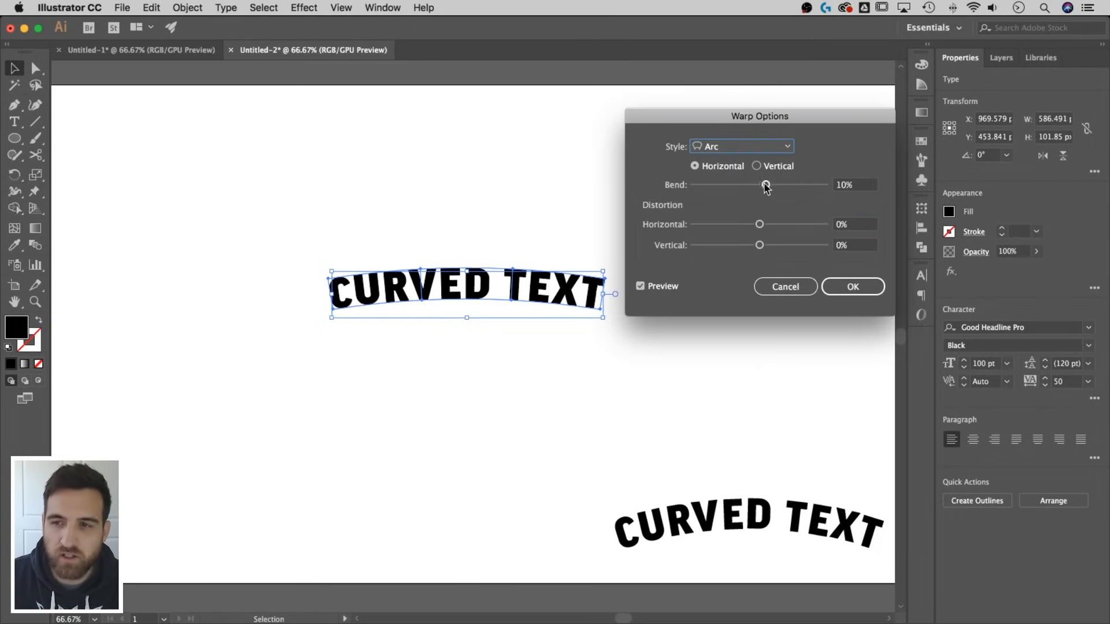
pyautogui.moveTo(765, 185); pyautogui.dragTo(798, 185)
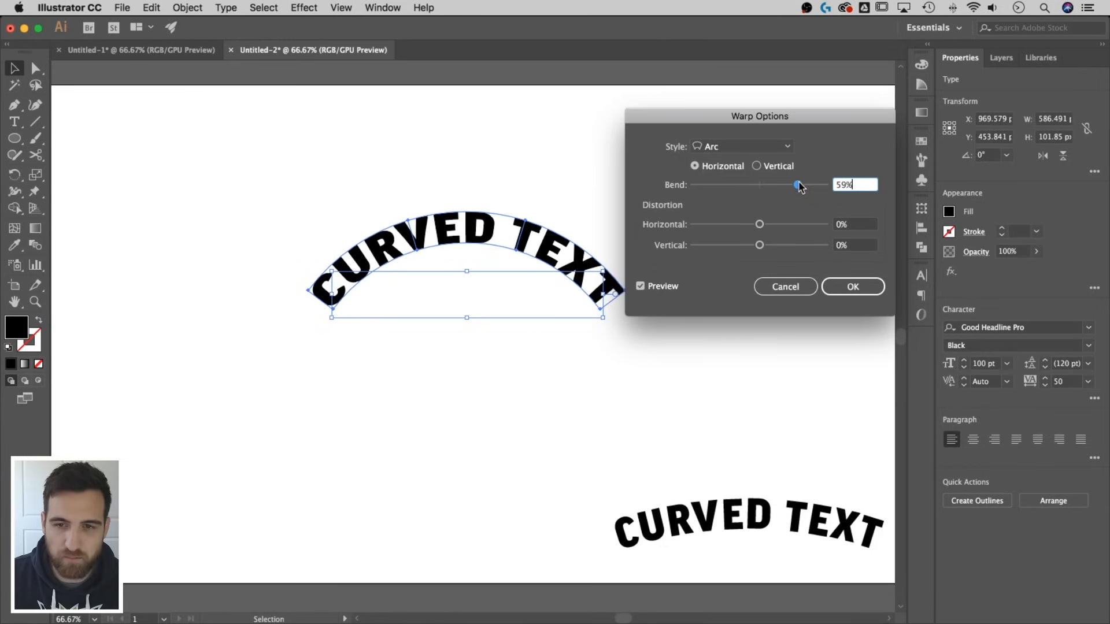
pyautogui.moveTo(797, 185); pyautogui.dragTo(822, 185)
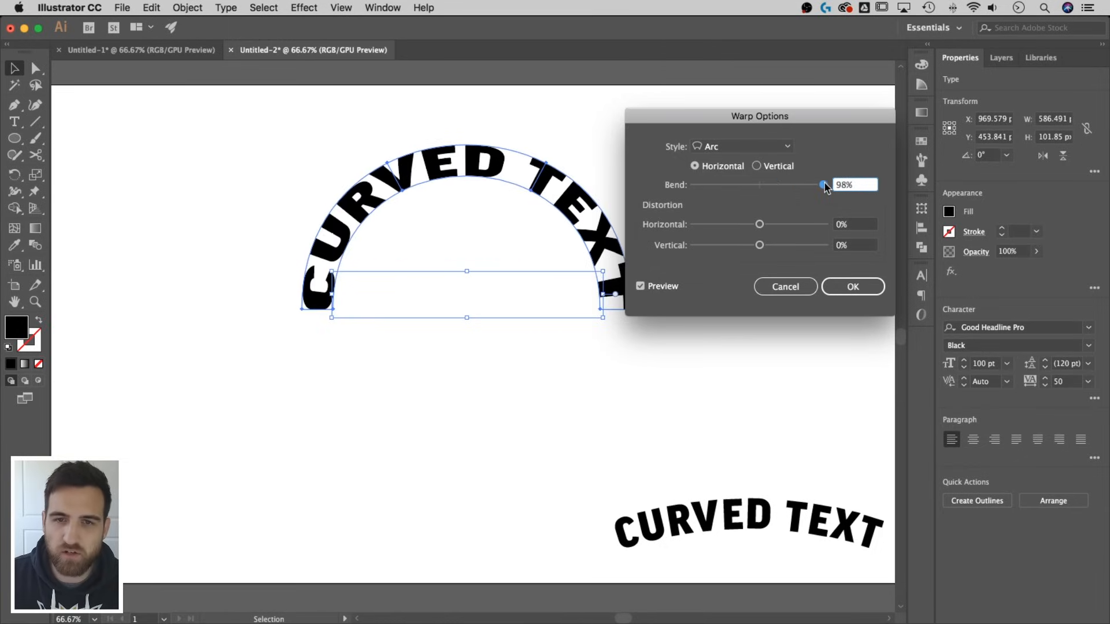
pyautogui.moveTo(820, 185); pyautogui.dragTo(820, 185)
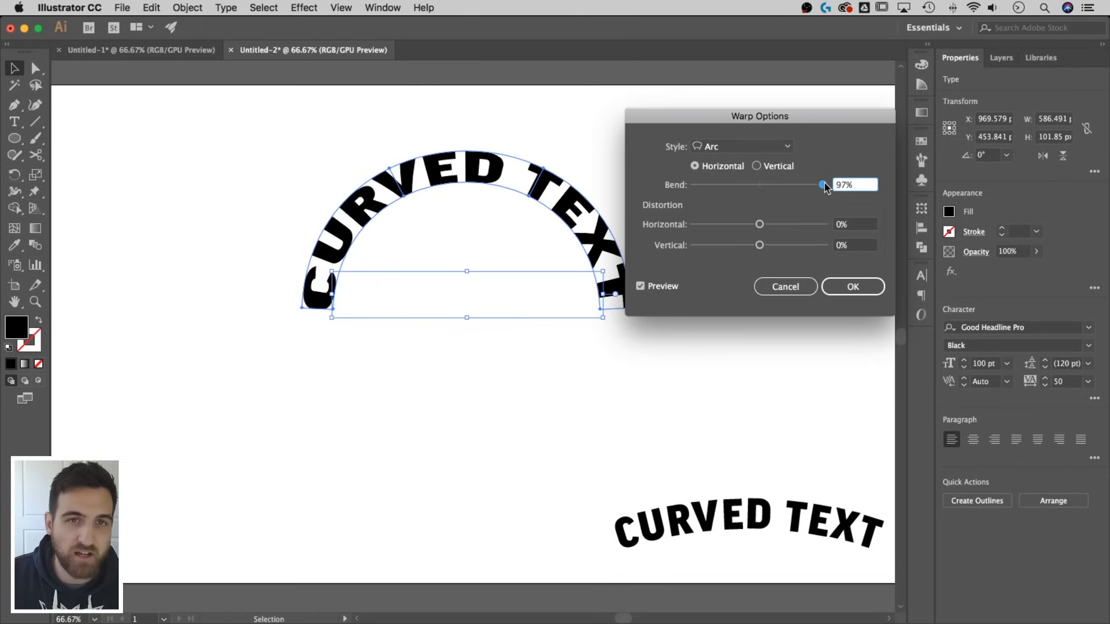
pyautogui.click(853, 185)
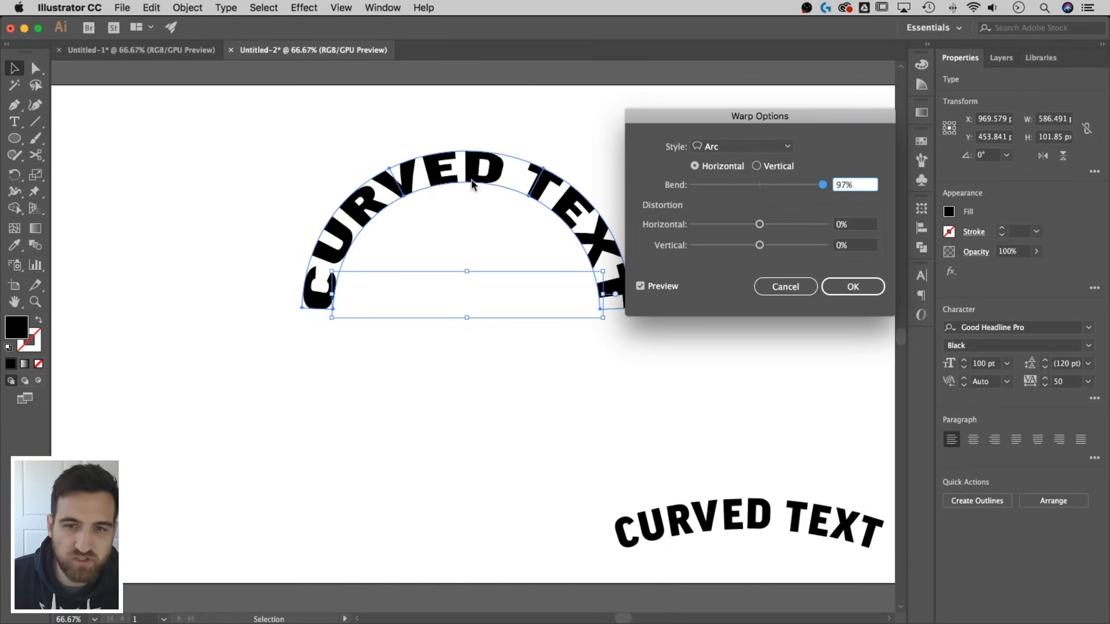
# Step: Ease the arc bend back down to a gentle 17% and confirm the warp
pyautogui.moveTo(822, 185); pyautogui.dragTo(820, 184)
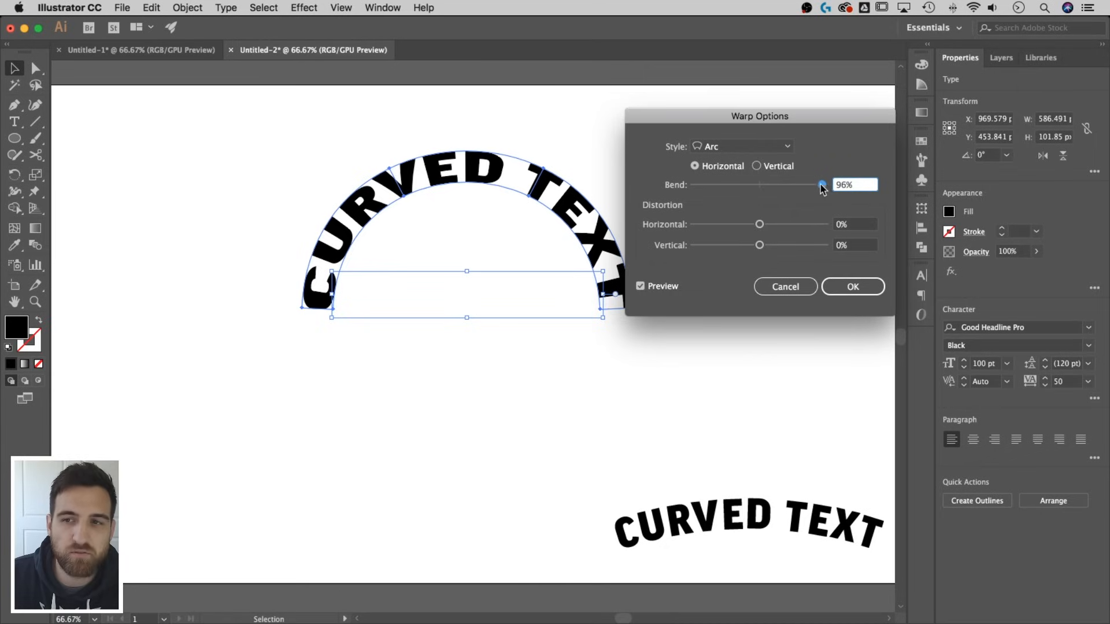
pyautogui.moveTo(820, 185); pyautogui.dragTo(817, 185)
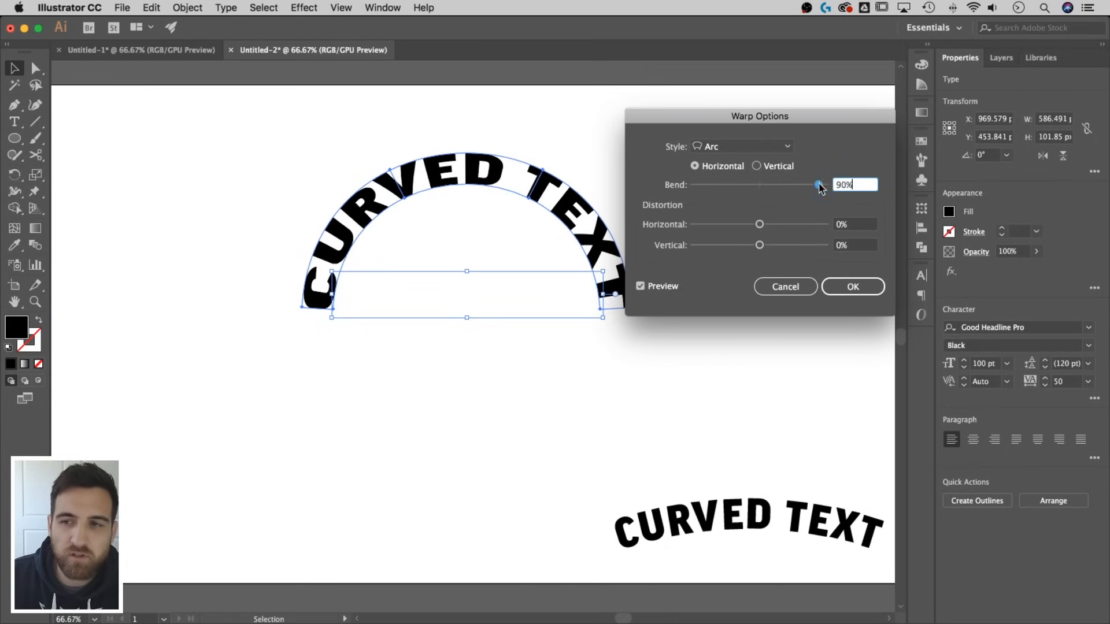
pyautogui.moveTo(818, 185); pyautogui.dragTo(764, 185)
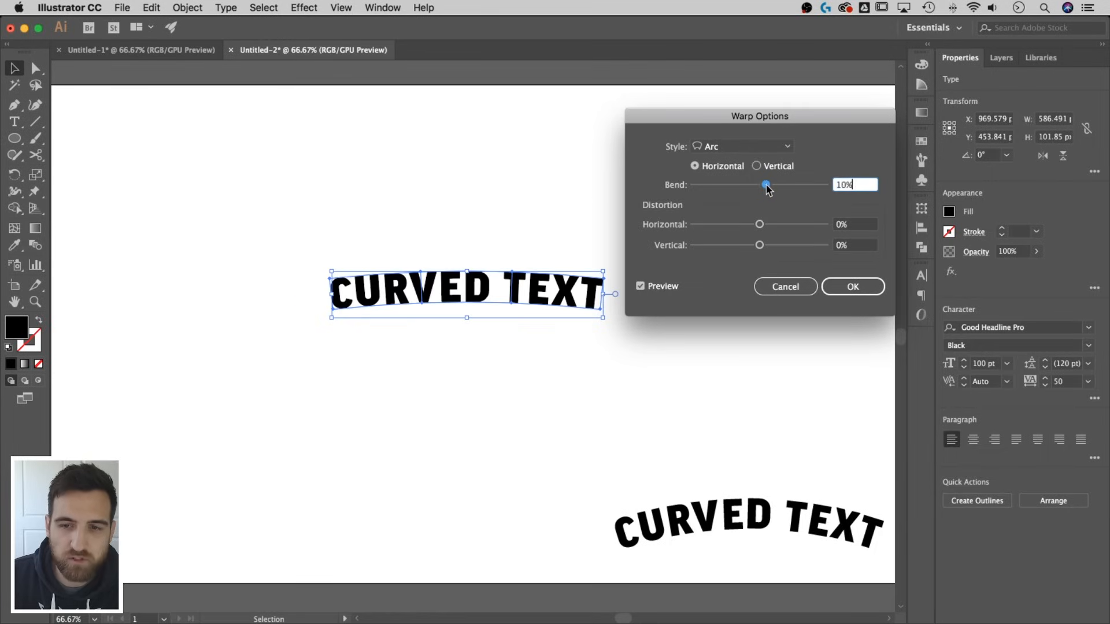
pyautogui.moveTo(766, 184); pyautogui.dragTo(771, 185)
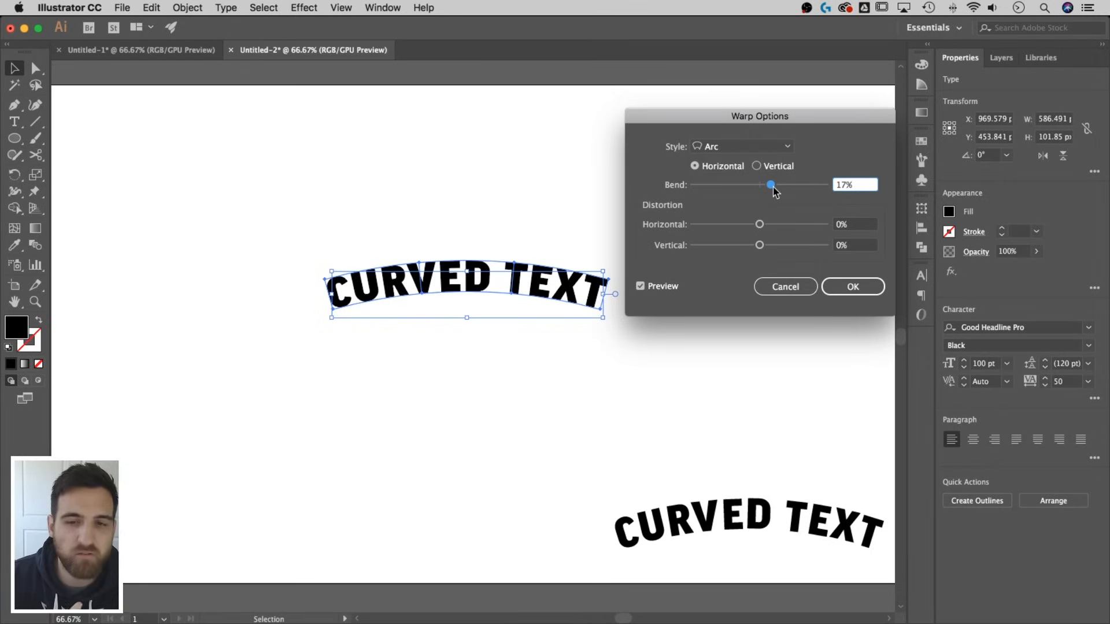
pyautogui.click(853, 185)
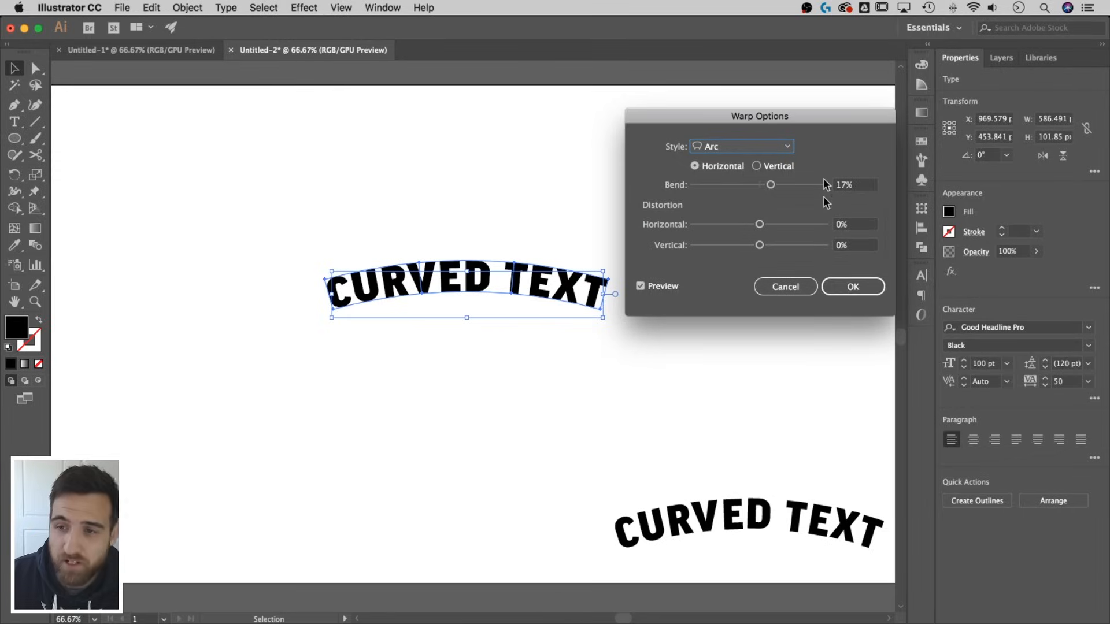
pyautogui.click(852, 287)
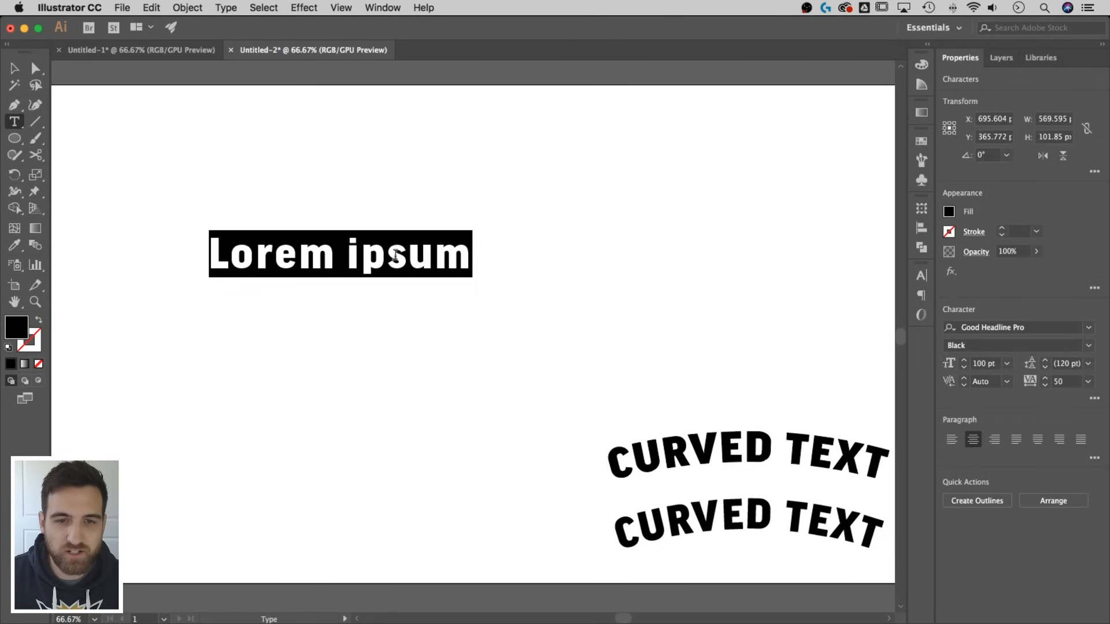
# Step: Edit the warped envelope's contents so the heading reads PIXEL AND BRACKET
pyautogui.click(737, 446)
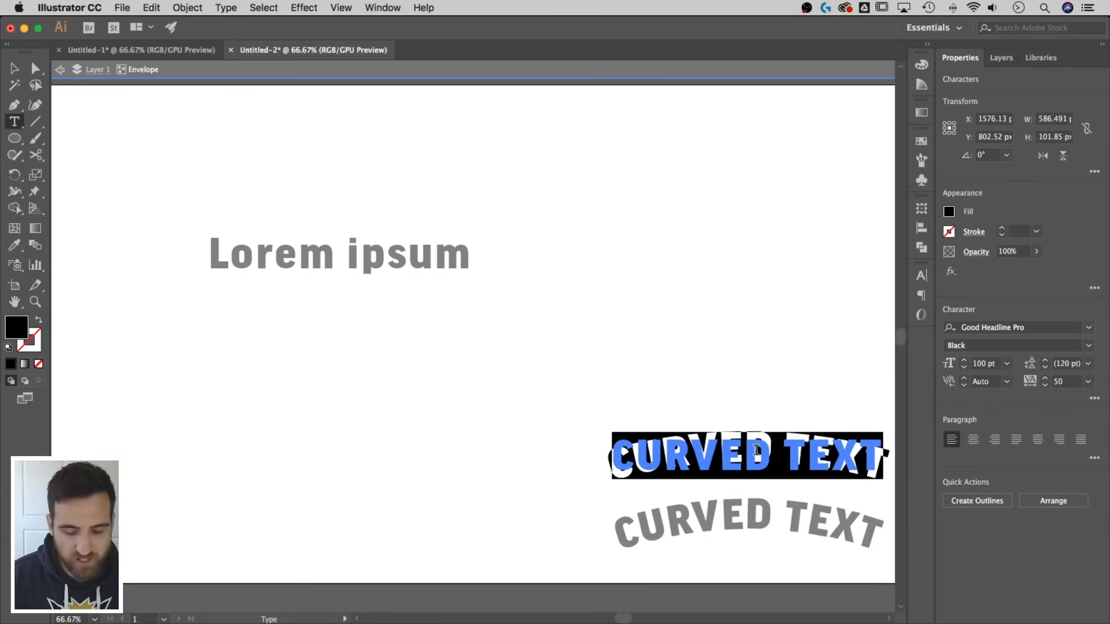
pyautogui.write('P')
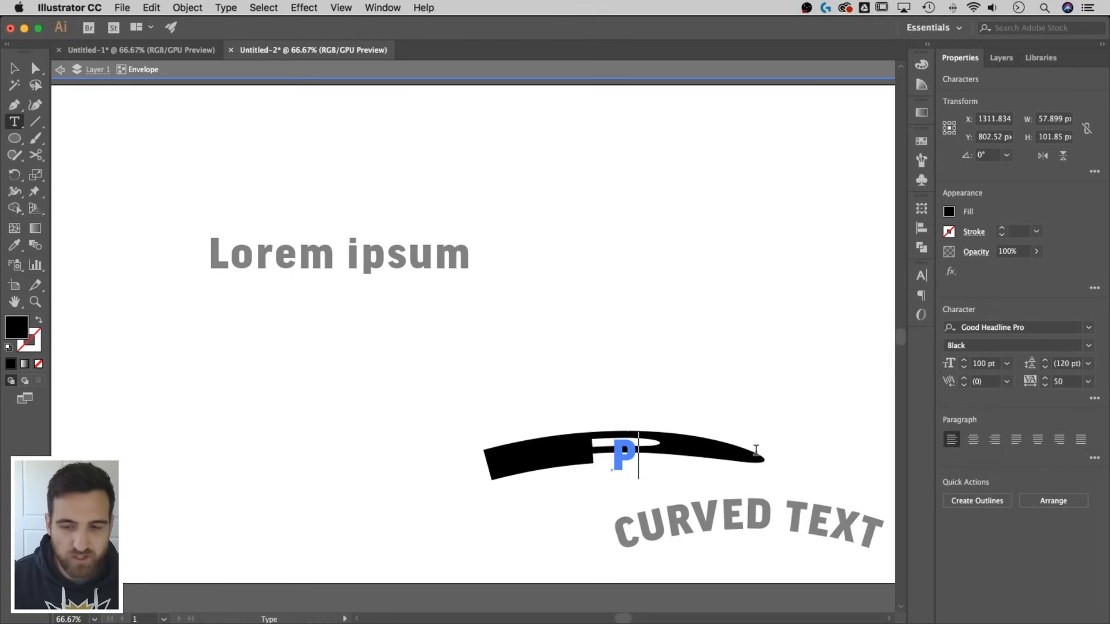
pyautogui.write('IXEL')
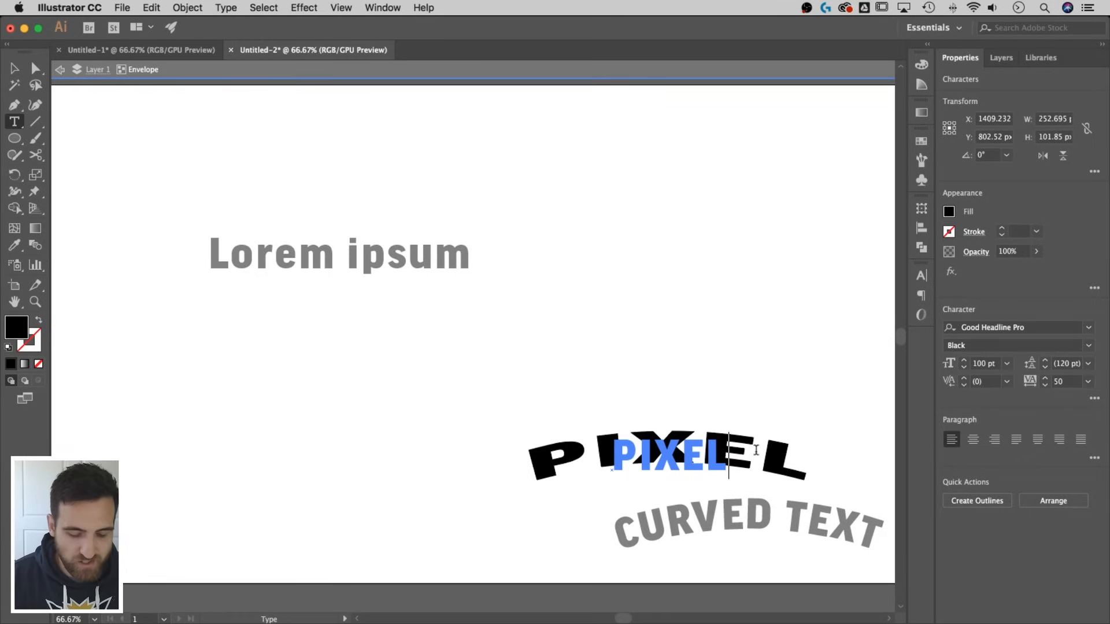
pyautogui.write('AND BRACKET')
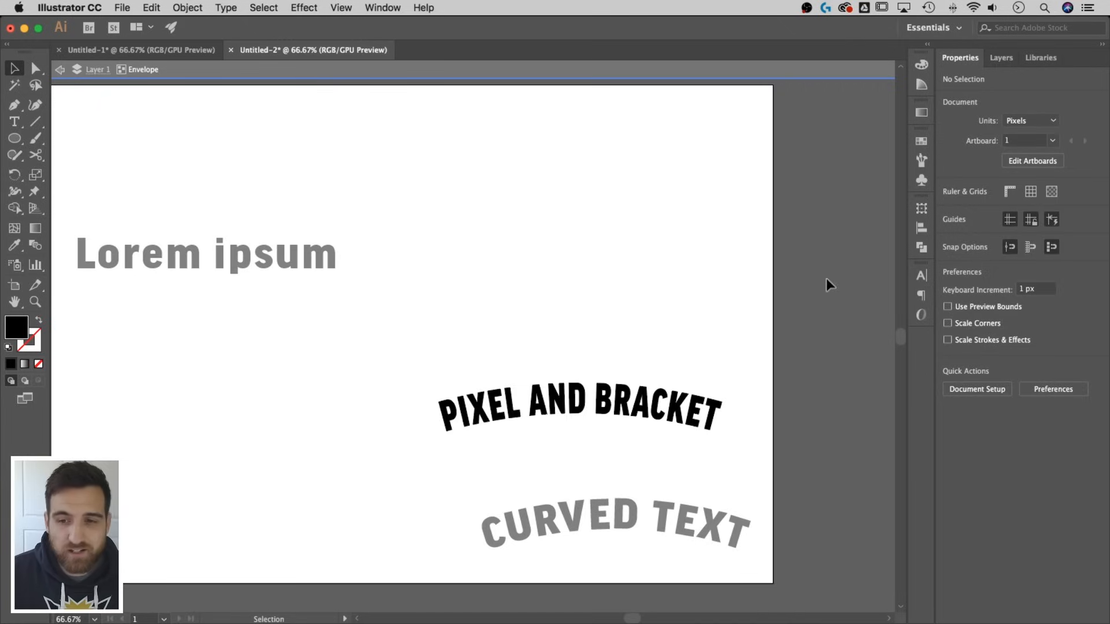
# Step: Retype the type-on-a-path text as PIXEL AND BRACKET, then select the Lorem ipsum text
pyautogui.click(578, 409)
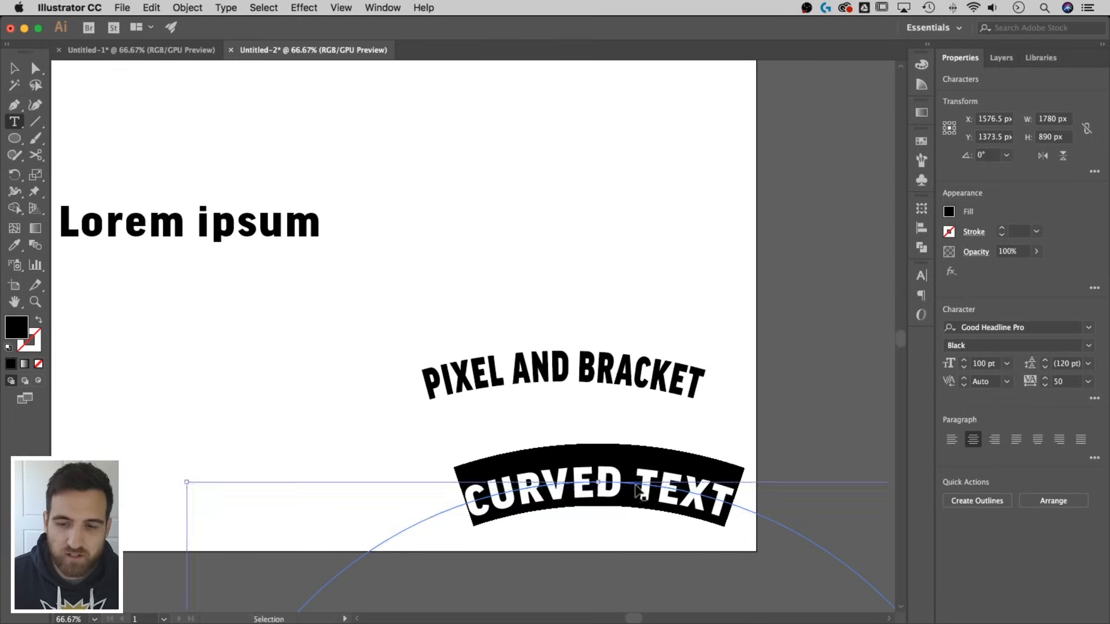
pyautogui.click(632, 485)
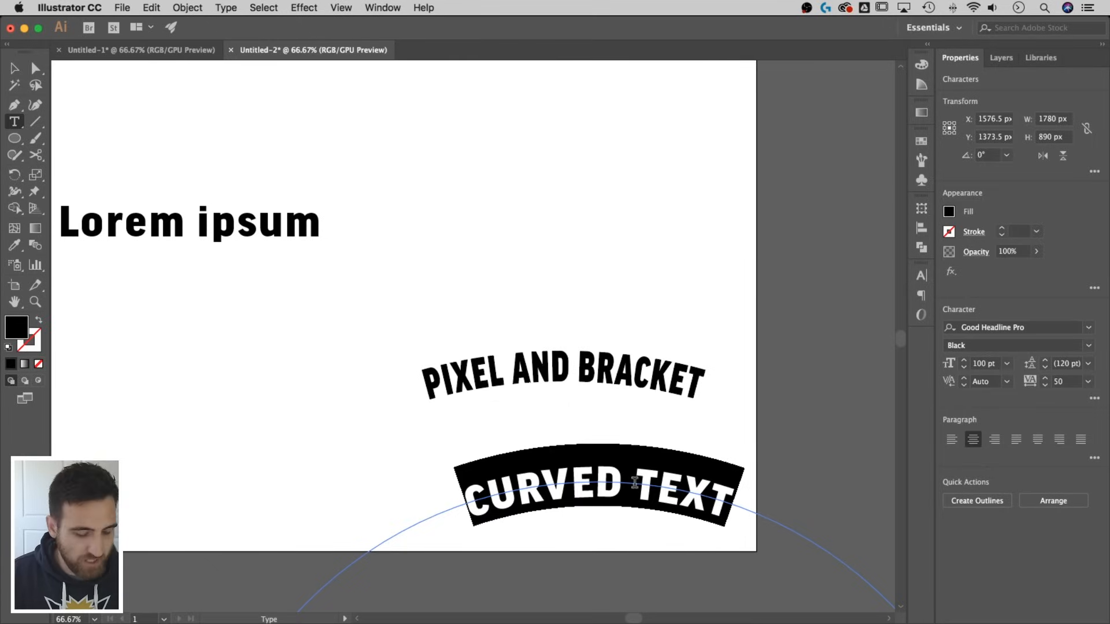
pyautogui.write('PIXEL AND BRACKET')
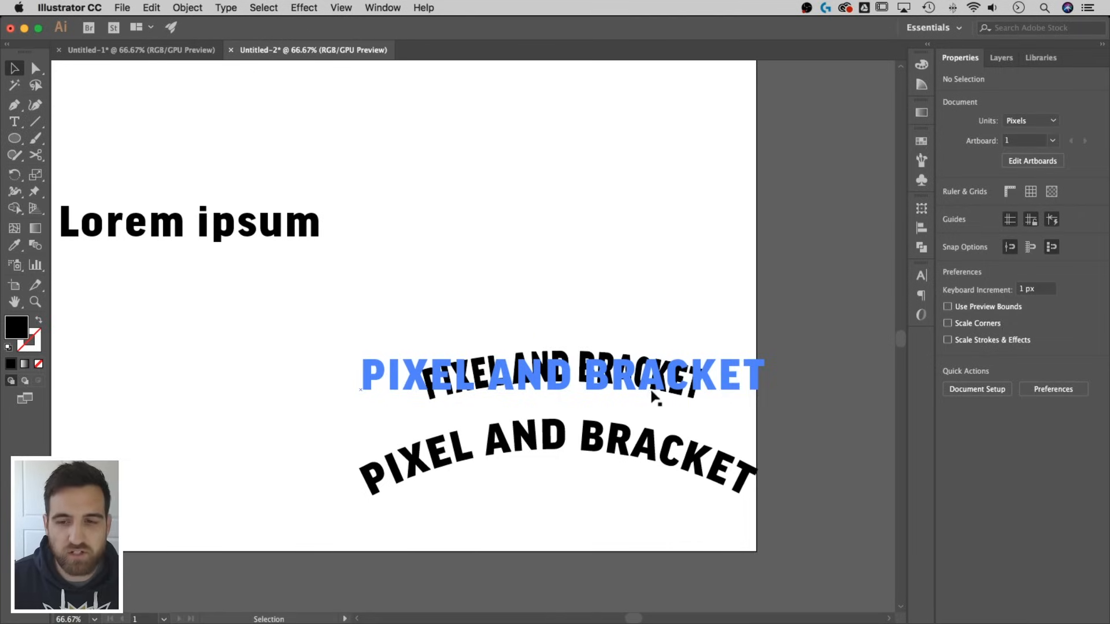
pyautogui.click(563, 374)
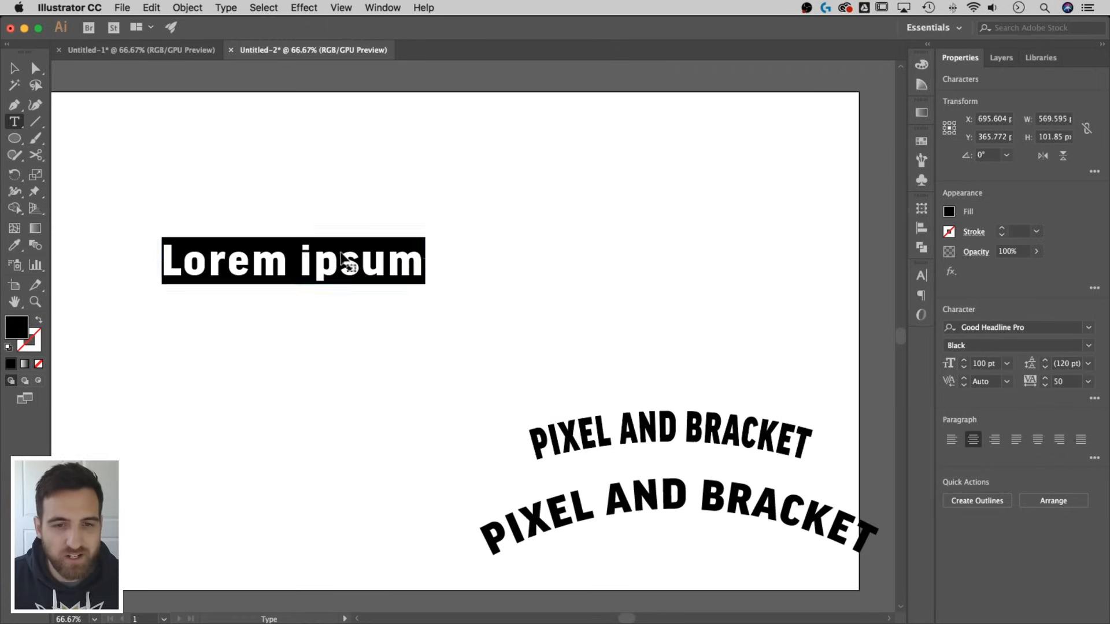
# Step: Type CURVED TEXT over the Lorem ipsum placeholder and pick the Ellipse tool
pyautogui.write('CURVED TEXT')
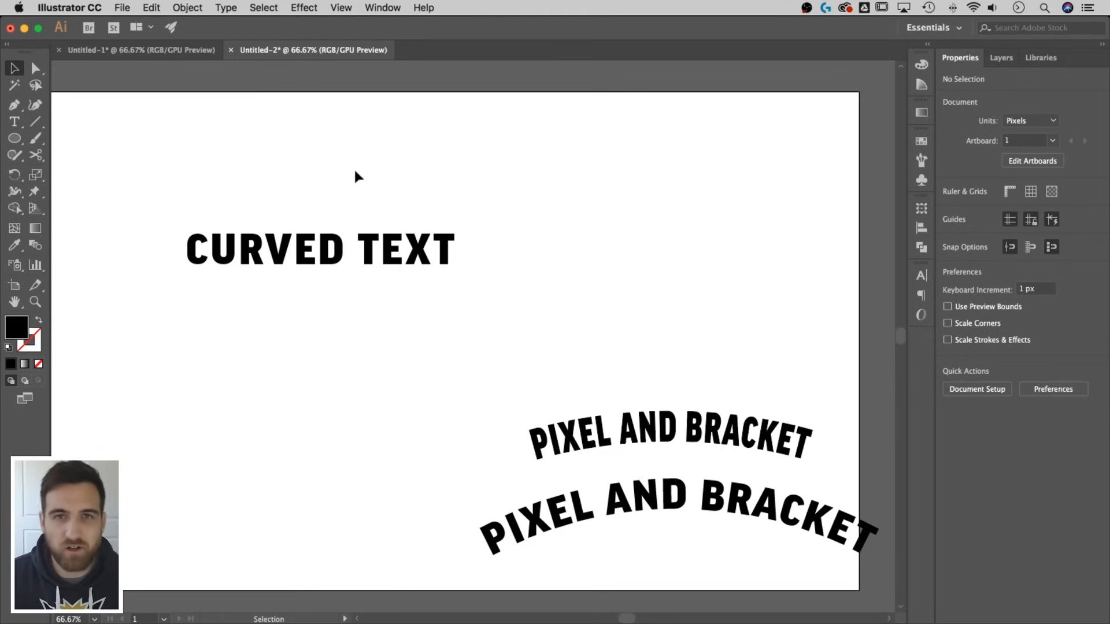
pyautogui.moveTo(247, 113)
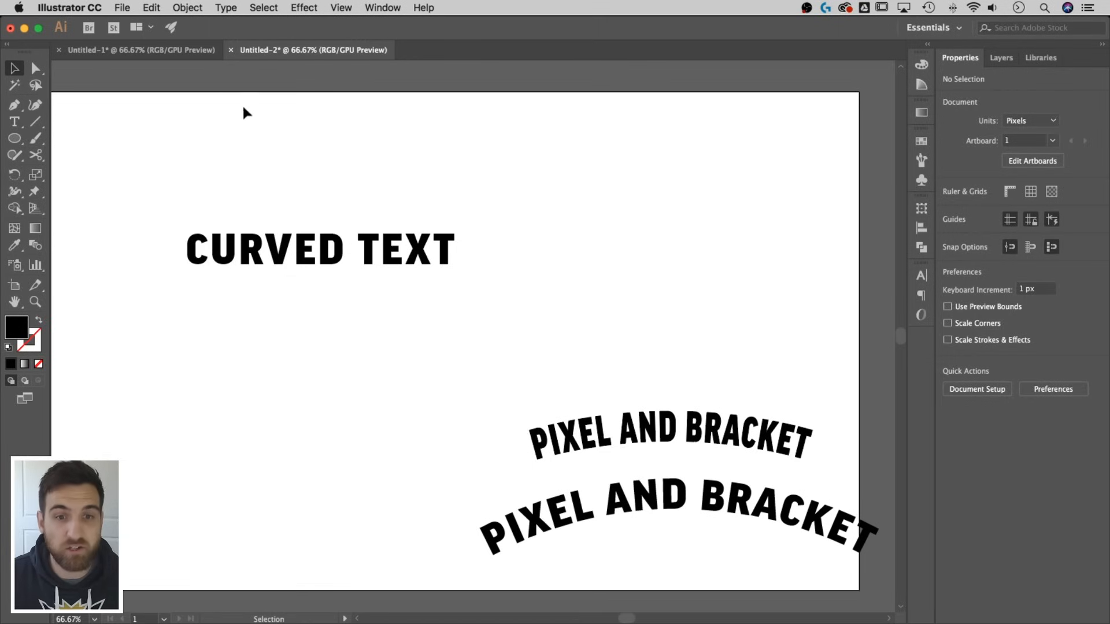
pyautogui.click(14, 139)
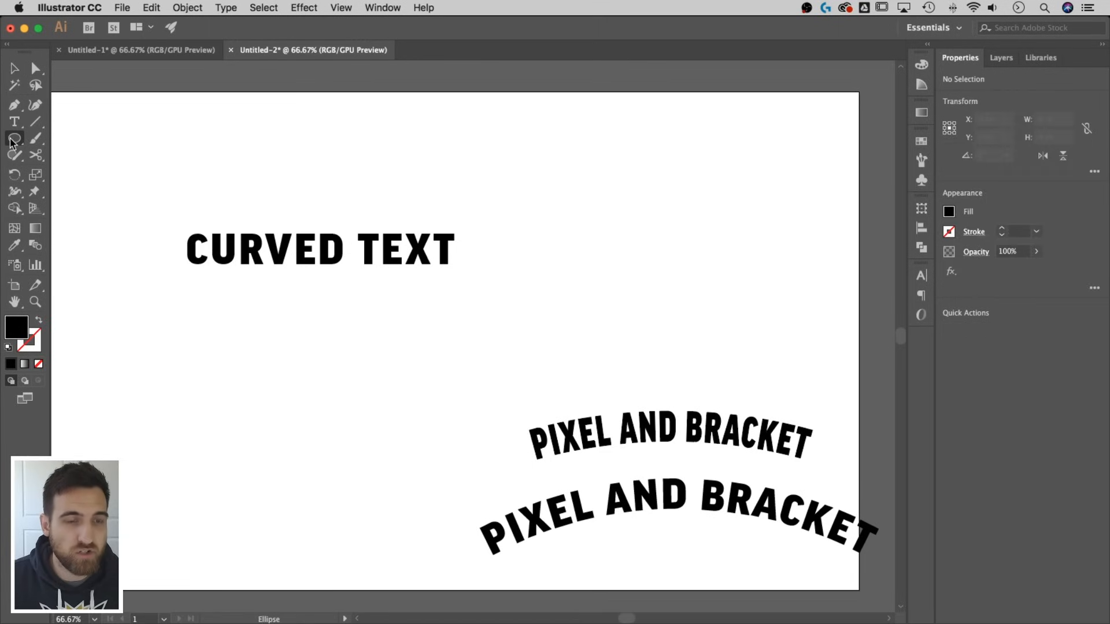
# Step: Draw an ellipse over CURVED TEXT and apply Envelope Distort > Make with Top Object
pyautogui.click(14, 139)
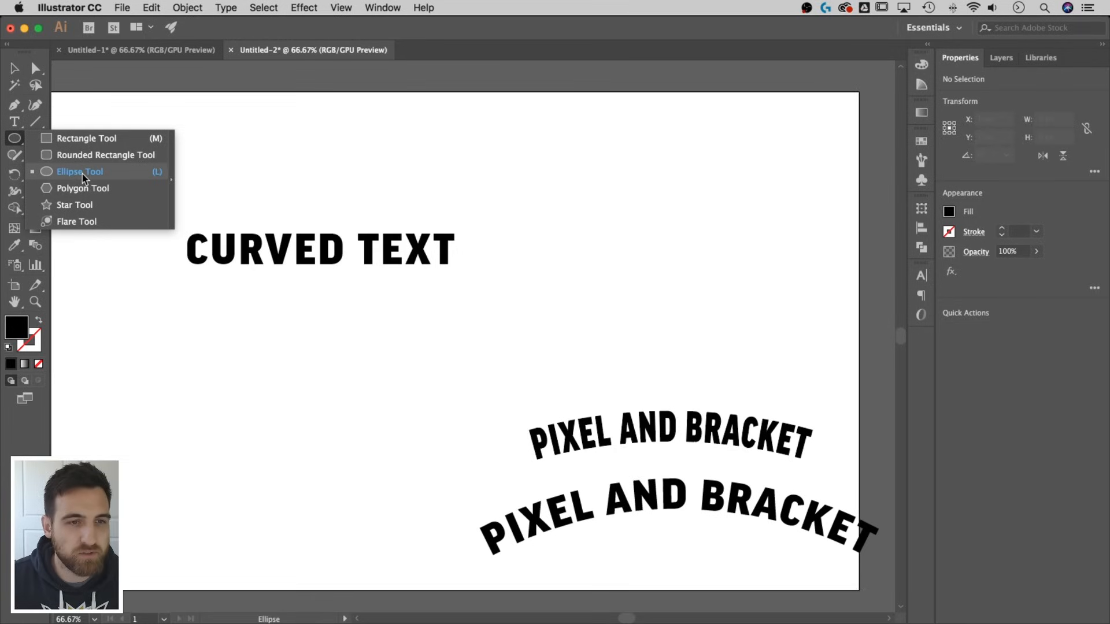
pyautogui.moveTo(186, 248); pyautogui.dragTo(396, 297)
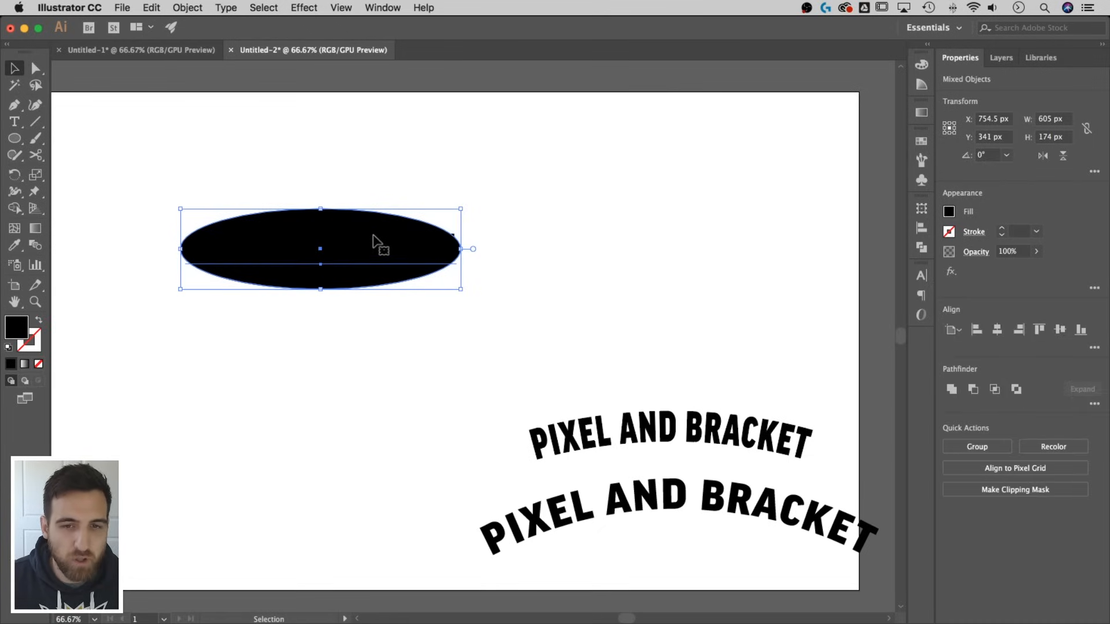
pyautogui.moveTo(503, 236)
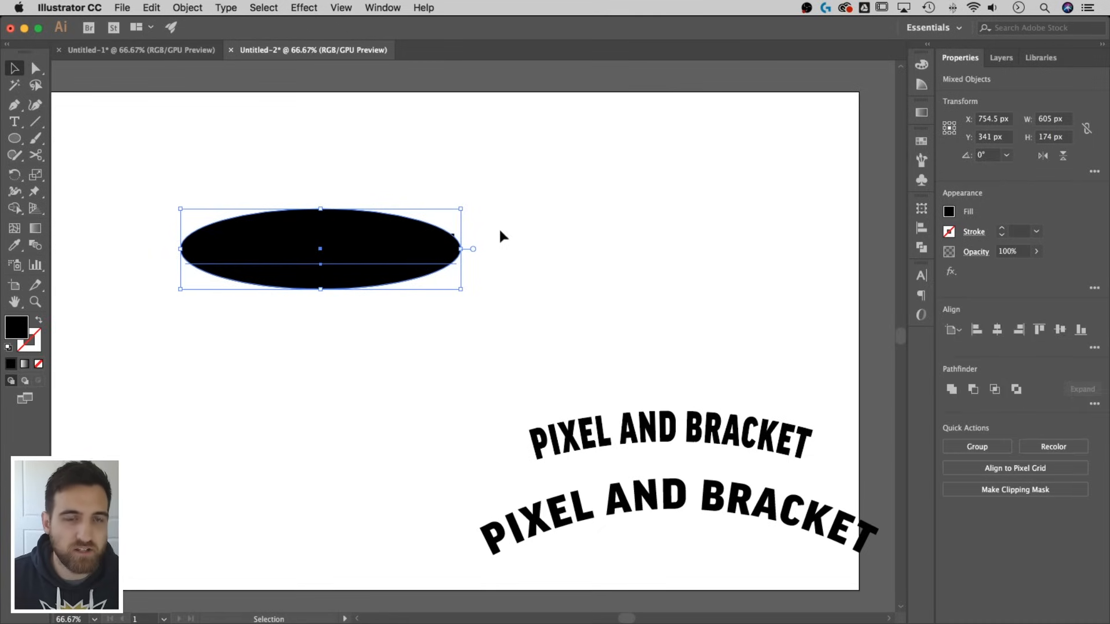
pyautogui.click(186, 8)
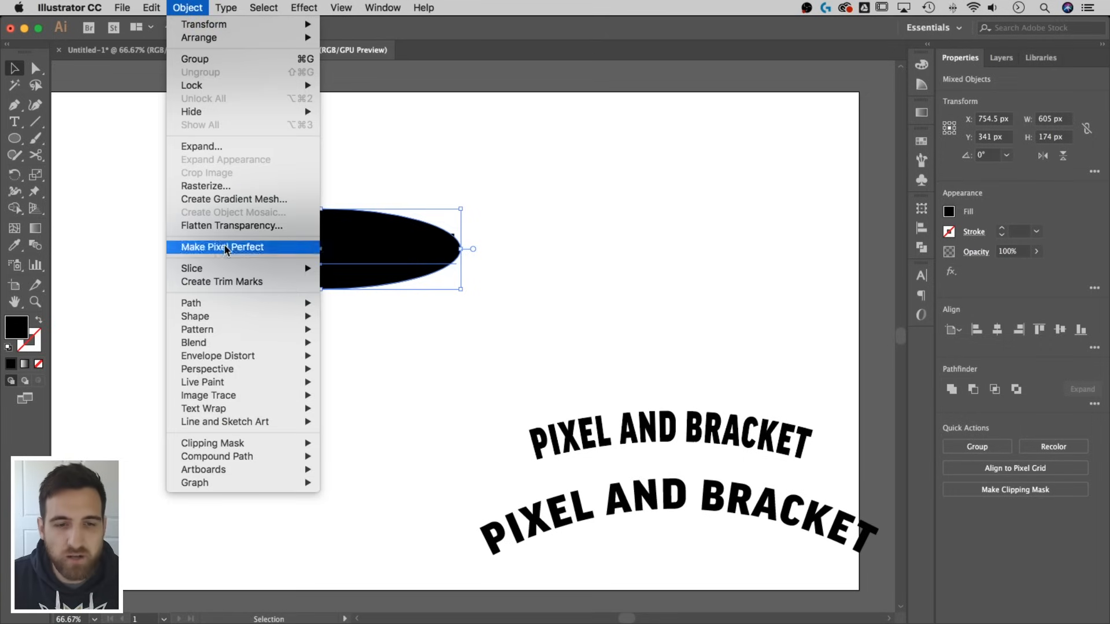
pyautogui.moveTo(207, 369)
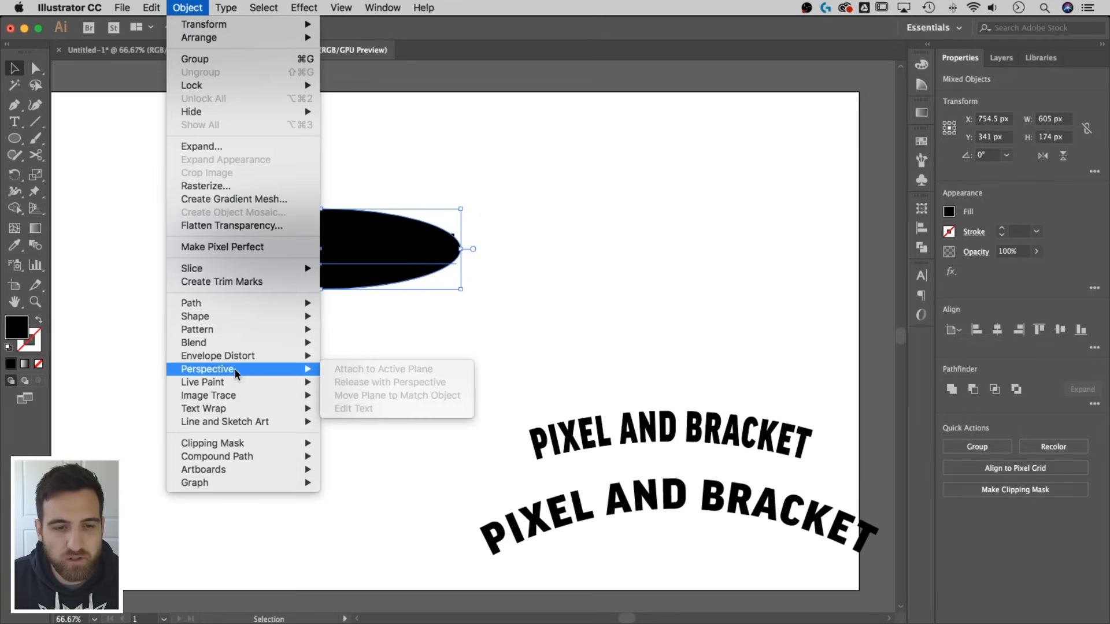
pyautogui.moveTo(217, 356)
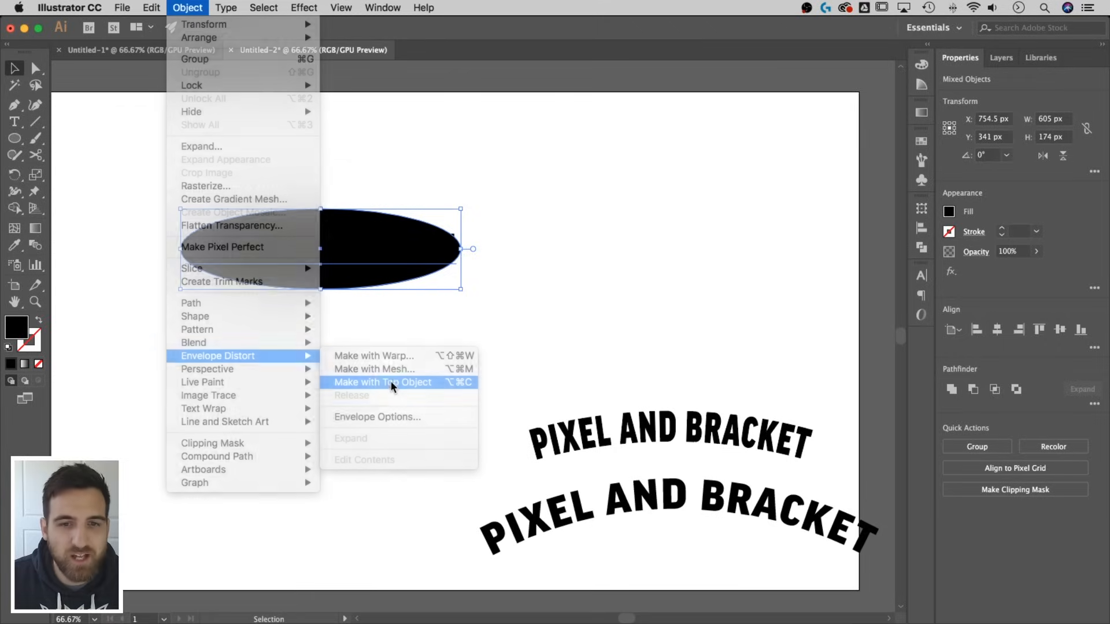
pyautogui.click(382, 383)
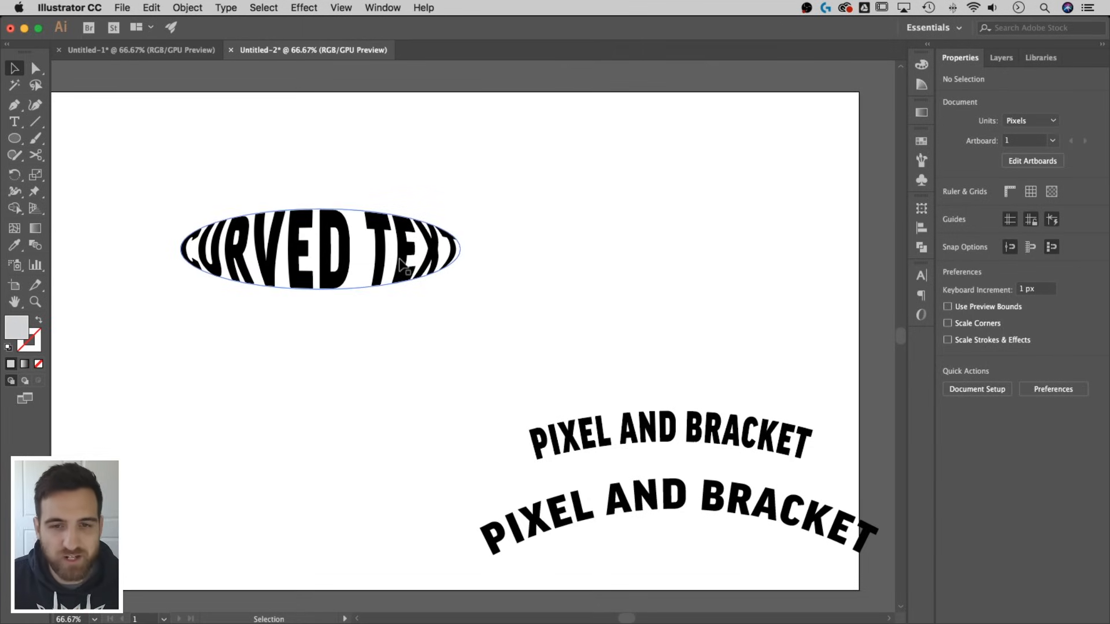
# Step: Retype the oval envelope's text as PIXEL AND BRACKET, exit isolation and reselect it
pyautogui.doubleClick(319, 250)
pyautogui.write('CIRCLE')
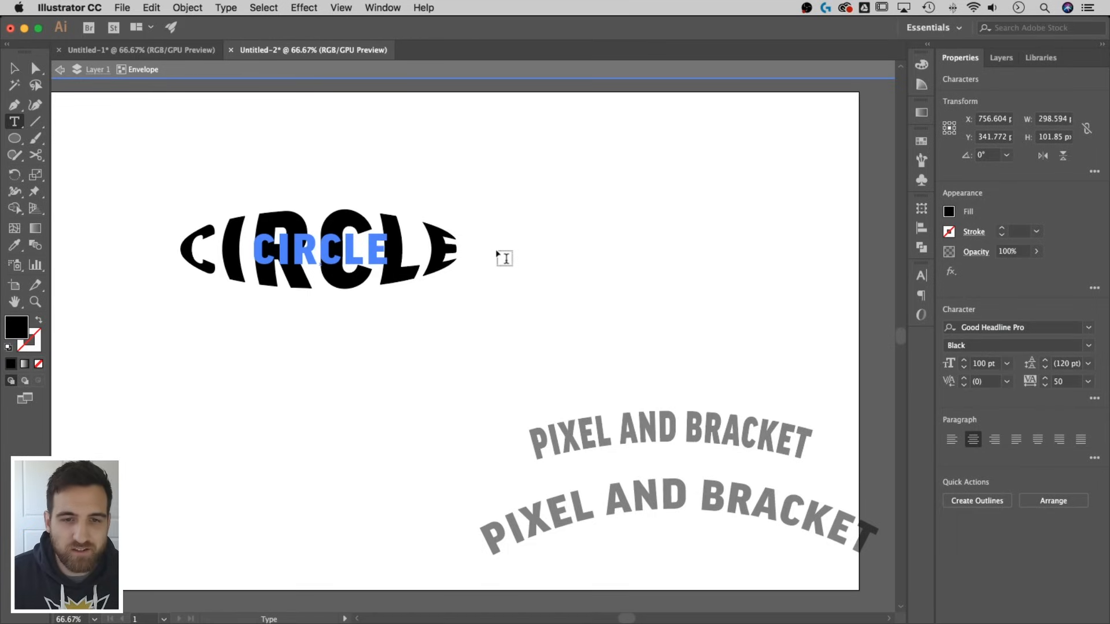
pyautogui.press('Backspace')
pyautogui.write('h')
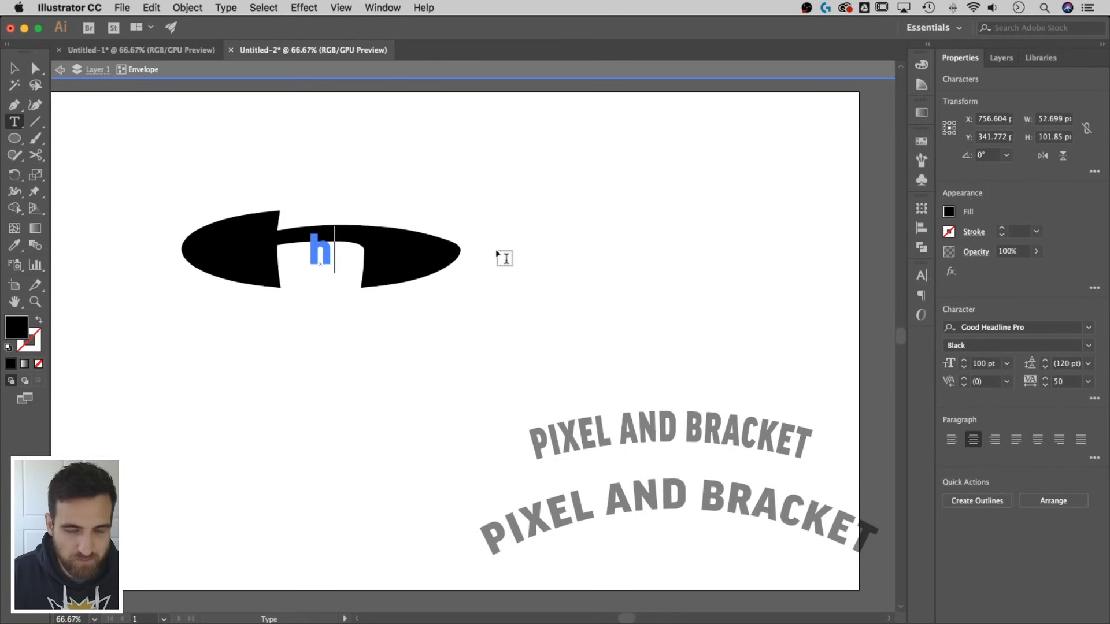
pyautogui.write('ello')
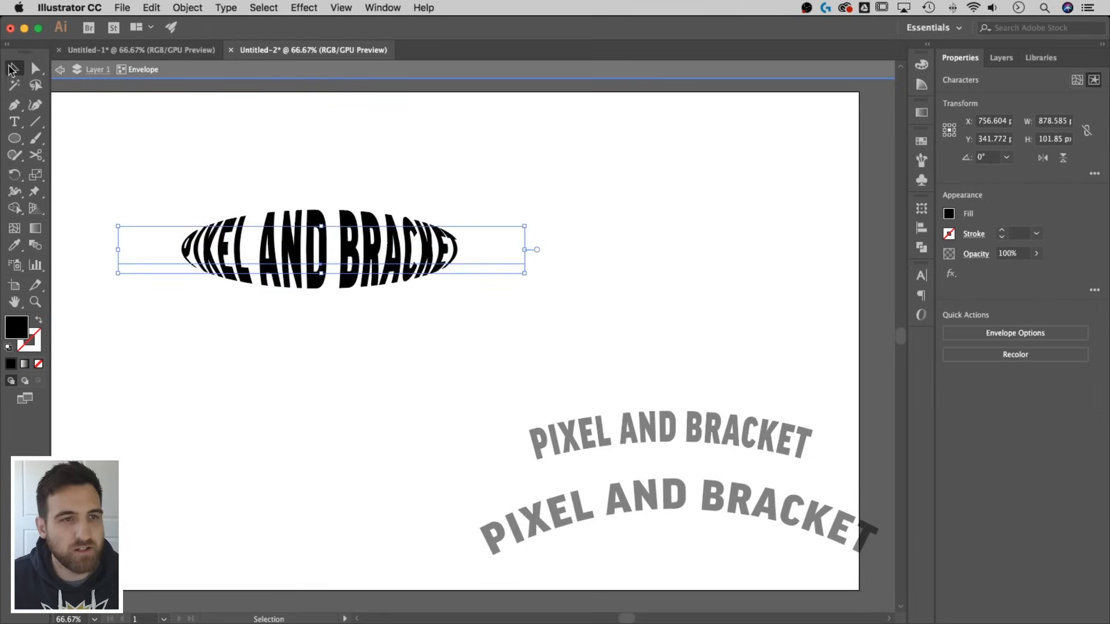
pyautogui.click(626, 184)
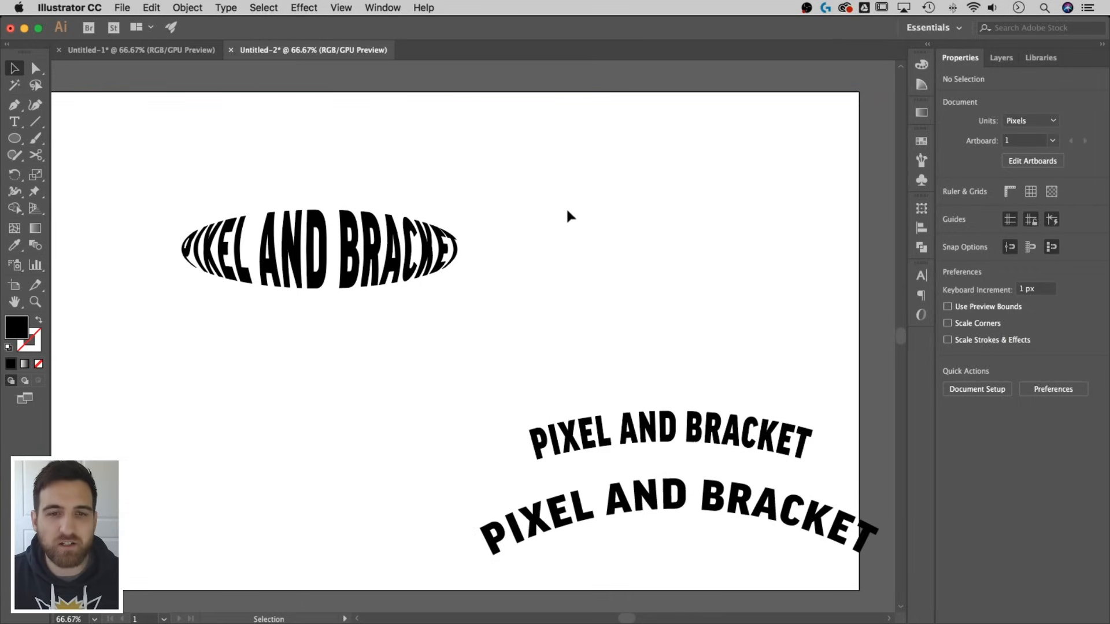
pyautogui.click(316, 250)
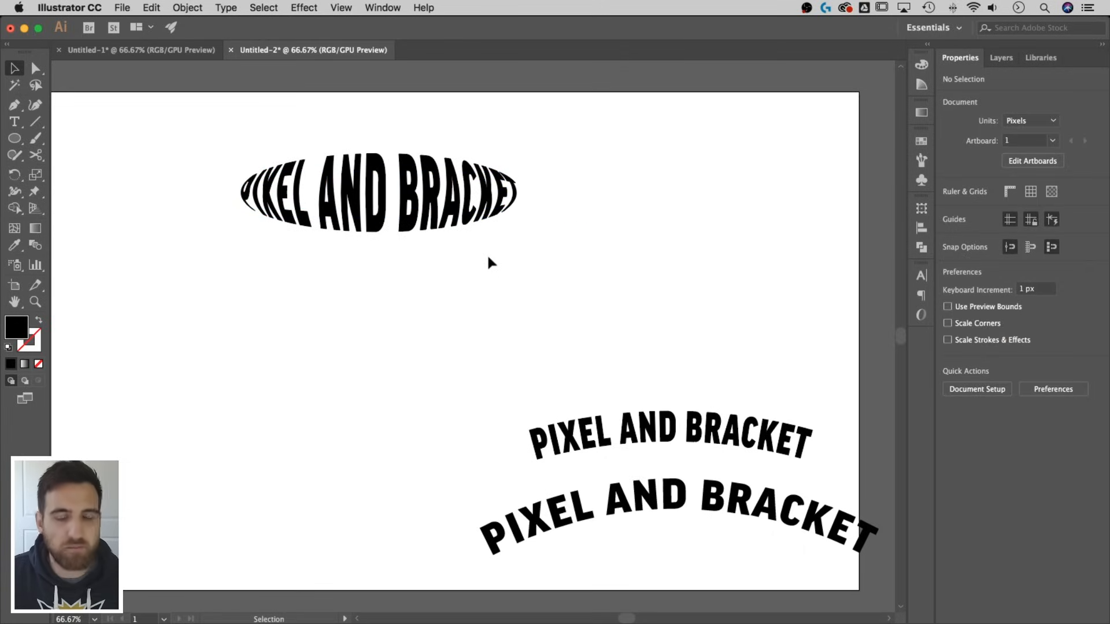
pyautogui.moveTo(240, 309)
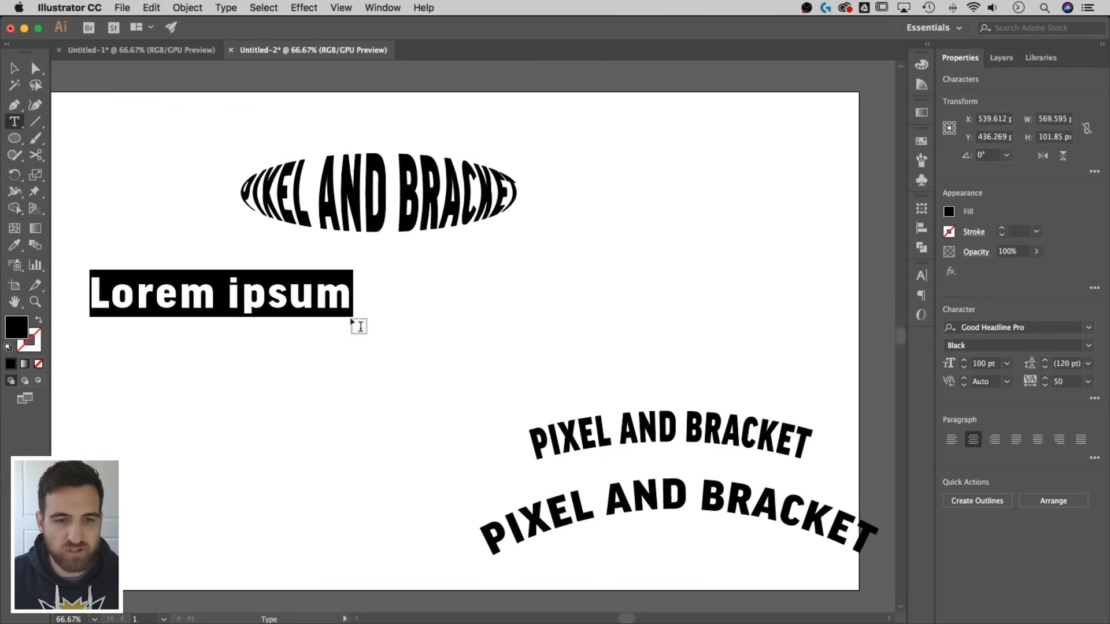
# Step: Type CURVED TEXT and apply a previewed 4-row by 4-column mesh envelope via Make with Mesh
pyautogui.write('CURVED')
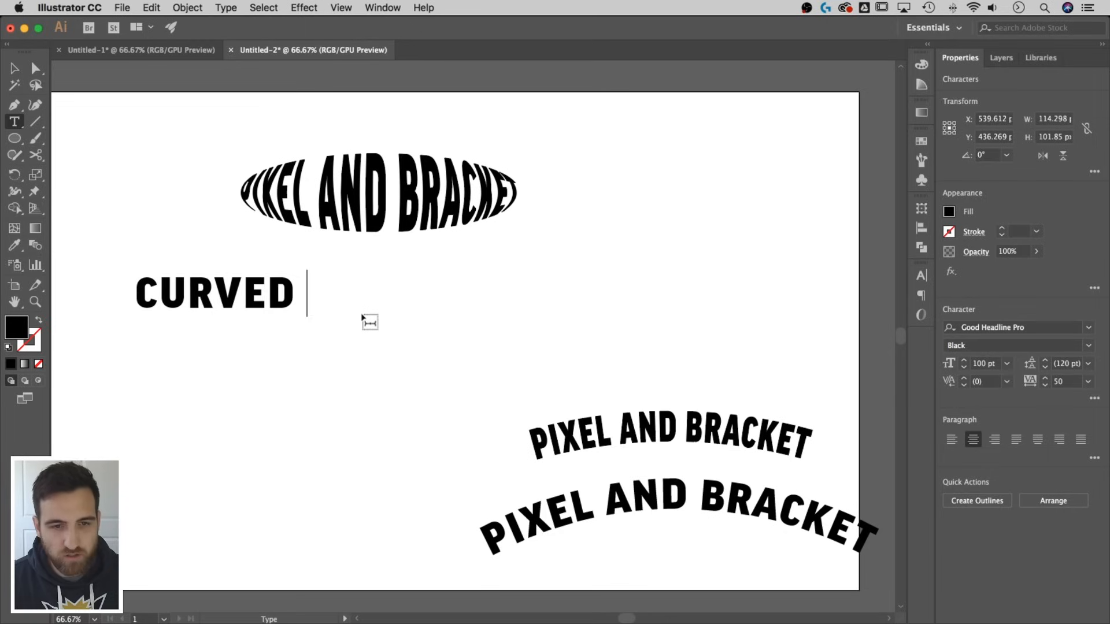
pyautogui.write('TEXT')
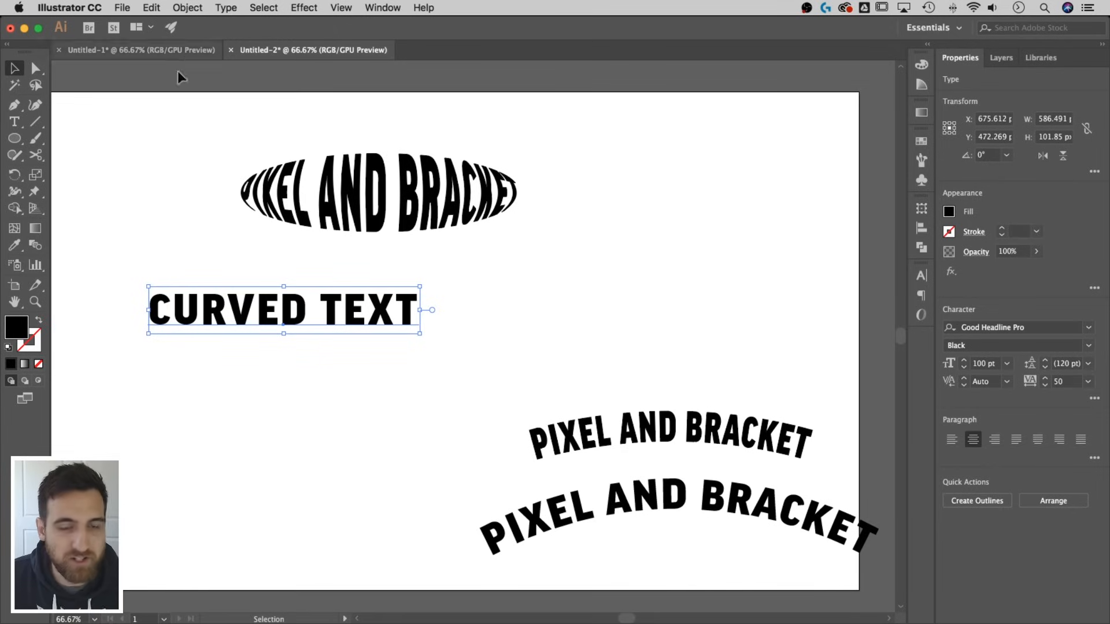
pyautogui.click(187, 7)
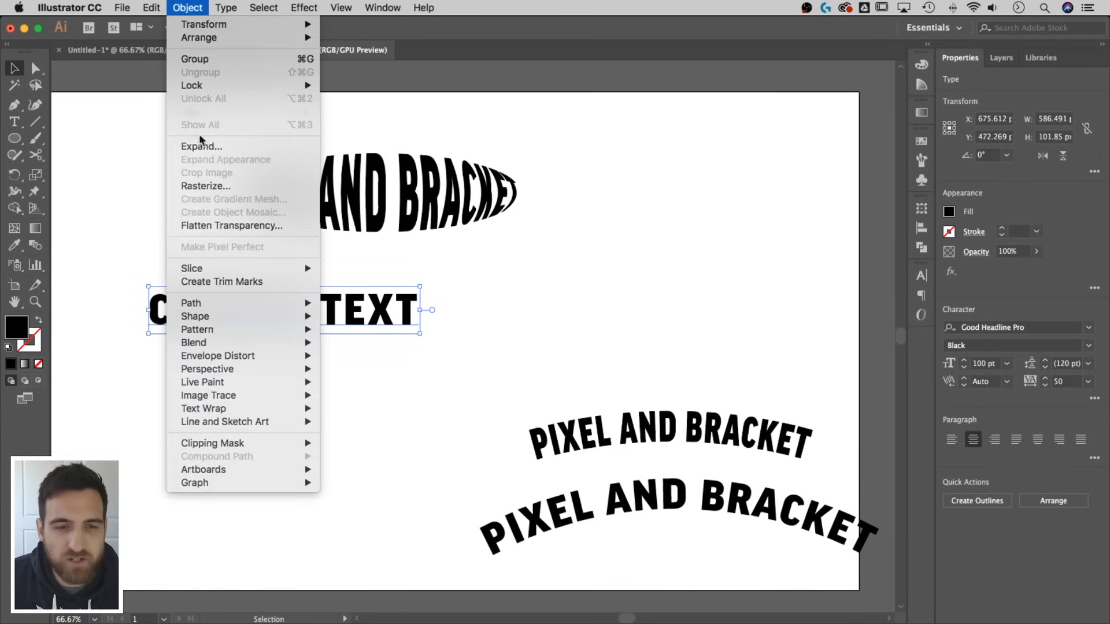
pyautogui.moveTo(219, 355)
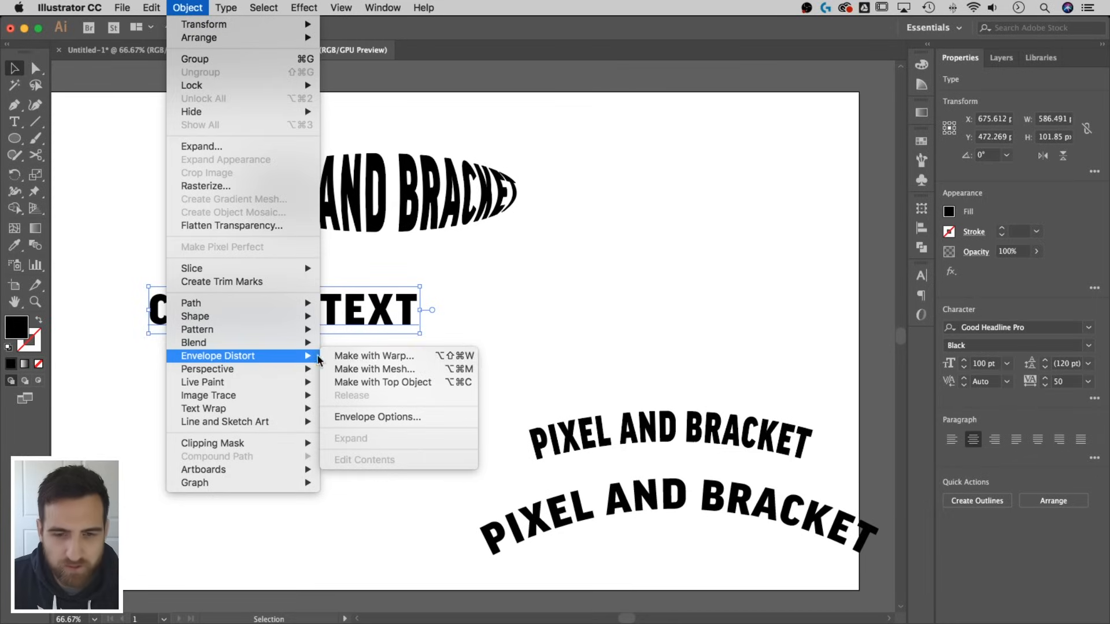
pyautogui.click(375, 369)
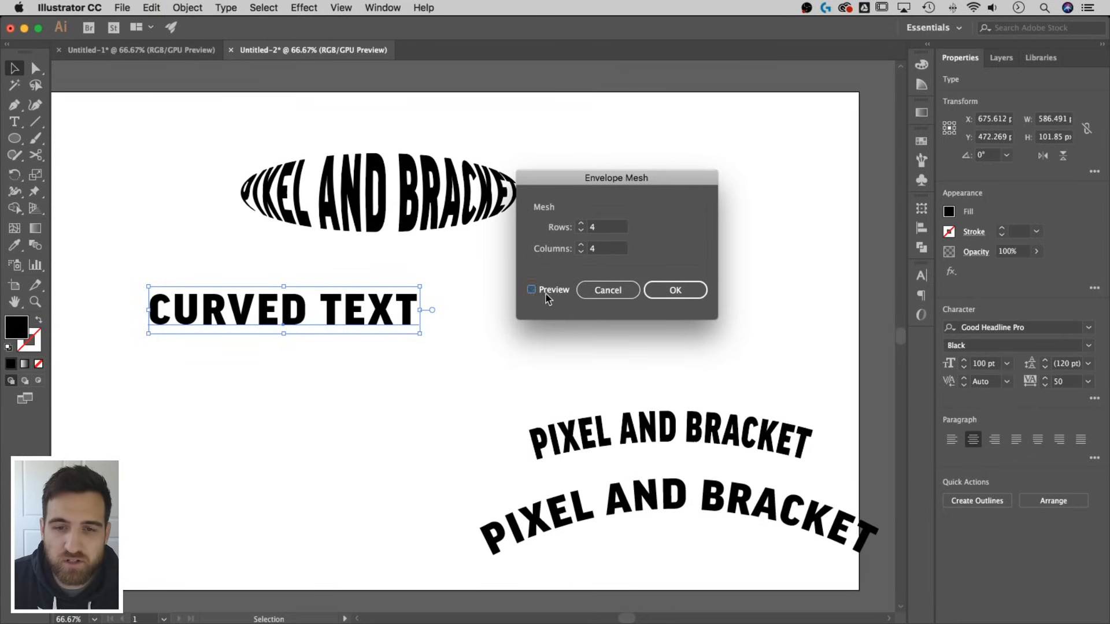
pyautogui.click(532, 289)
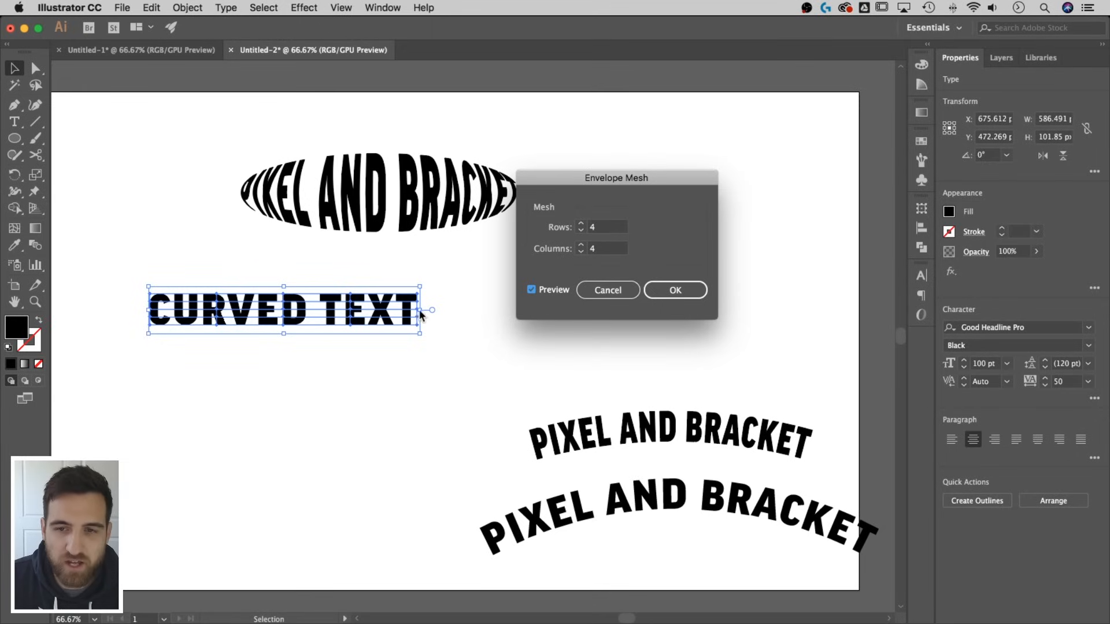
pyautogui.moveTo(463, 295)
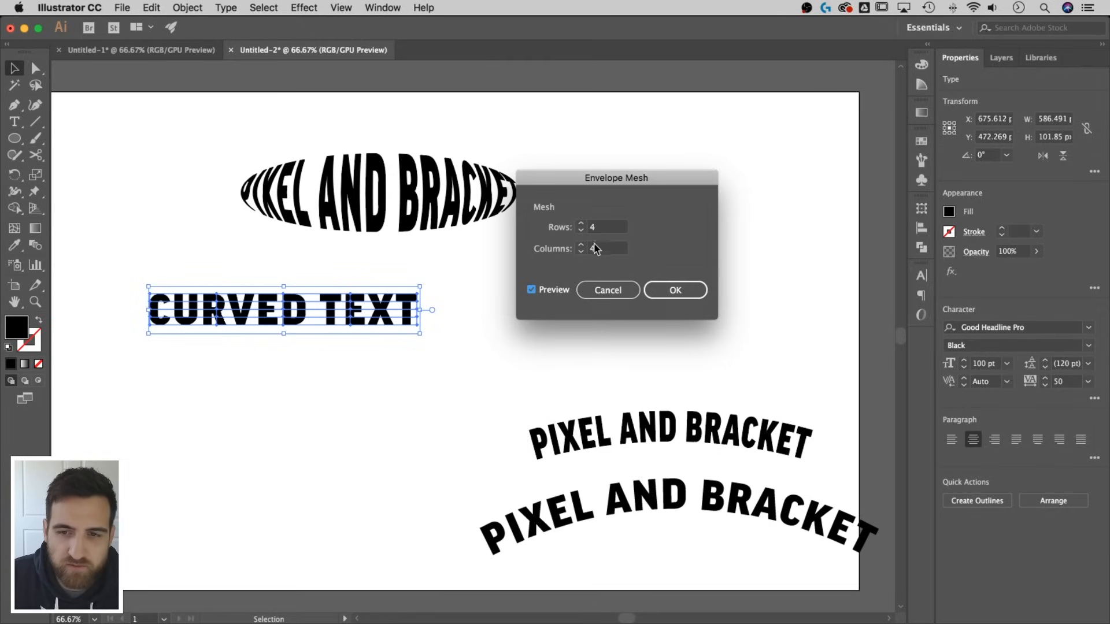
pyautogui.click(674, 290)
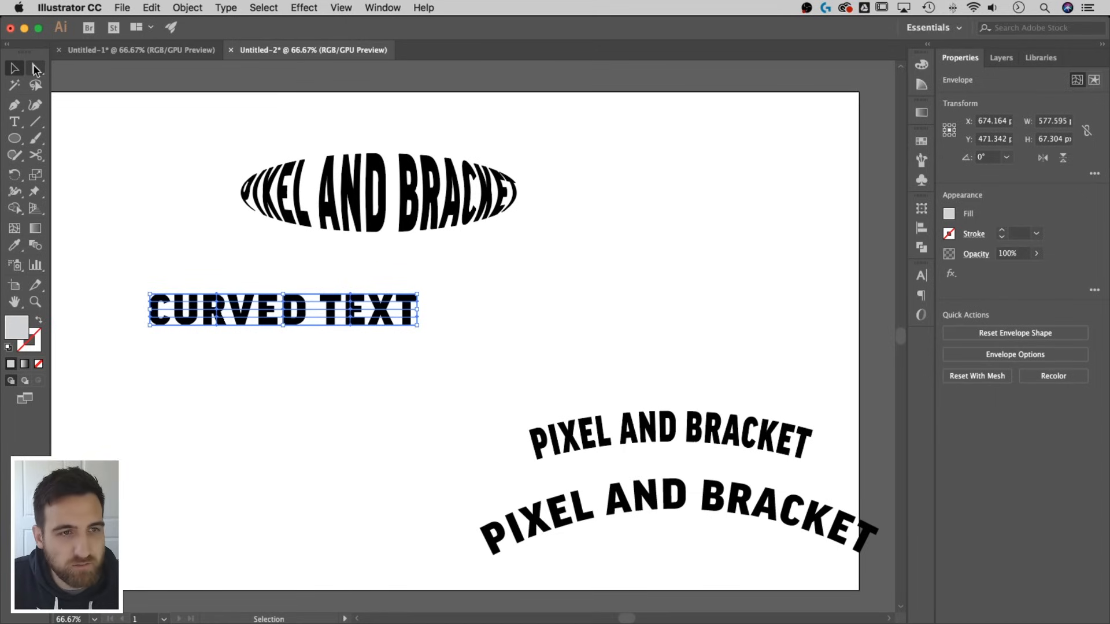
# Step: With Direct Selection, pull the top middle mesh point up and bottom middle down, bulging ED taller
pyautogui.click(36, 68)
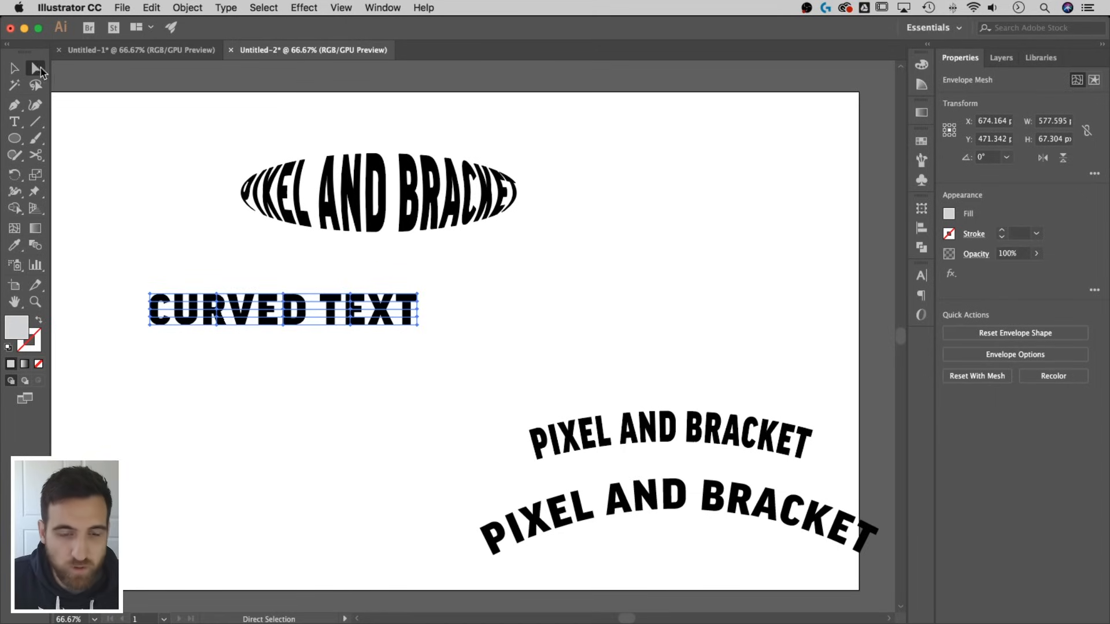
pyautogui.moveTo(287, 300)
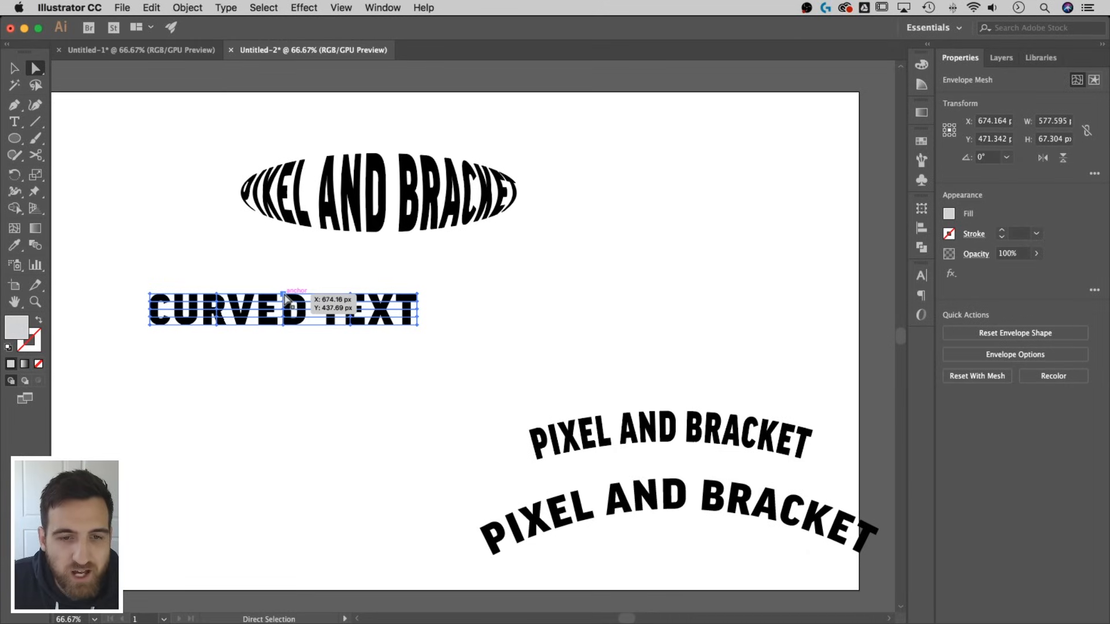
pyautogui.moveTo(284, 298); pyautogui.dragTo(284, 280)
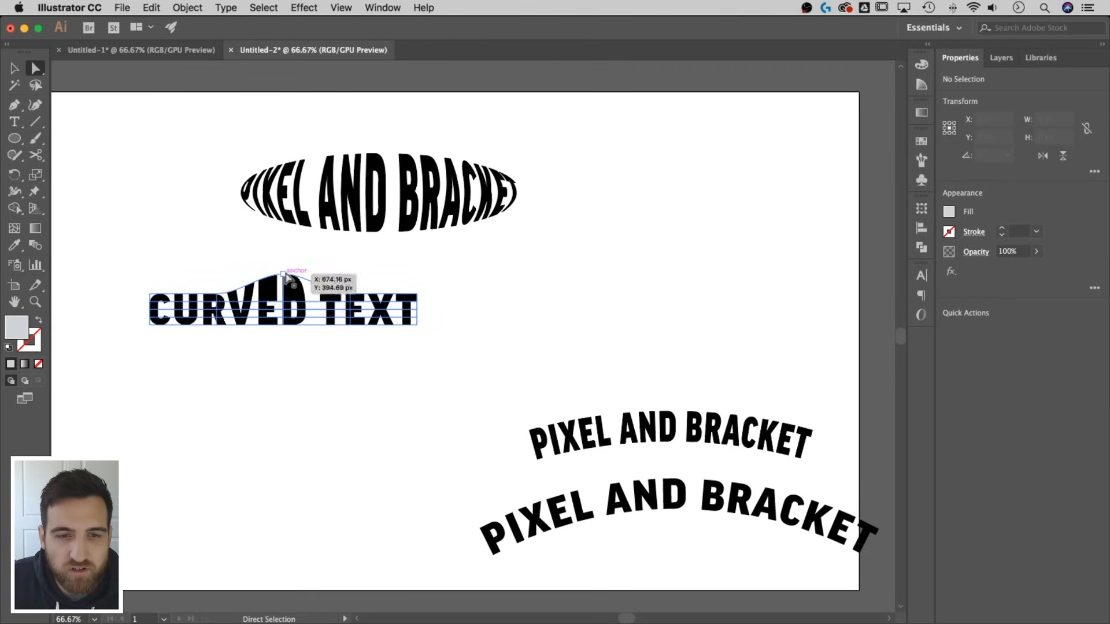
pyautogui.moveTo(287, 280); pyautogui.dragTo(284, 273)
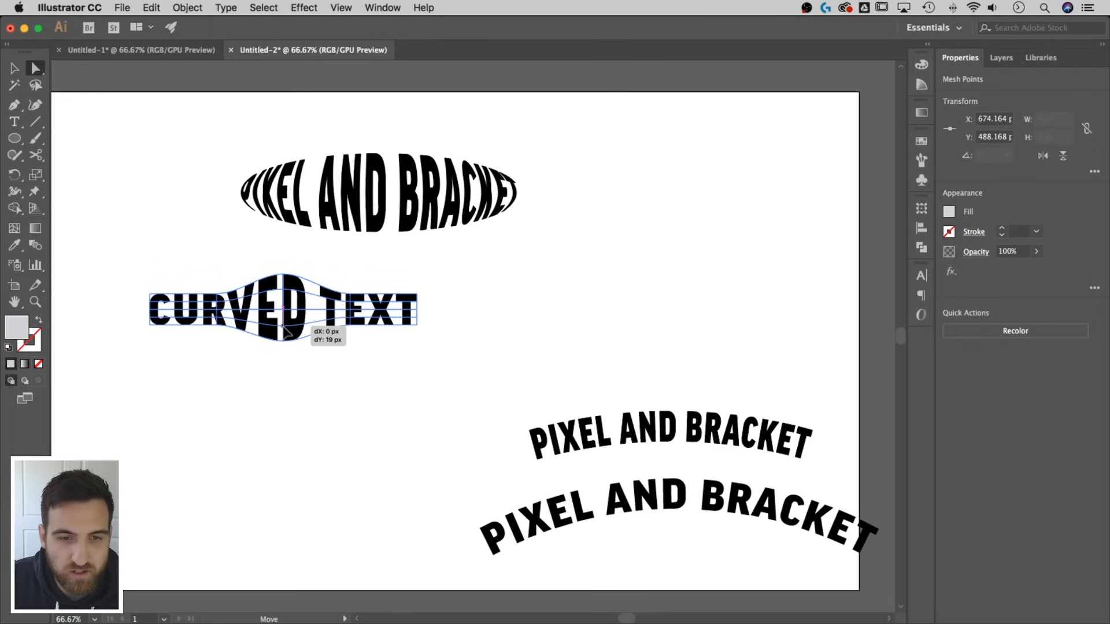
pyautogui.click(553, 305)
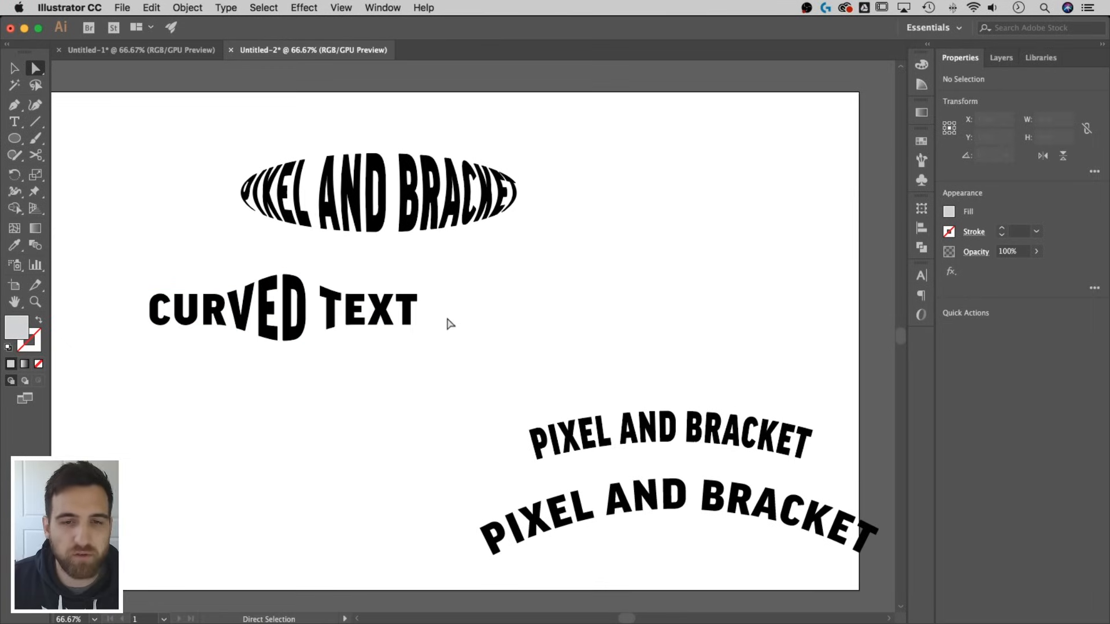
pyautogui.moveTo(768, 348)
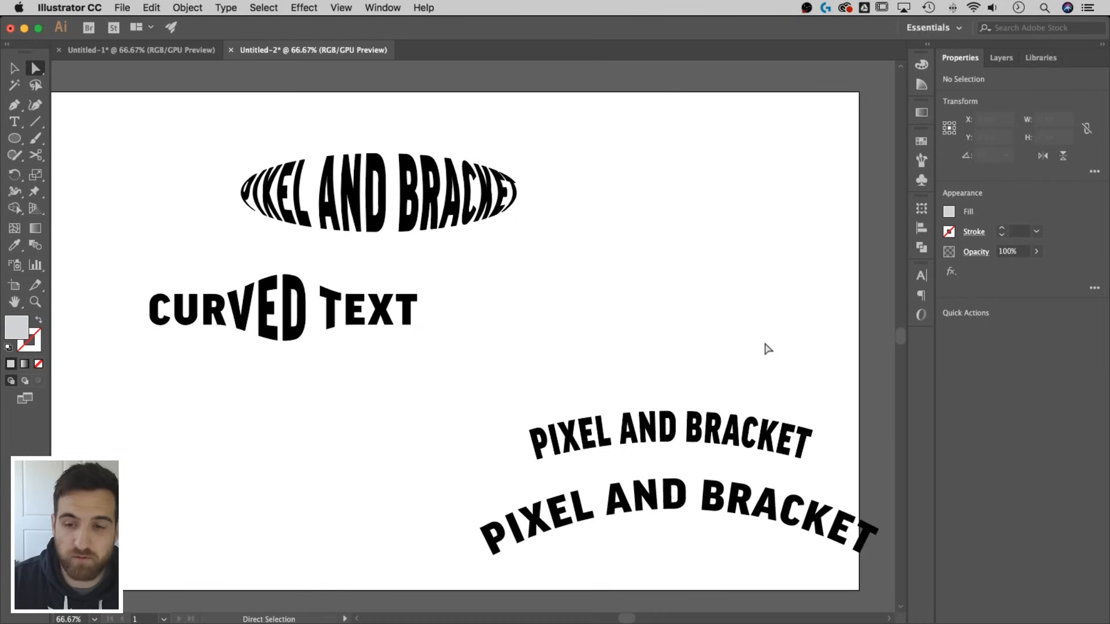
pyautogui.click(679, 502)
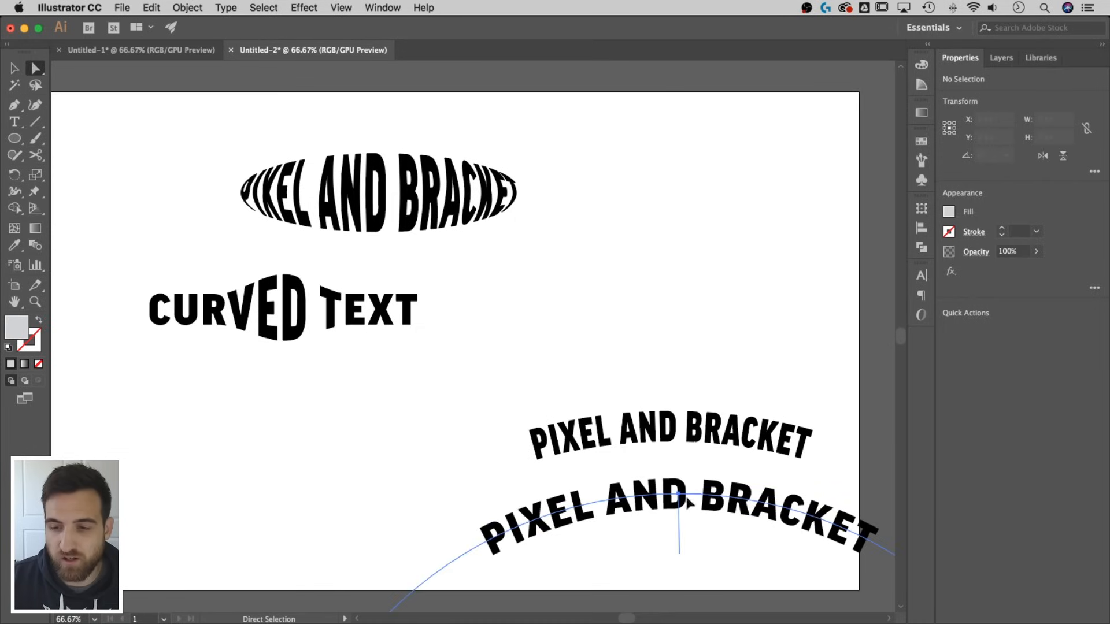